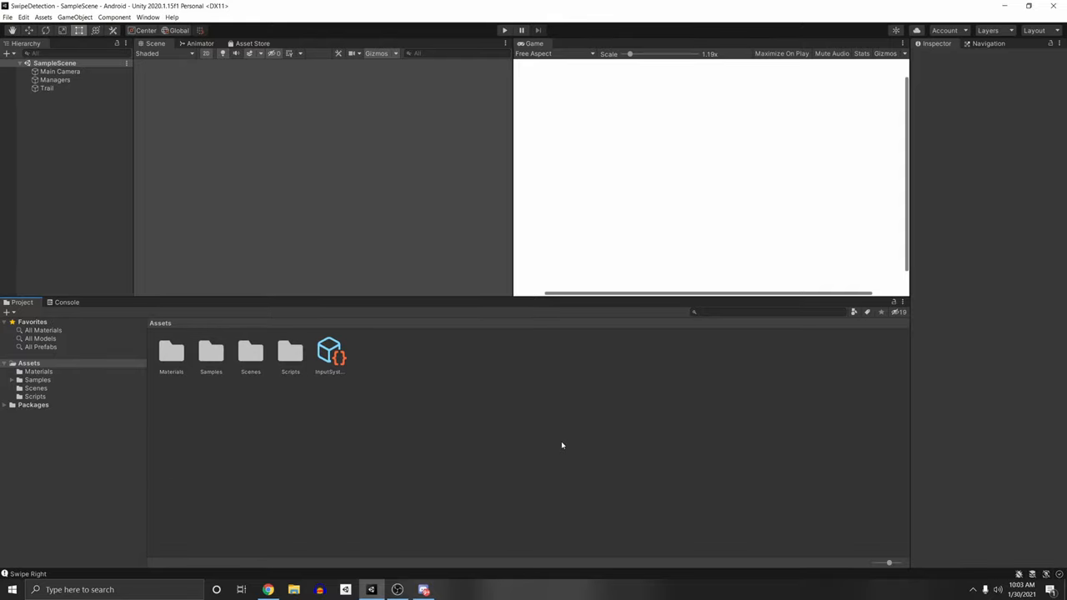
Step: In Package Manager's Unity Registry, view Input System's imported Visualizers sample, then close the window
{"action": "left_click", "coordinate": [148, 17]}
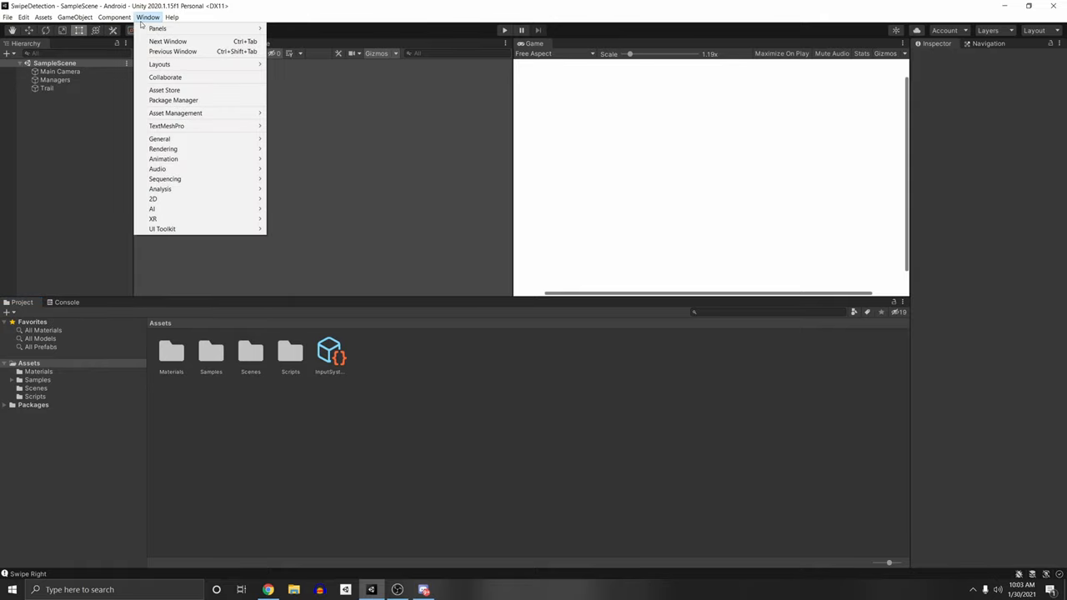
{"action": "left_click", "coordinate": [174, 100]}
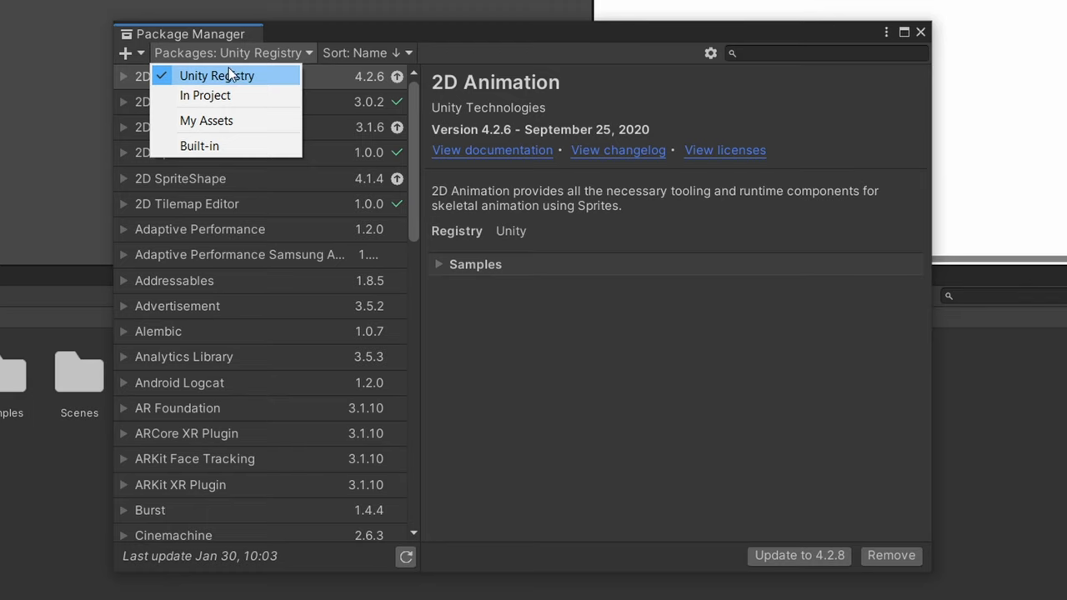
{"action": "left_click", "coordinate": [173, 331]}
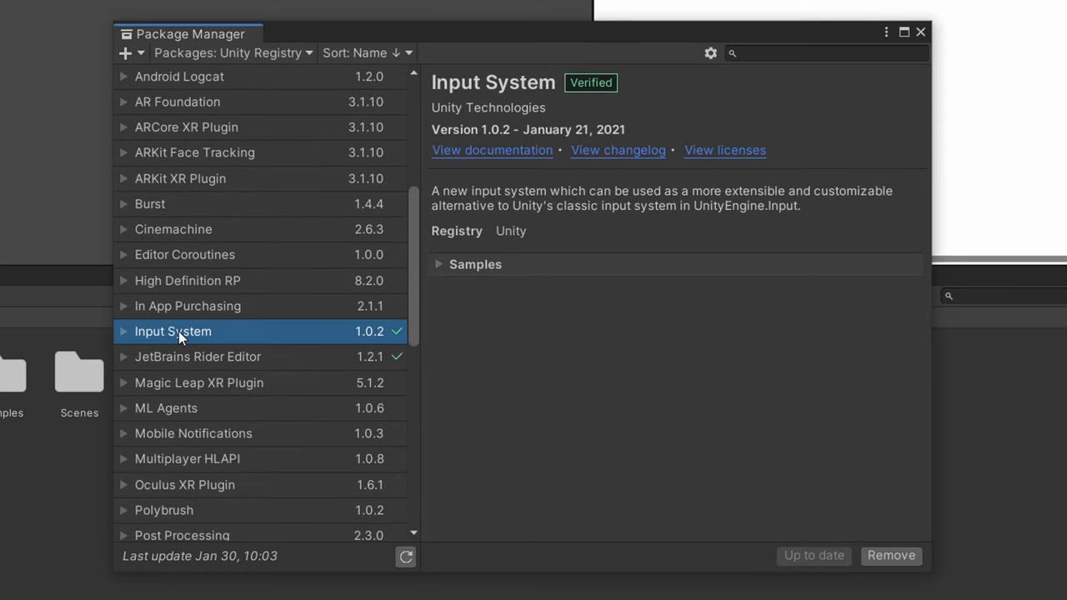
{"action": "mouse_move", "coordinate": [433, 268]}
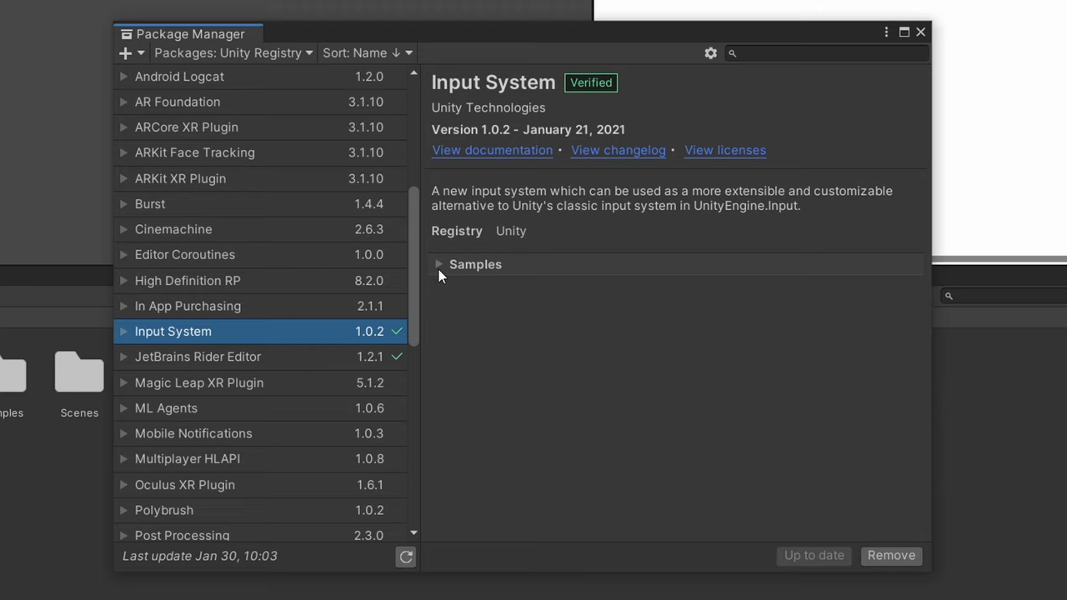
{"action": "left_click", "coordinate": [439, 264]}
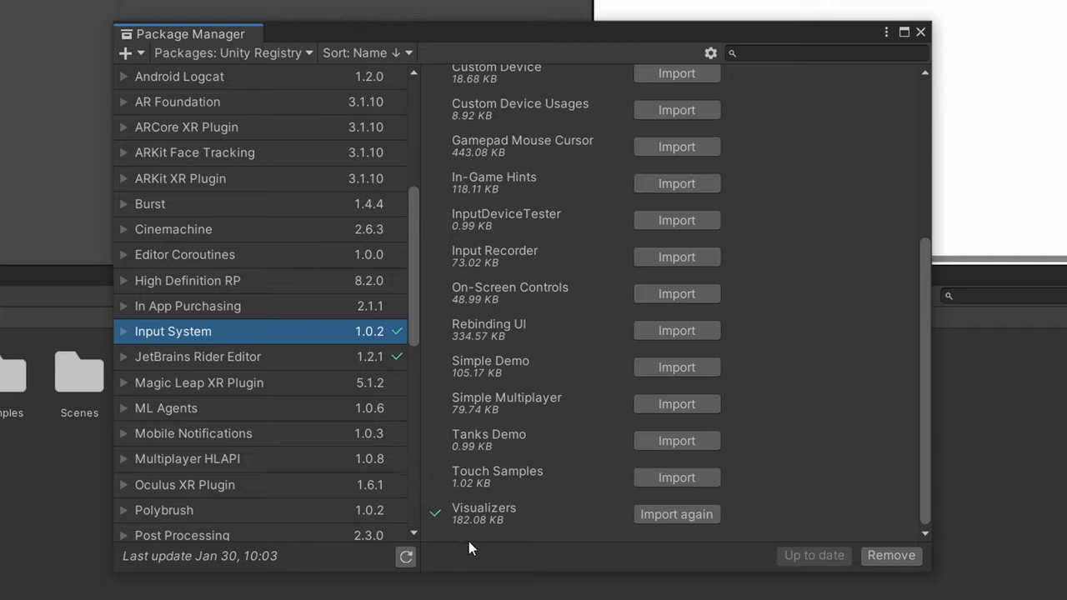
{"action": "mouse_move", "coordinate": [915, 77]}
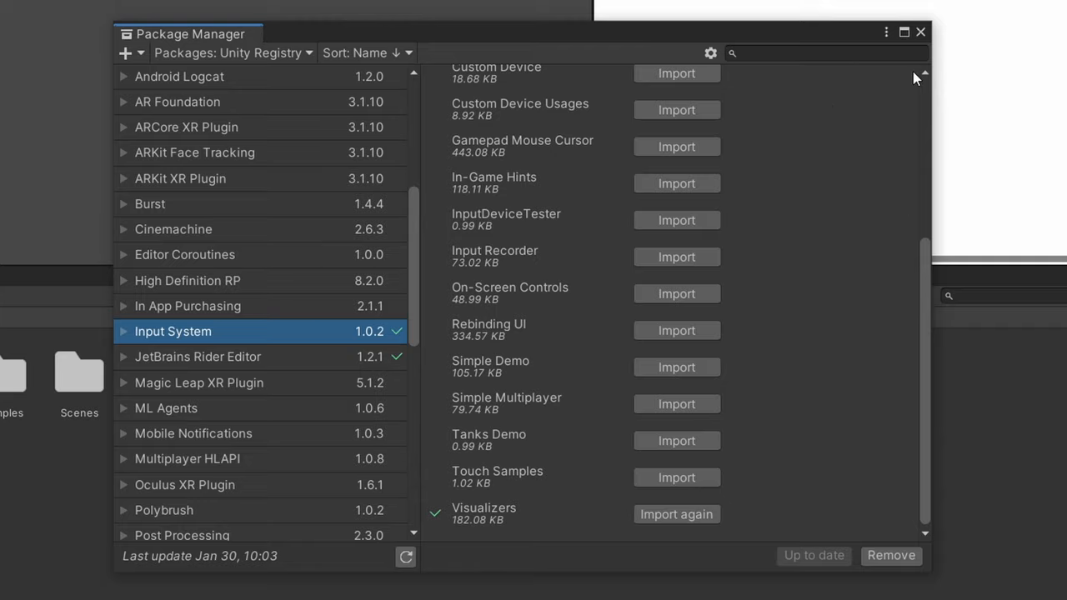
{"action": "left_click", "coordinate": [920, 32]}
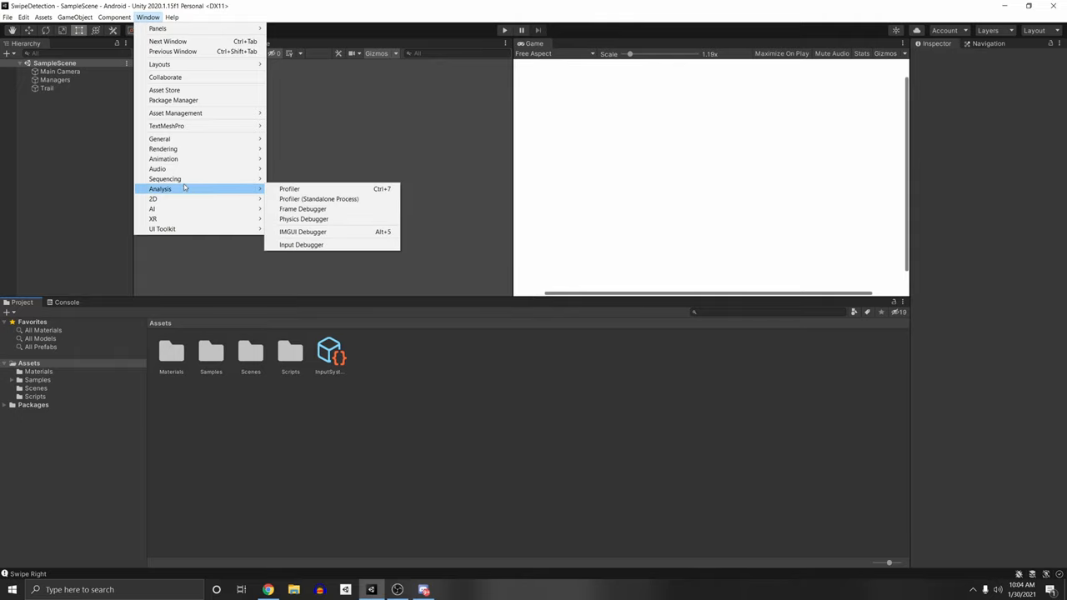
Step: Select Simulated Touchscreen under Devices in the Input Debugger and check the Options list unchanged
{"action": "left_click", "coordinate": [301, 244]}
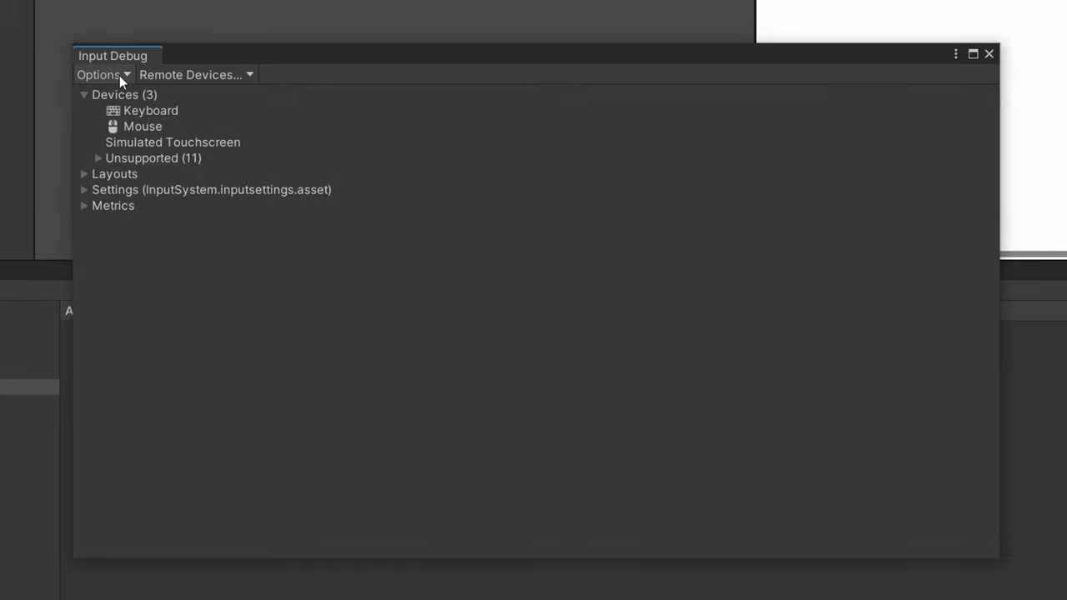
{"action": "left_click", "coordinate": [123, 94]}
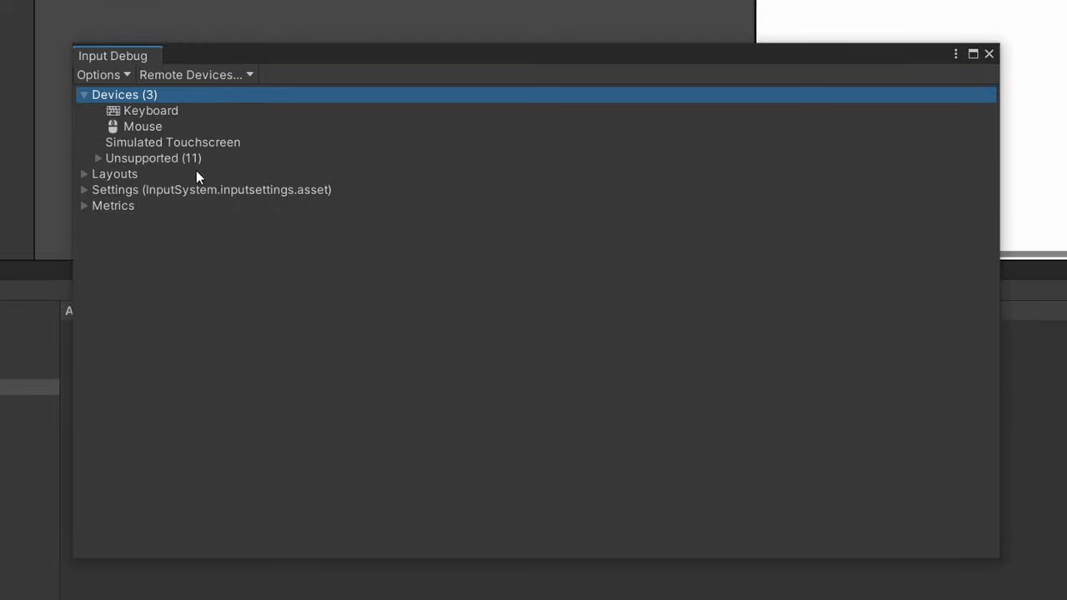
{"action": "left_click", "coordinate": [173, 142]}
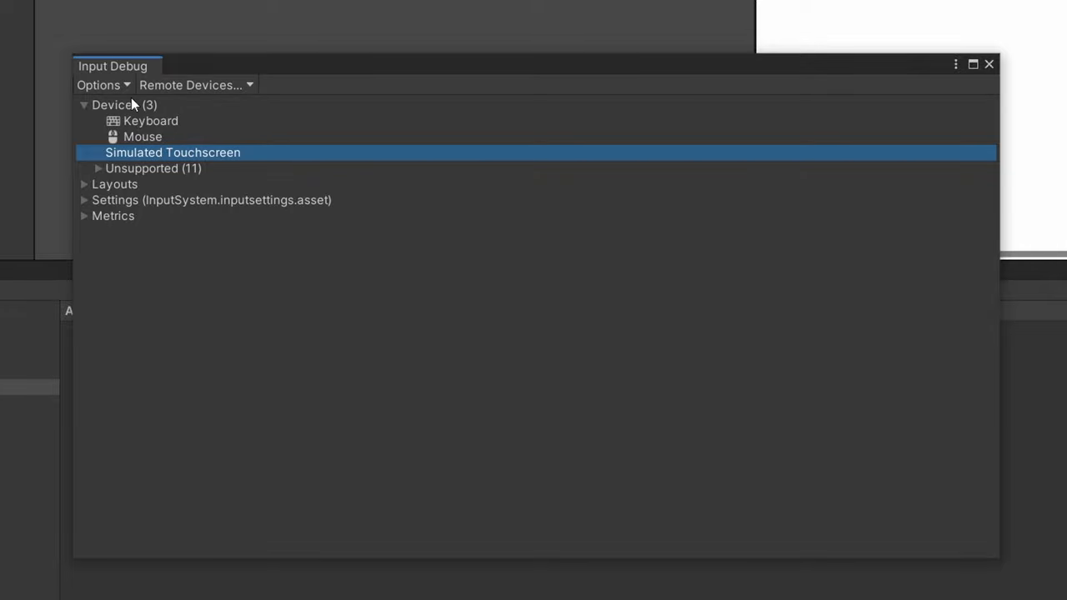
{"action": "left_click", "coordinate": [97, 85]}
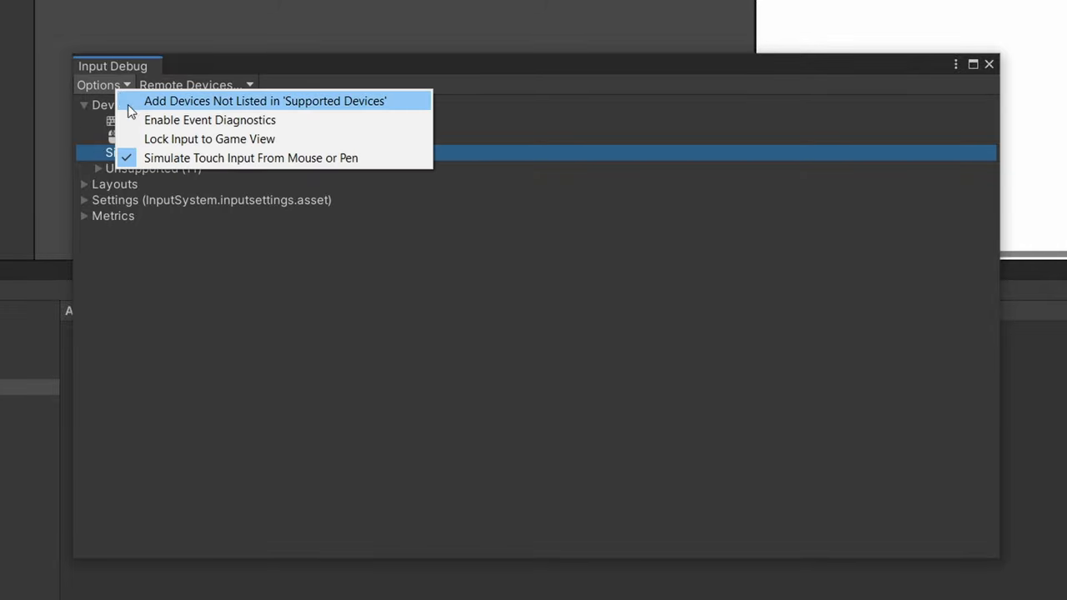
{"action": "mouse_move", "coordinate": [349, 166]}
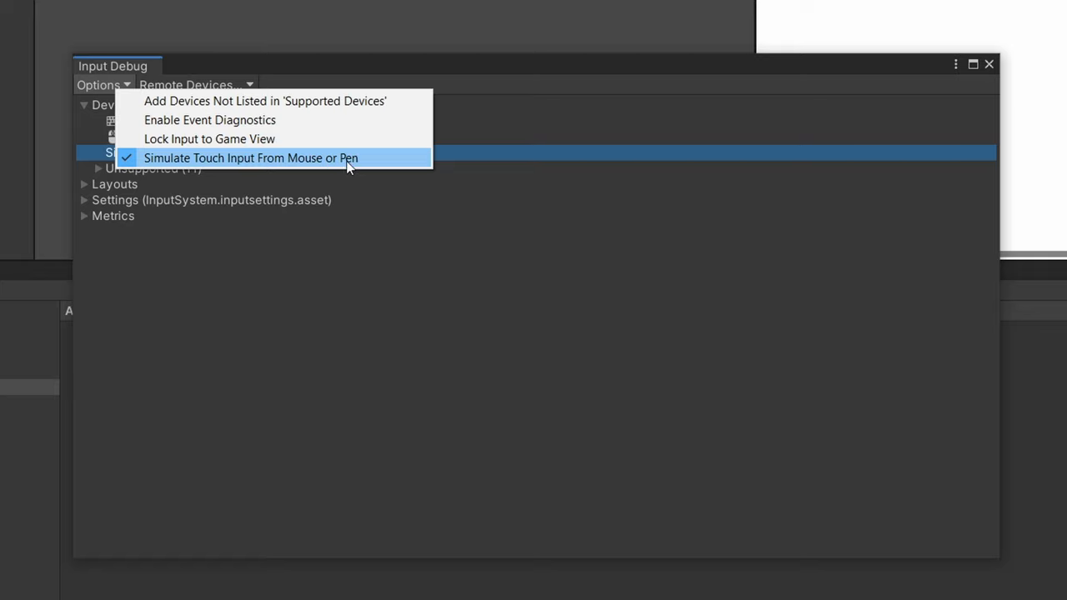
{"action": "mouse_move", "coordinate": [306, 158]}
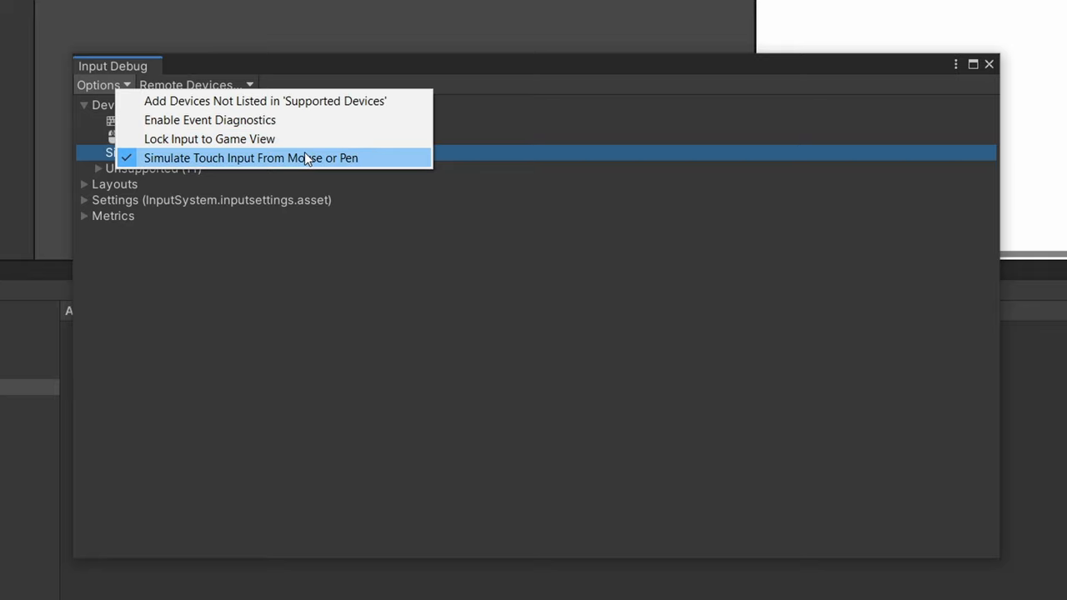
{"action": "mouse_move", "coordinate": [372, 164]}
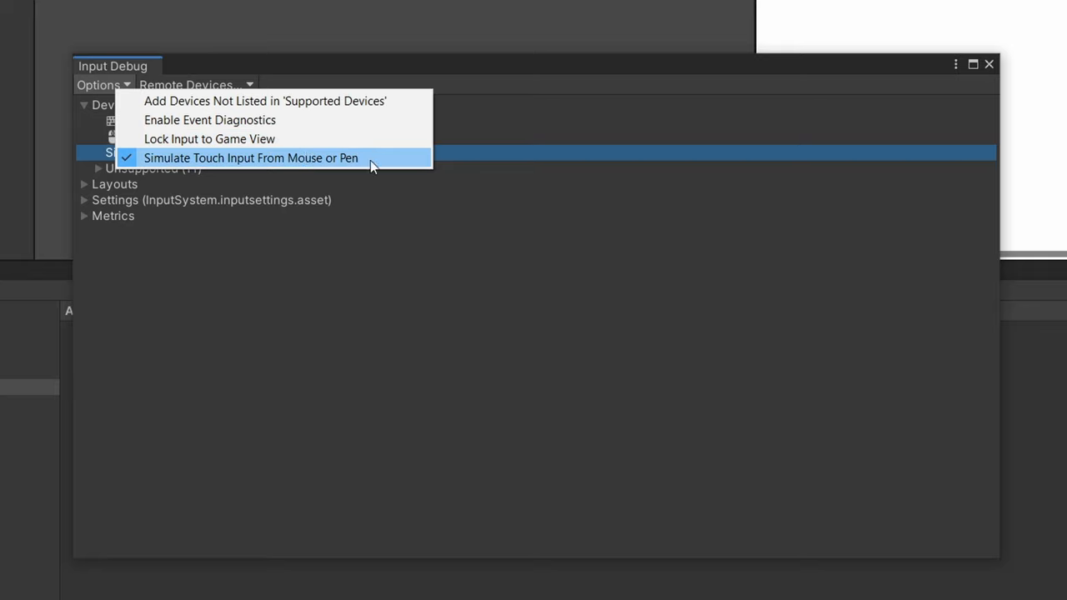
{"action": "mouse_move", "coordinate": [383, 163]}
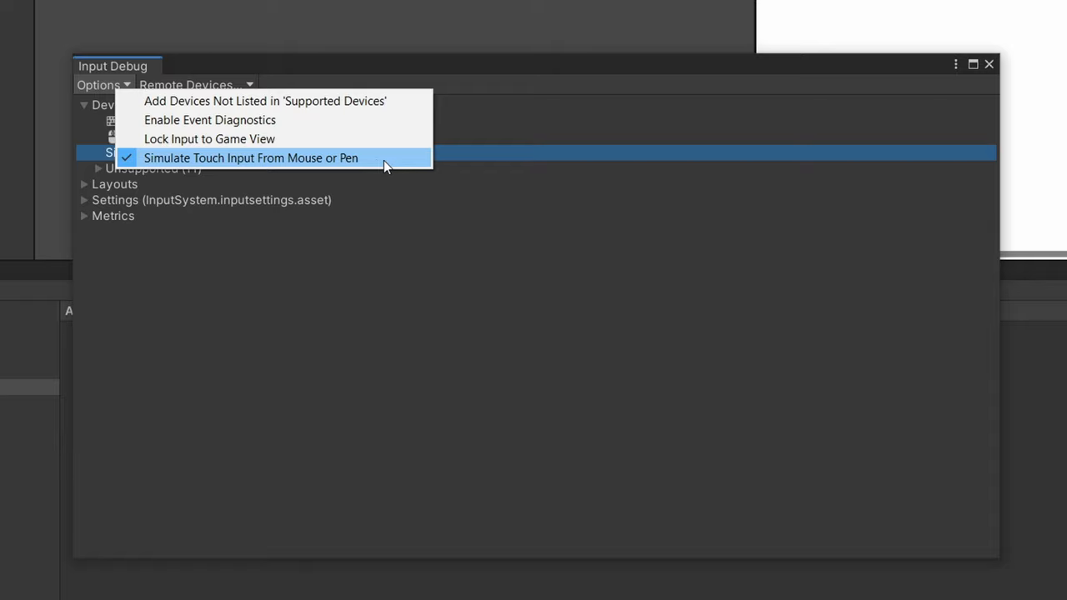
{"action": "left_click", "coordinate": [251, 158]}
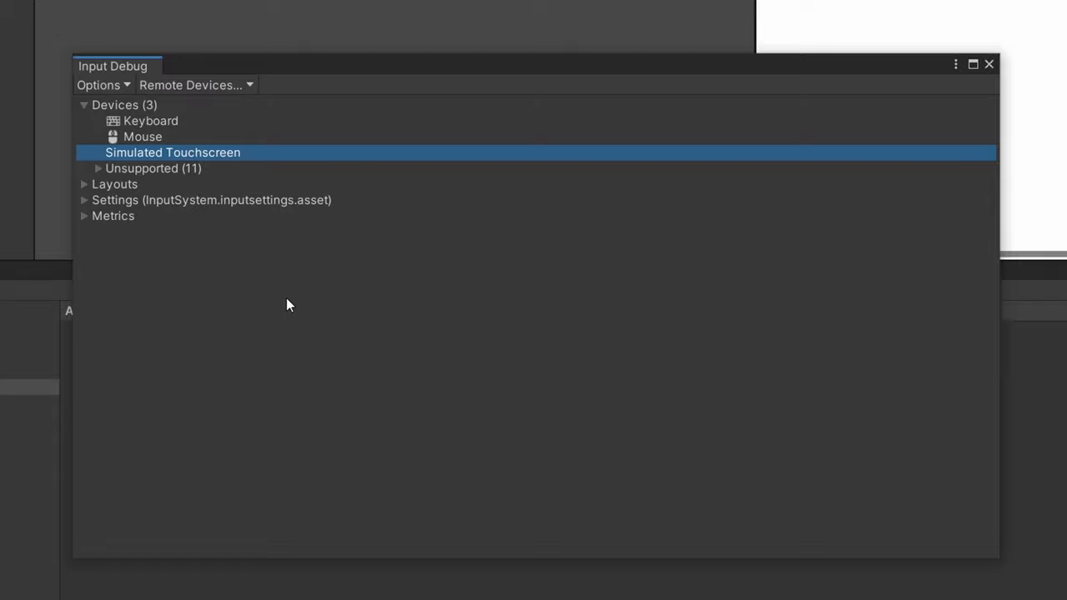
{"action": "mouse_move", "coordinate": [323, 306]}
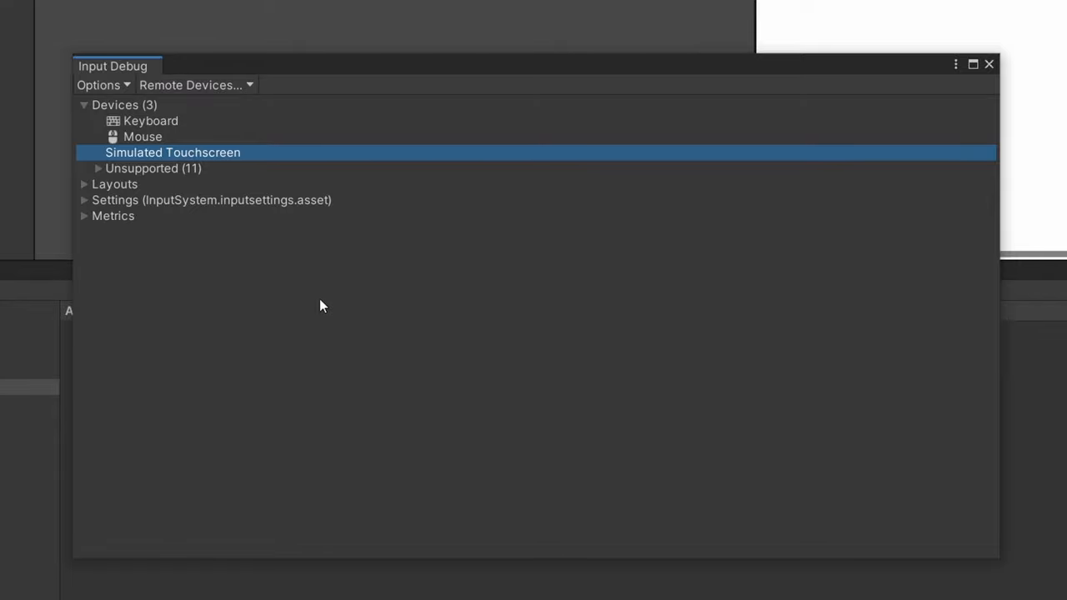
{"action": "mouse_move", "coordinate": [312, 288]}
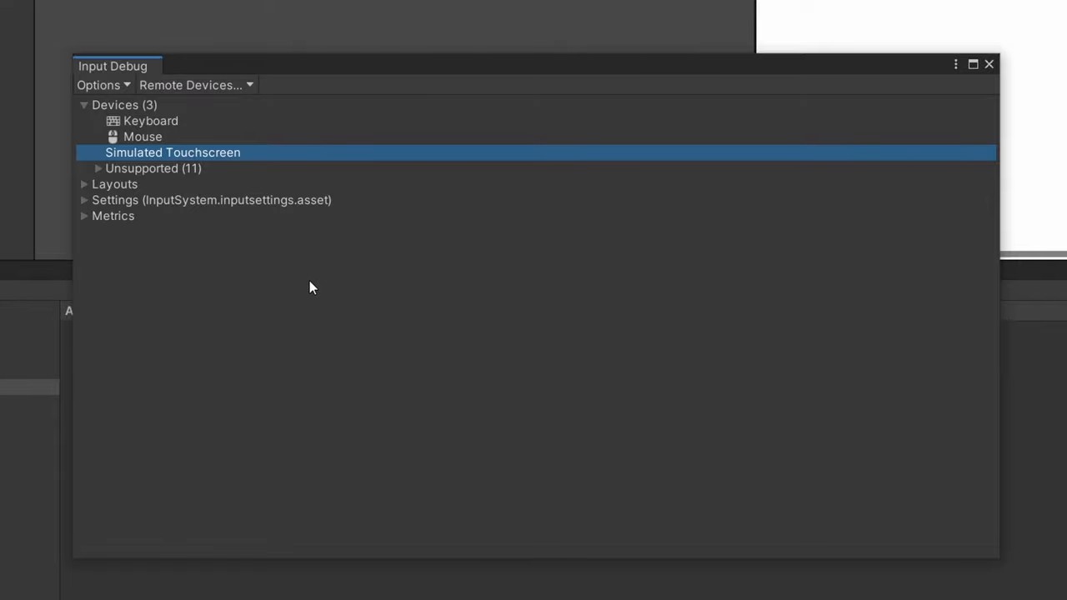
Step: Browse the Unsupported devices (Logitech keyboard, Mouse), then collapse Devices to reveal Layouts
{"action": "left_click", "coordinate": [97, 169]}
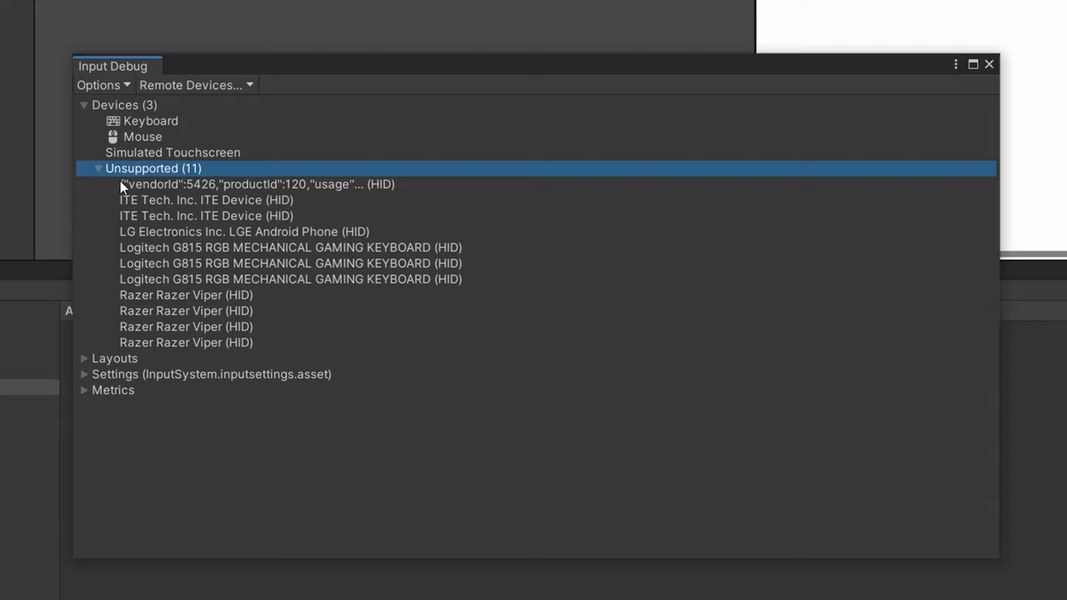
{"action": "mouse_move", "coordinate": [258, 133]}
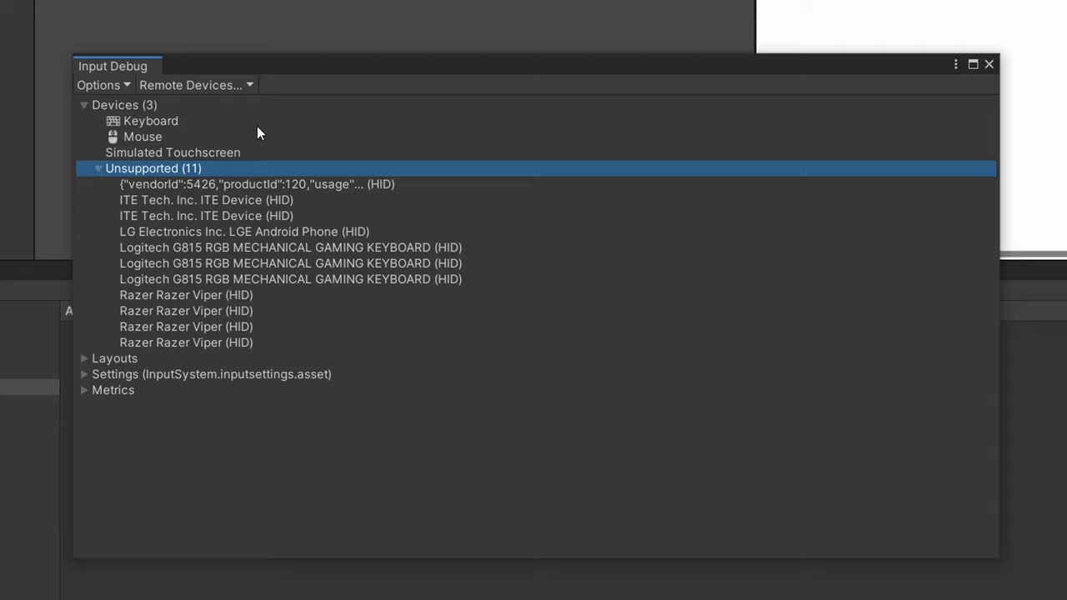
{"action": "left_click", "coordinate": [290, 263]}
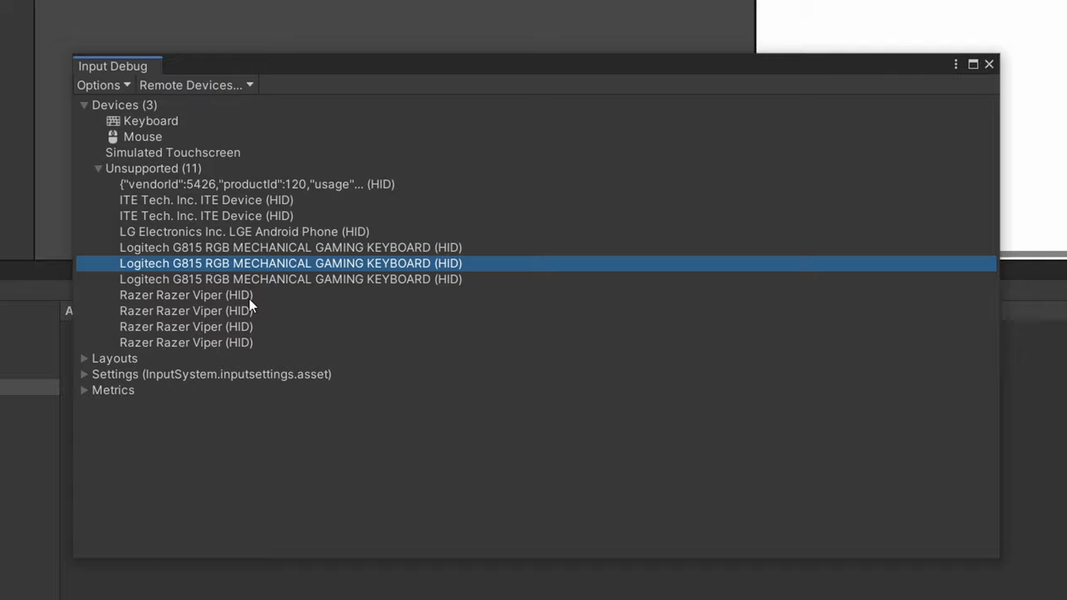
{"action": "left_click", "coordinate": [143, 137]}
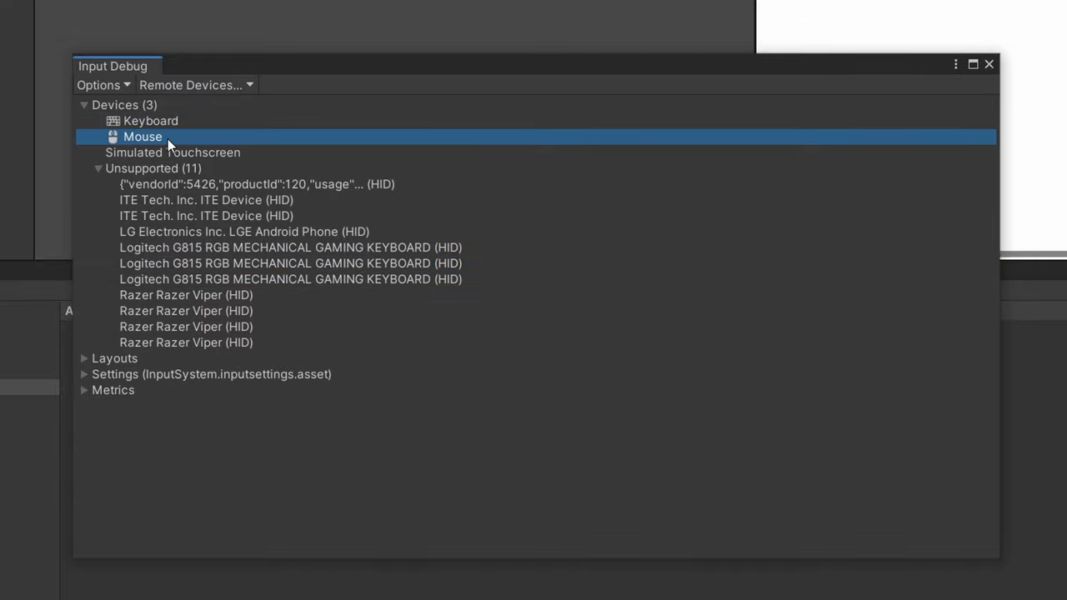
{"action": "left_click", "coordinate": [83, 105]}
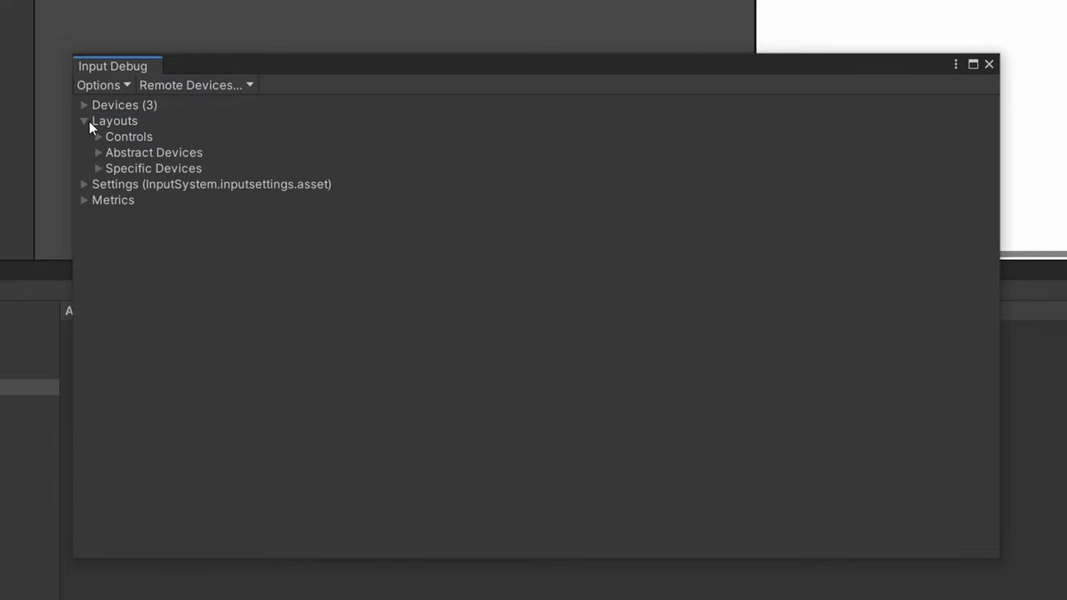
Step: Expand the Controls layouts and inspect the Analog layout and Vector2's x control
{"action": "left_click", "coordinate": [99, 137]}
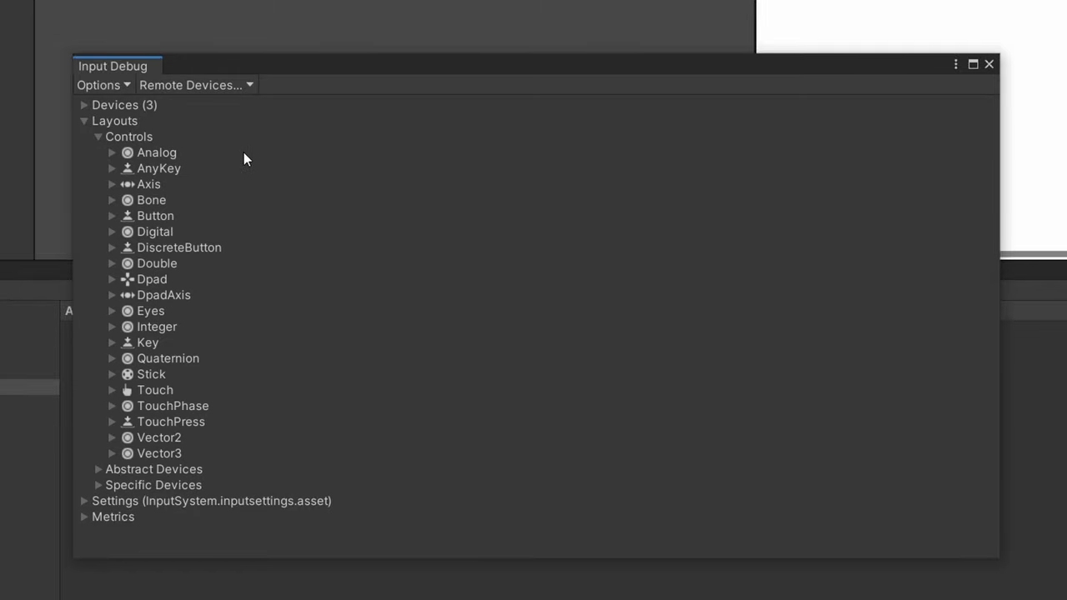
{"action": "mouse_move", "coordinate": [254, 457]}
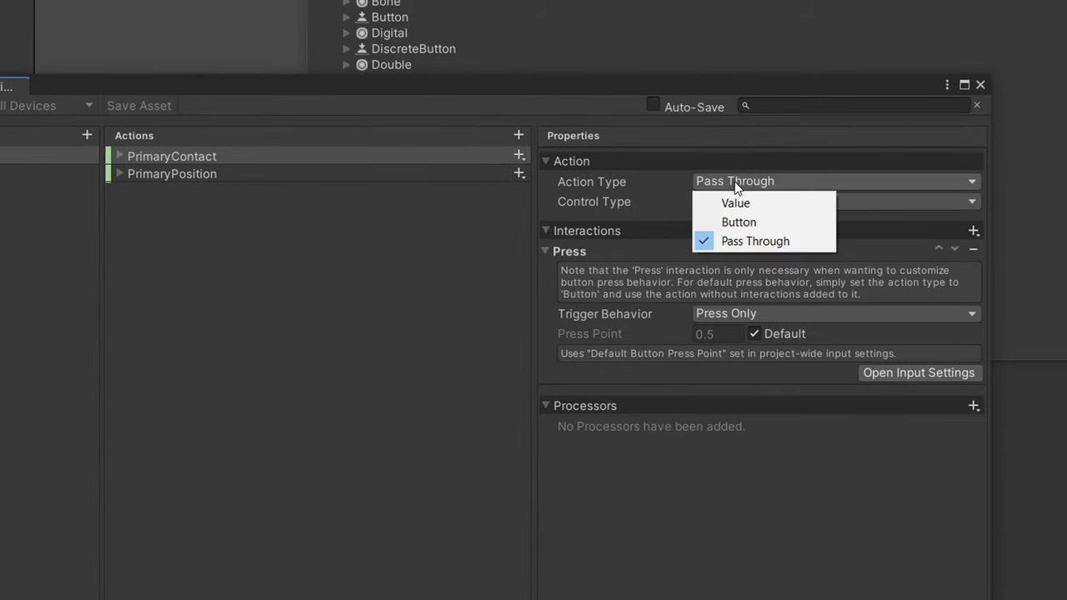
{"action": "left_click", "coordinate": [833, 201]}
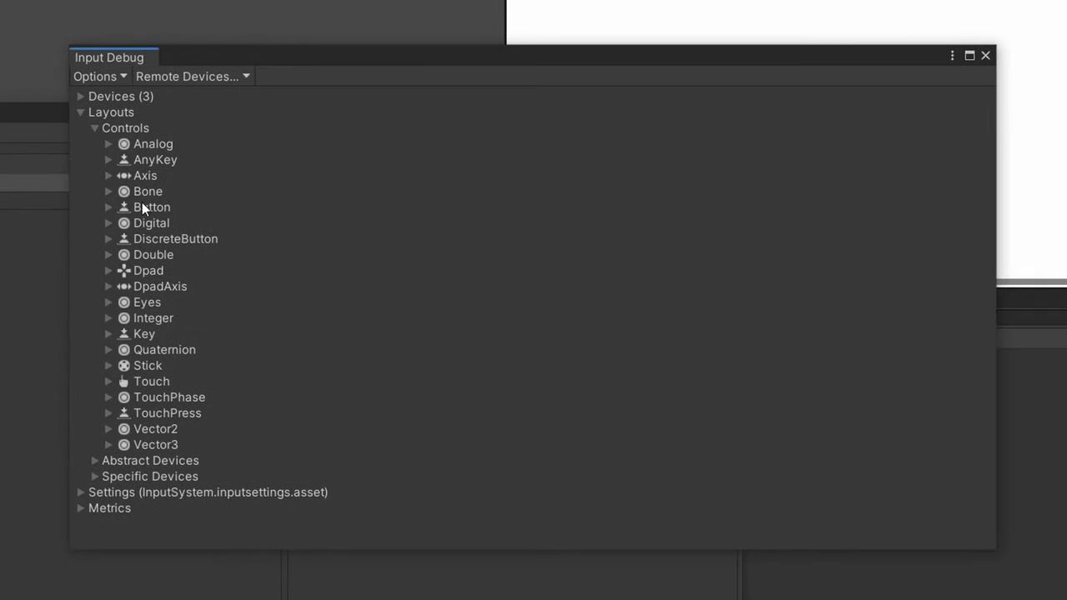
{"action": "left_click", "coordinate": [154, 143]}
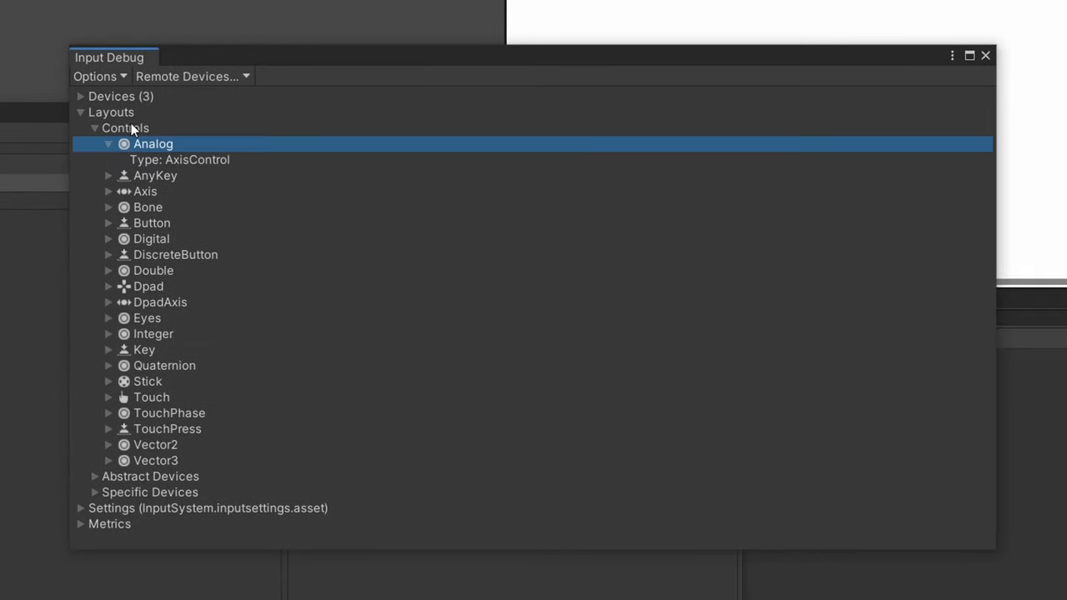
{"action": "mouse_move", "coordinate": [117, 168]}
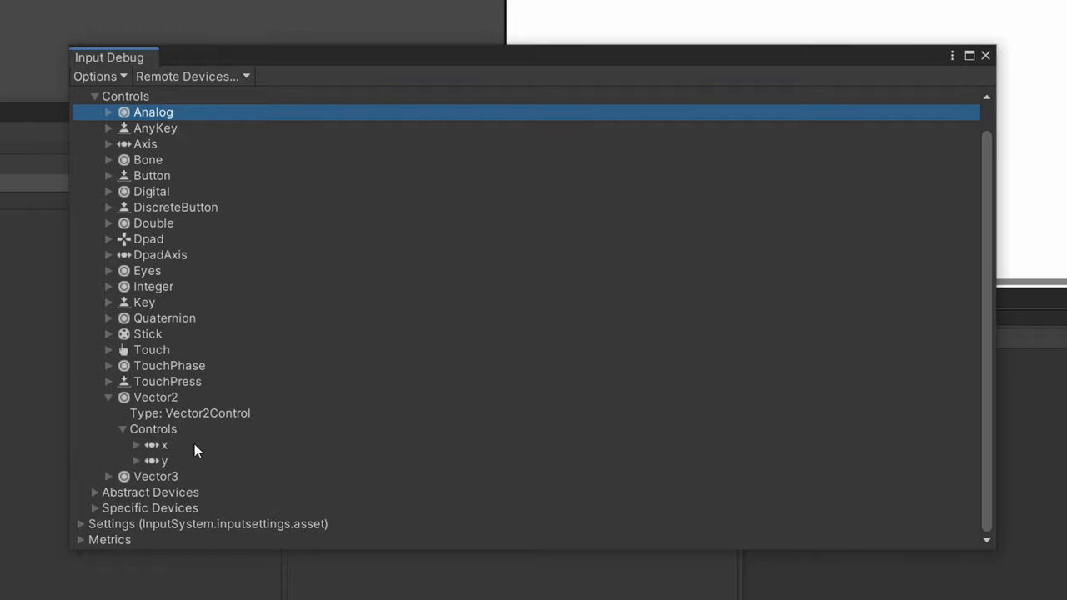
{"action": "left_click", "coordinate": [136, 444]}
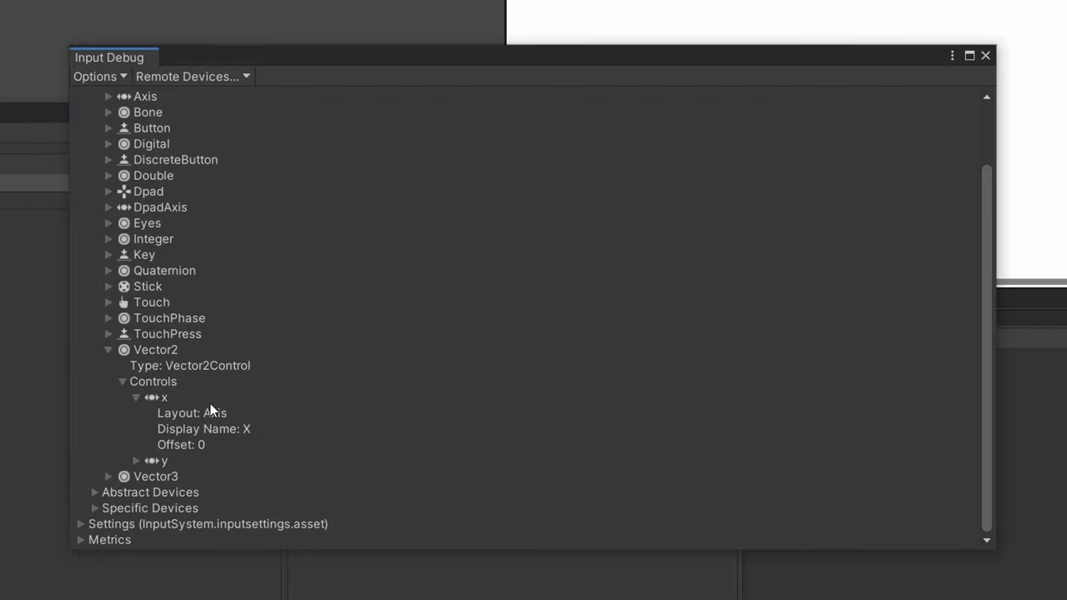
{"action": "left_click", "coordinate": [136, 460]}
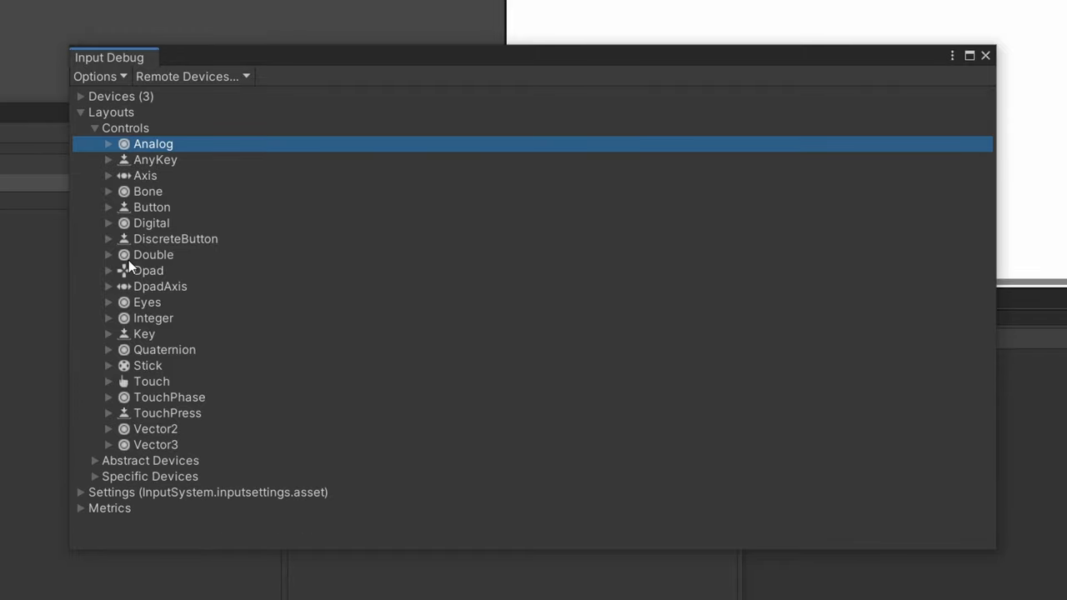
Step: Expand the Dpad layout and its child controls, then collapse the Controls layouts
{"action": "left_click", "coordinate": [109, 270]}
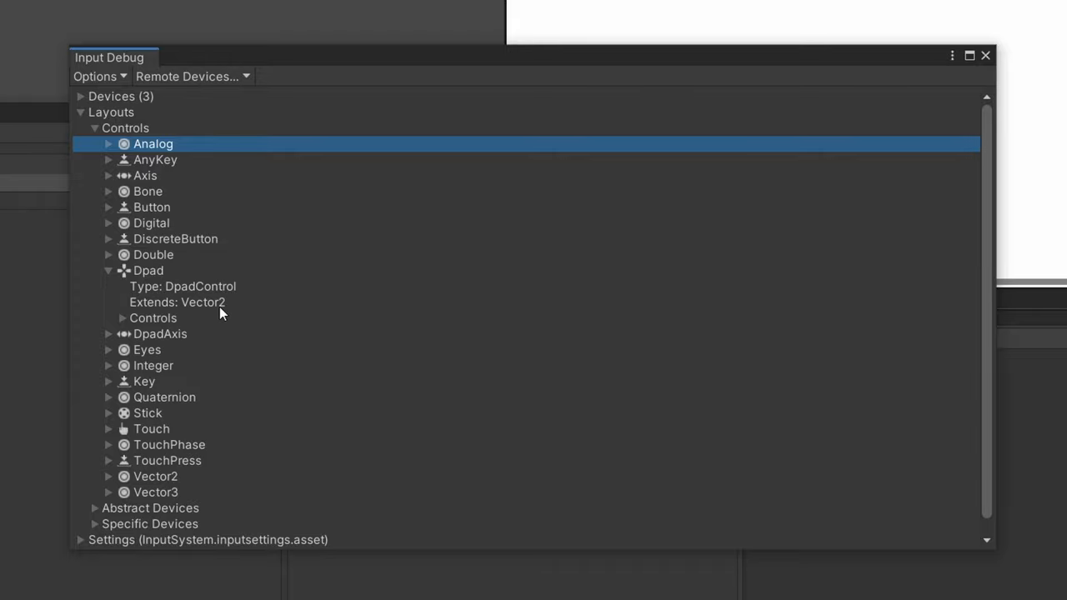
{"action": "mouse_move", "coordinate": [227, 314]}
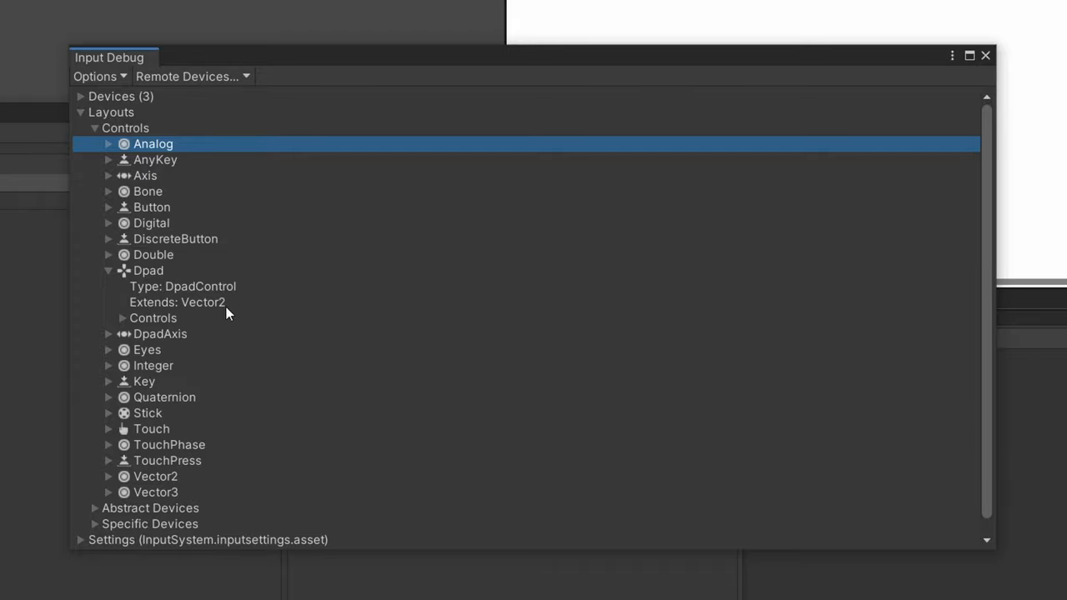
{"action": "left_click", "coordinate": [121, 317]}
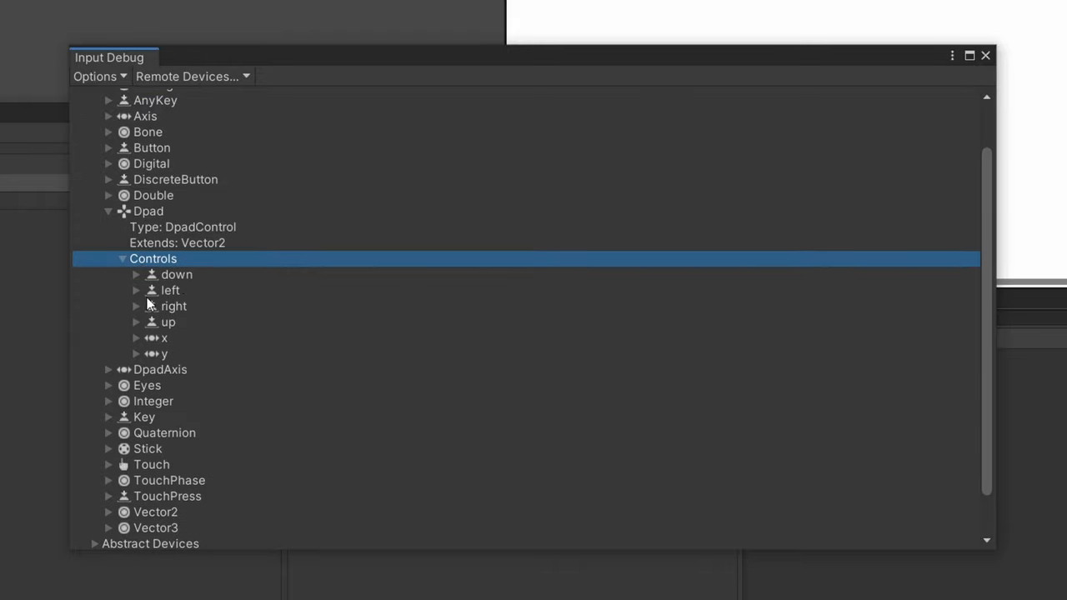
{"action": "left_click", "coordinate": [173, 306]}
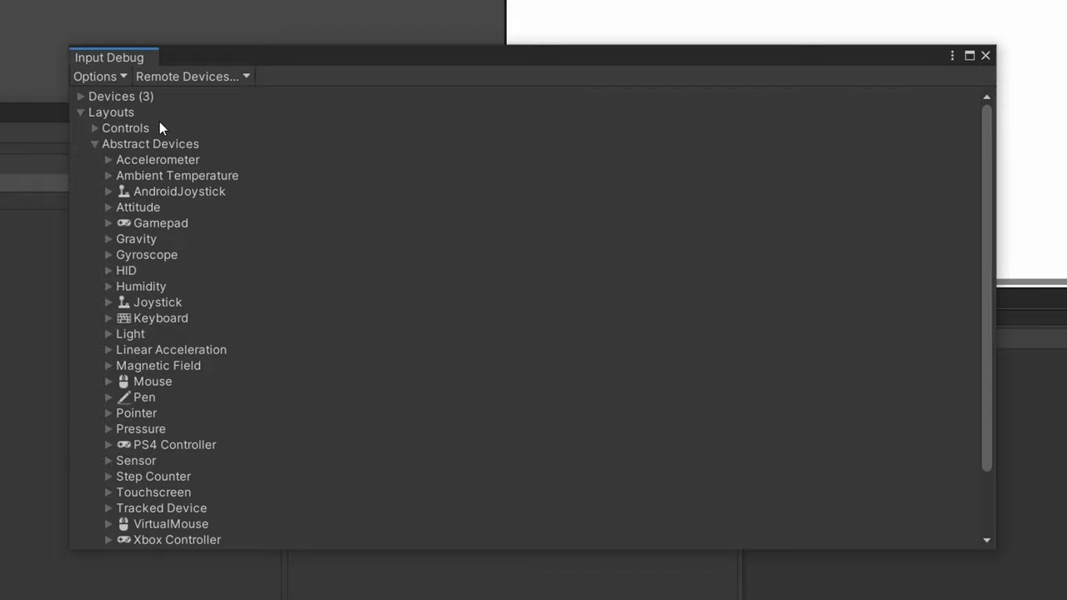
{"action": "mouse_move", "coordinate": [231, 139]}
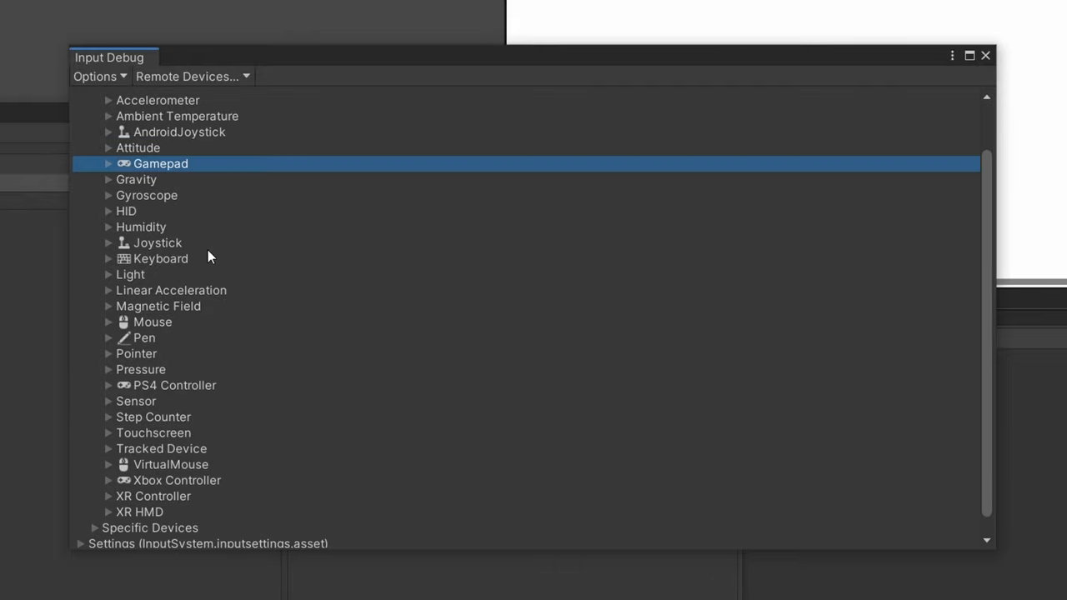
Step: Browse the Mouse, Xbox Controller and Gyroscope layouts, then expand Mouse and its Controls
{"action": "left_click", "coordinate": [153, 322]}
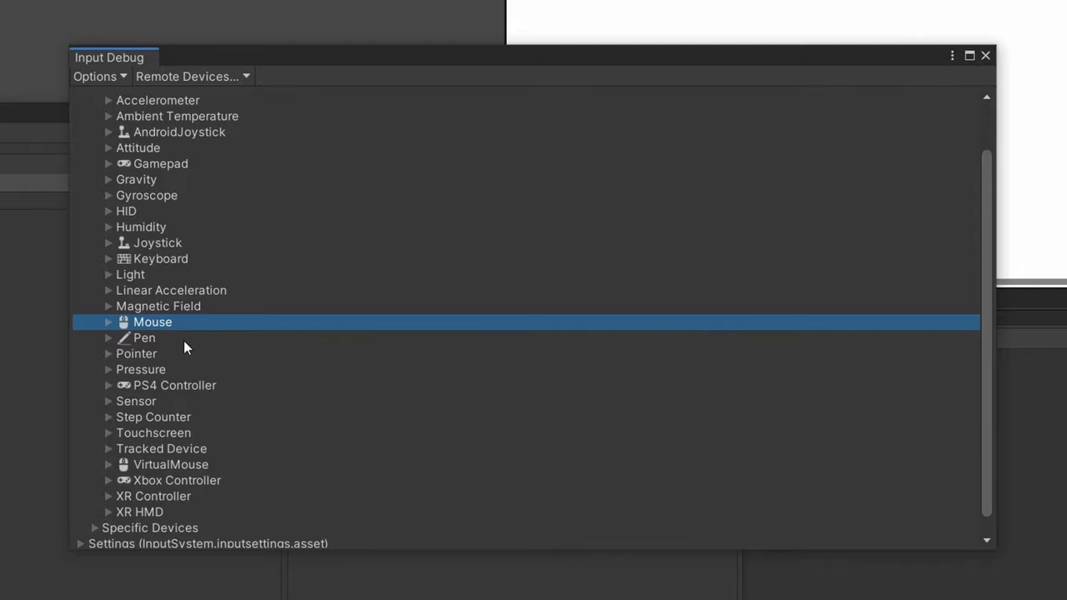
{"action": "left_click", "coordinate": [176, 480]}
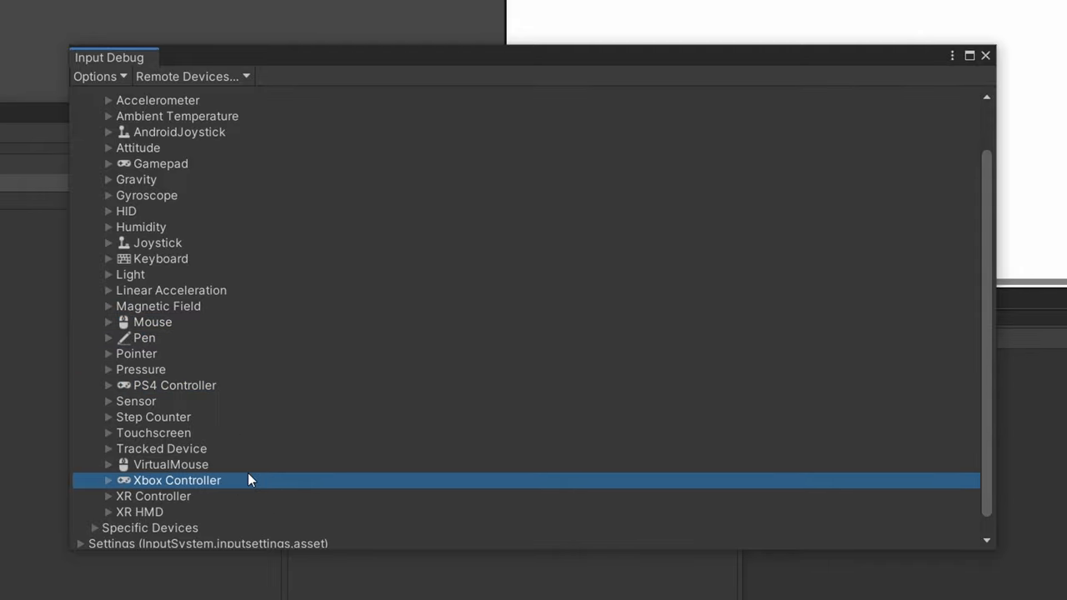
{"action": "left_click", "coordinate": [154, 496]}
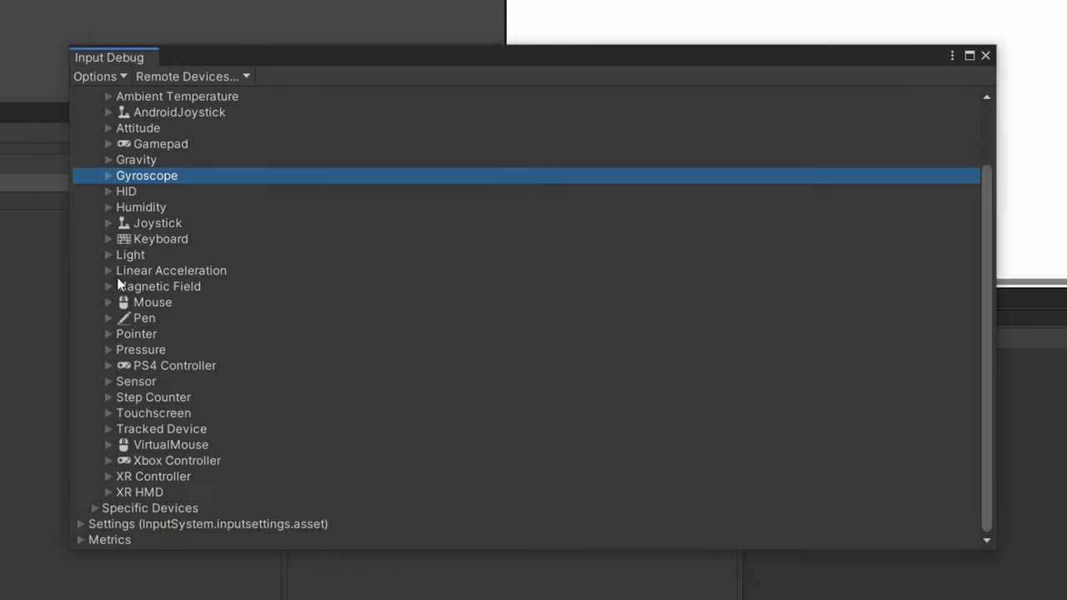
{"action": "left_click", "coordinate": [153, 302]}
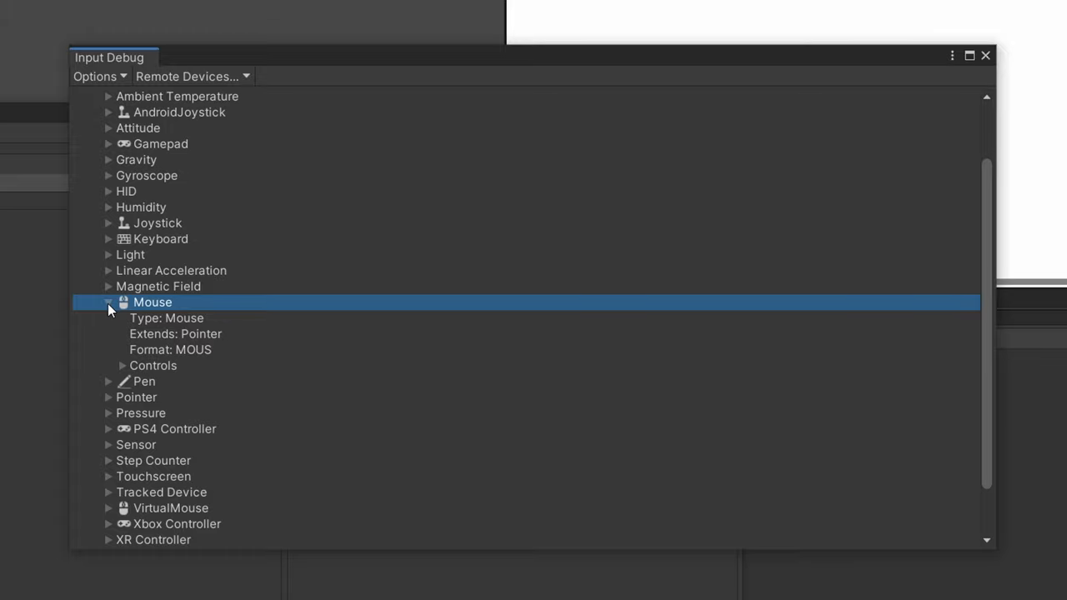
{"action": "left_click", "coordinate": [123, 365]}
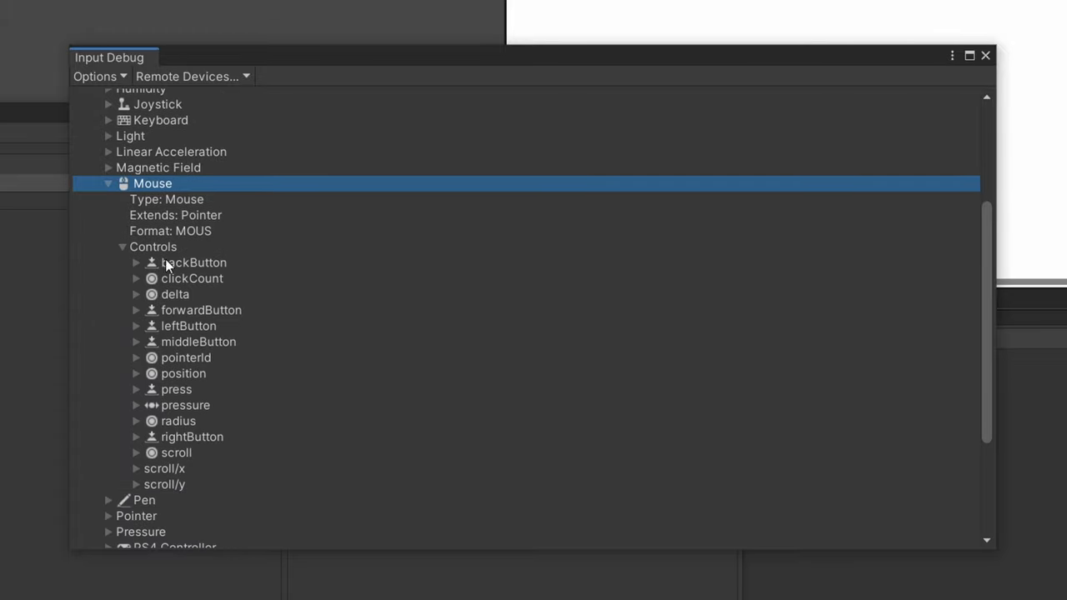
{"action": "mouse_move", "coordinate": [223, 463]}
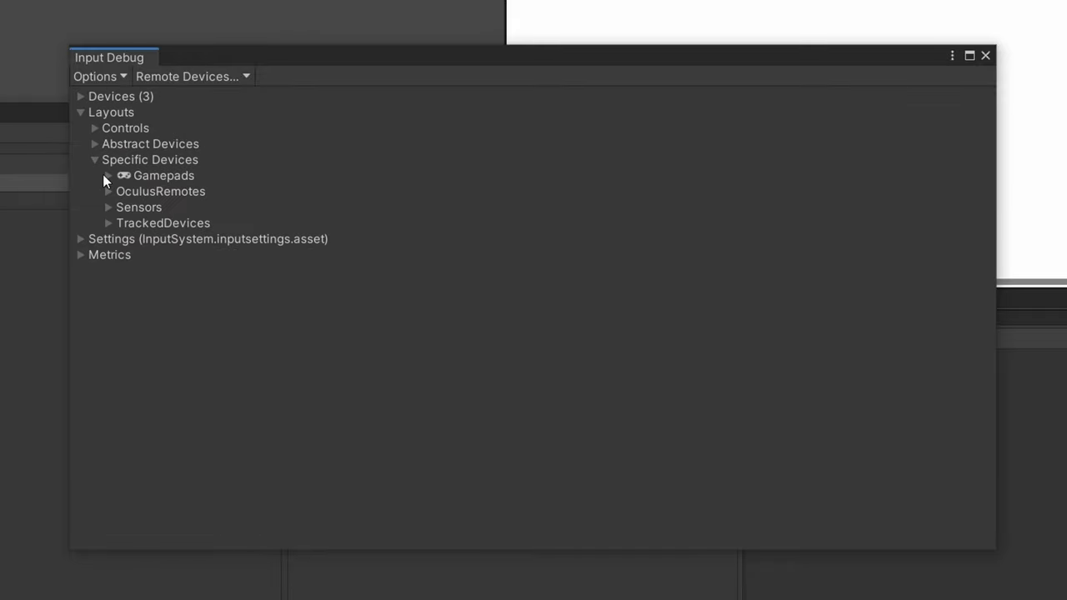
Step: Expand the Android Xbox Gamepad layout under Gamepads and glance at iOS Xbox One Gamepad
{"action": "left_click", "coordinate": [108, 175]}
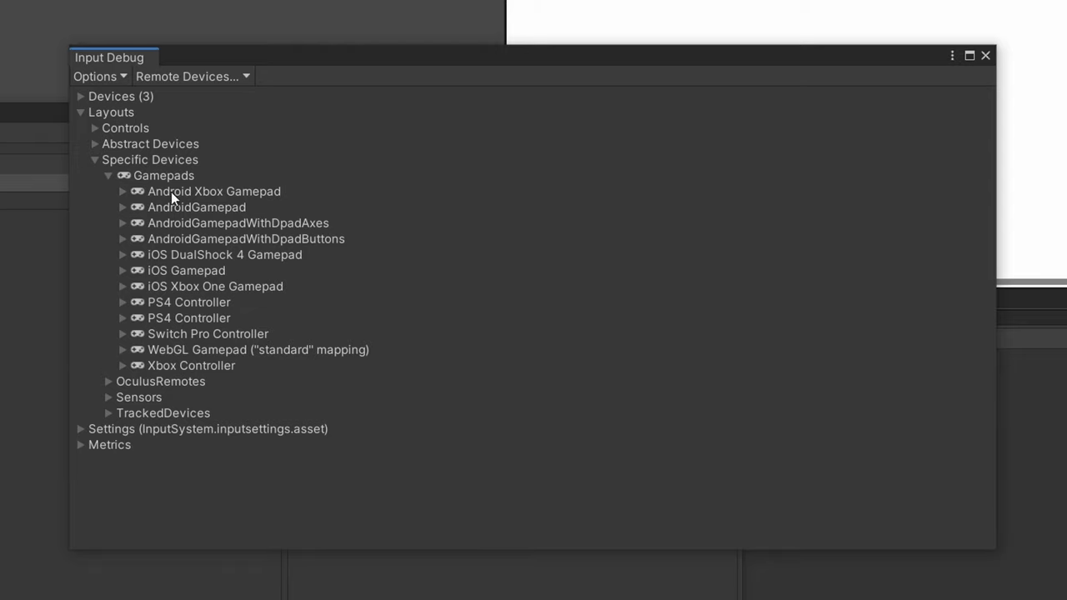
{"action": "mouse_move", "coordinate": [127, 197]}
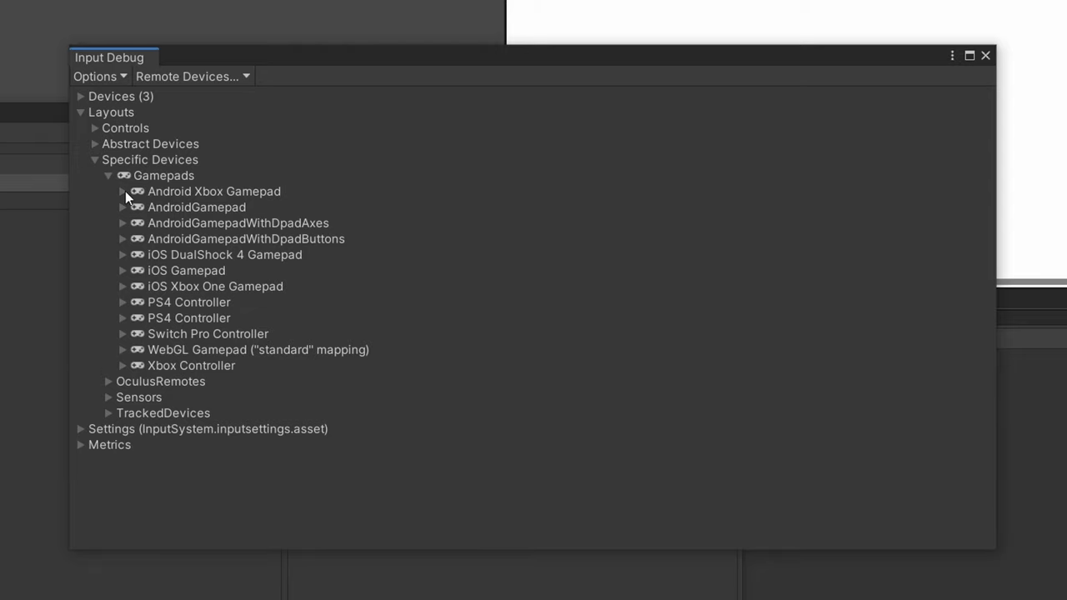
{"action": "left_click", "coordinate": [122, 191]}
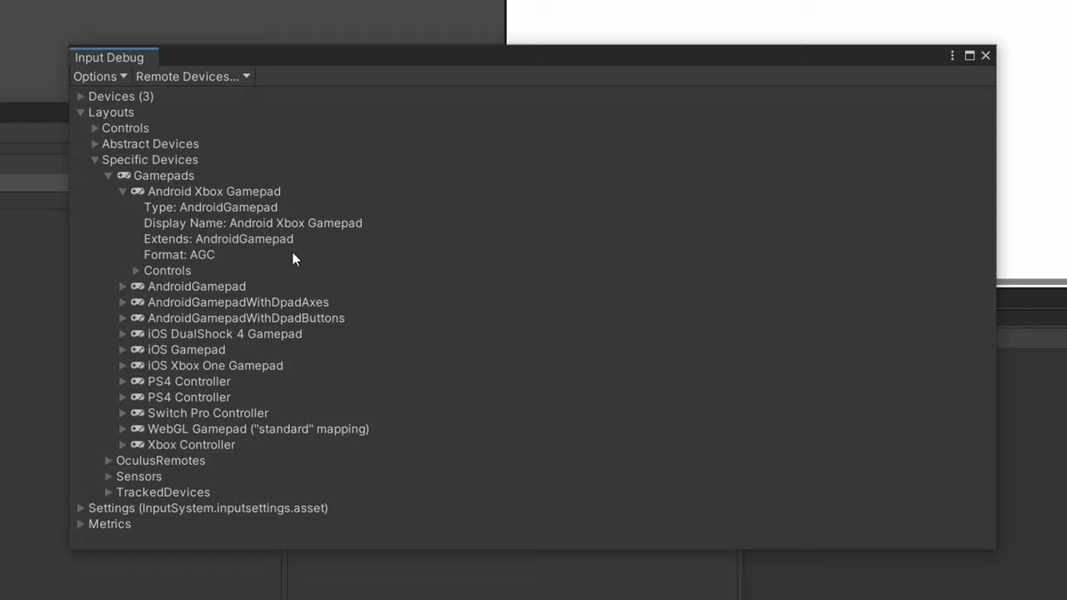
{"action": "mouse_move", "coordinate": [171, 358]}
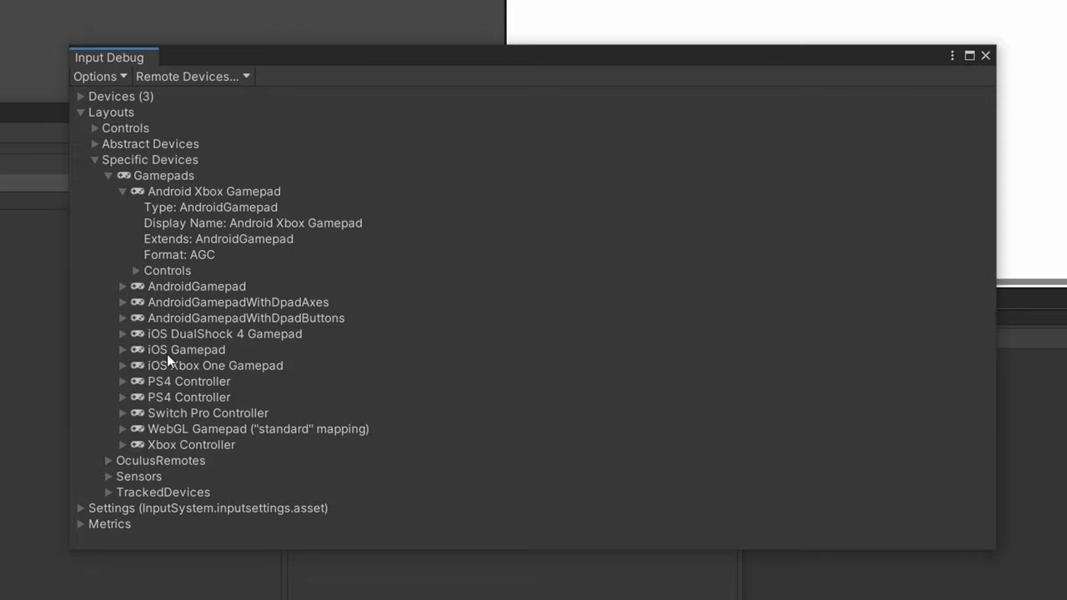
{"action": "mouse_move", "coordinate": [98, 362]}
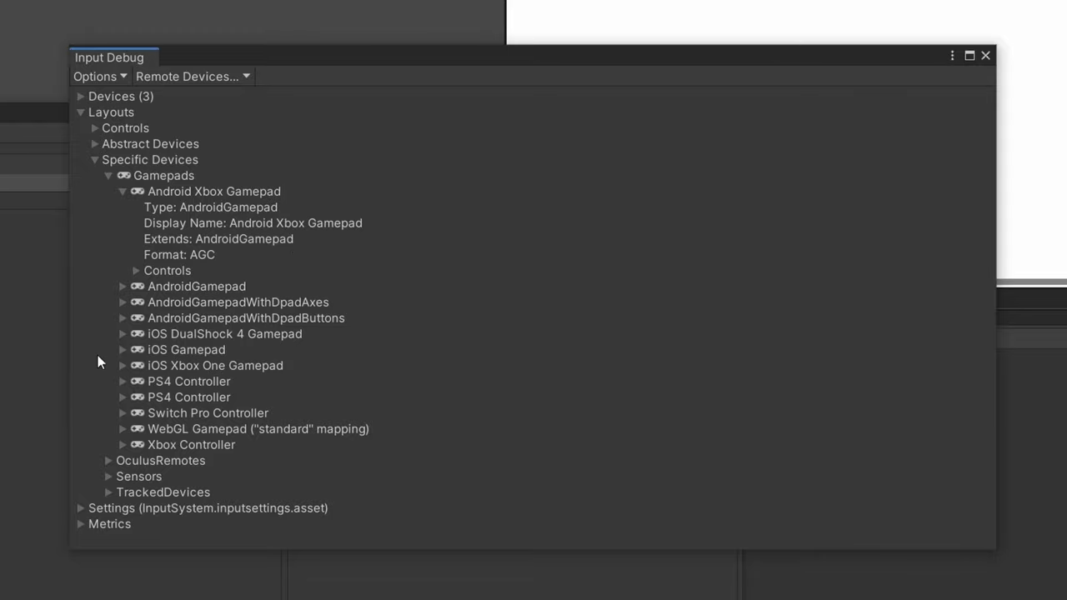
{"action": "left_click", "coordinate": [216, 365]}
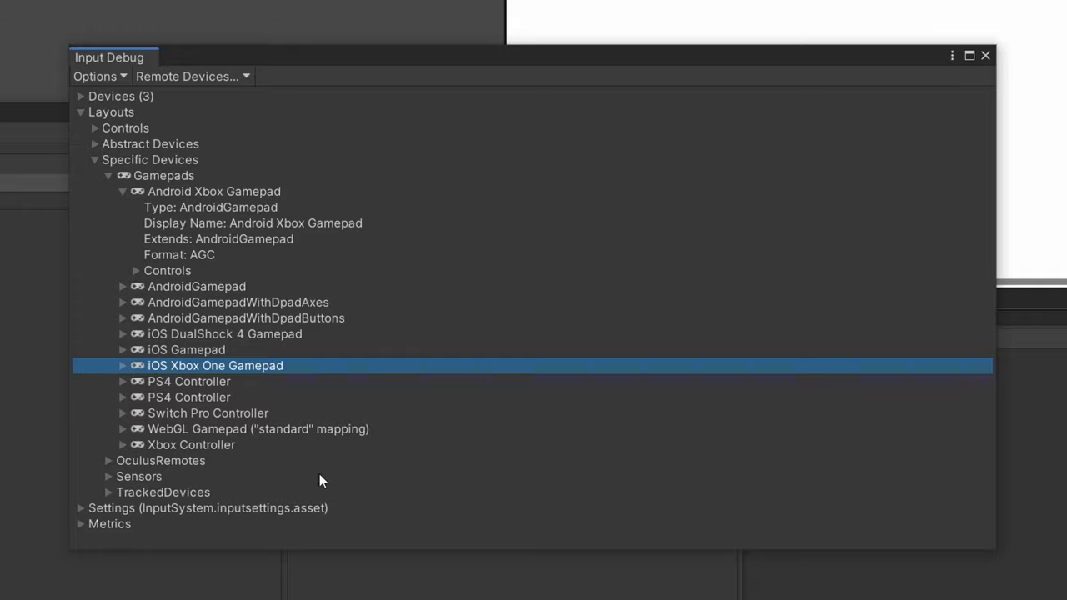
{"action": "left_click", "coordinate": [108, 175]}
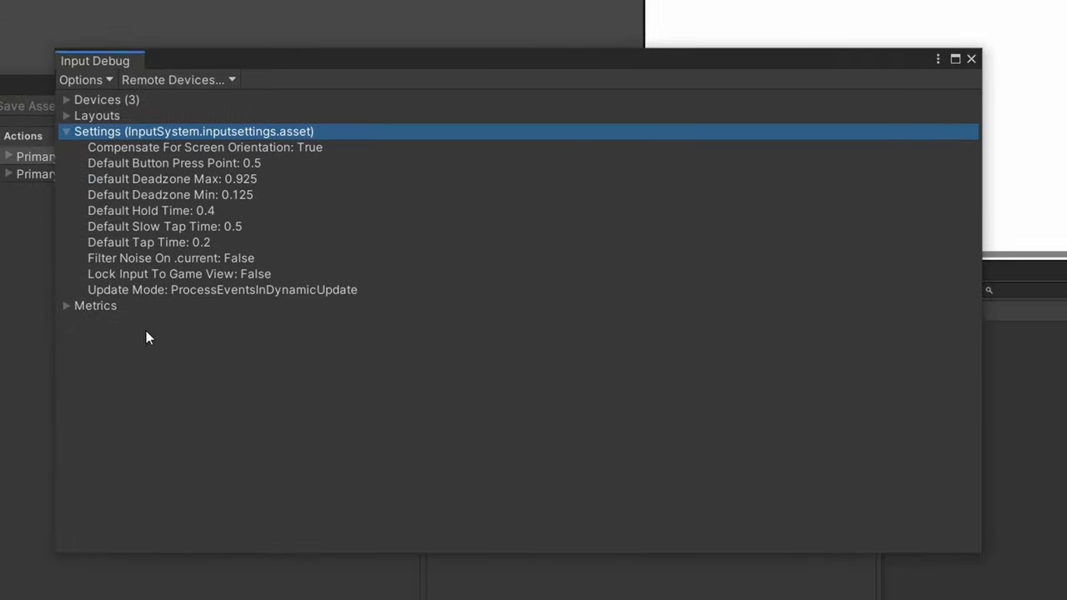
{"action": "mouse_move", "coordinate": [360, 96]}
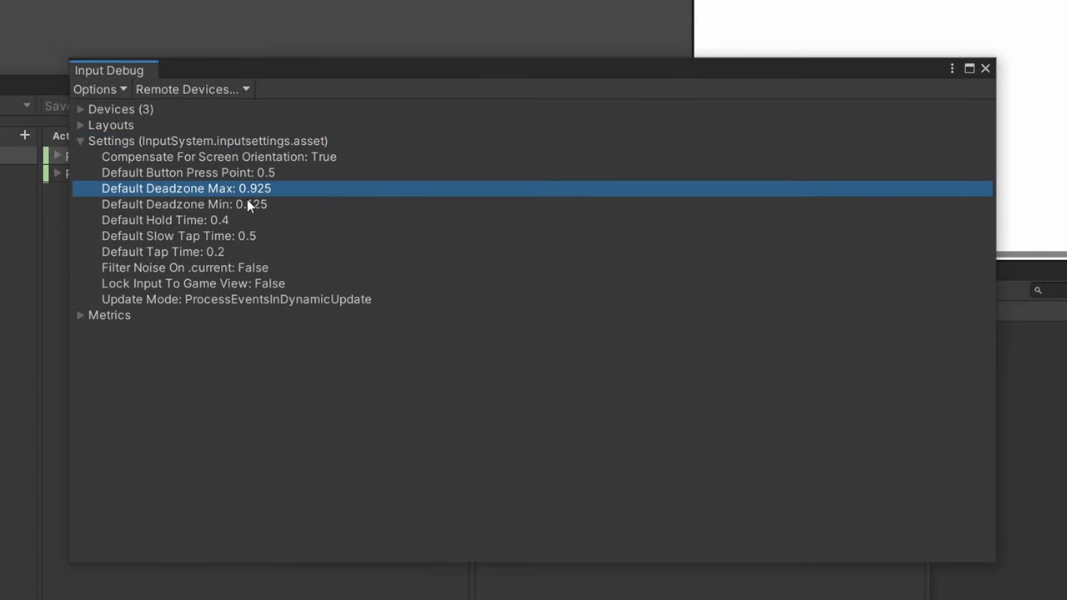
Step: Show the InputSystem.inputsettings.asset values and open the Edit menu toward Project Settings
{"action": "left_click", "coordinate": [163, 252]}
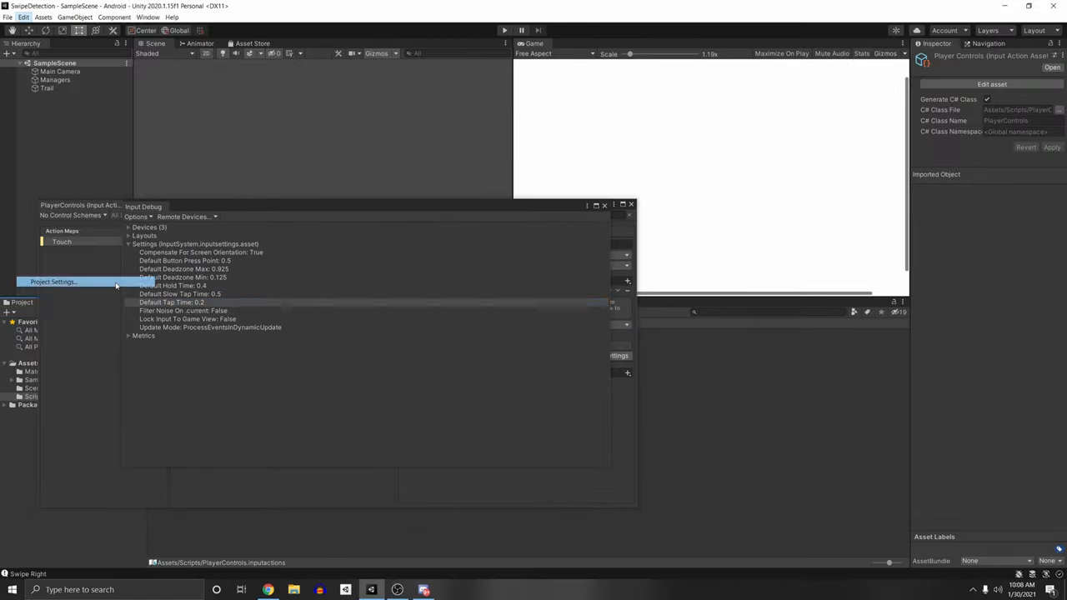
Step: In Project Settings > Input System Package, create and save a new settings asset in Assets
{"action": "left_click", "coordinate": [54, 281]}
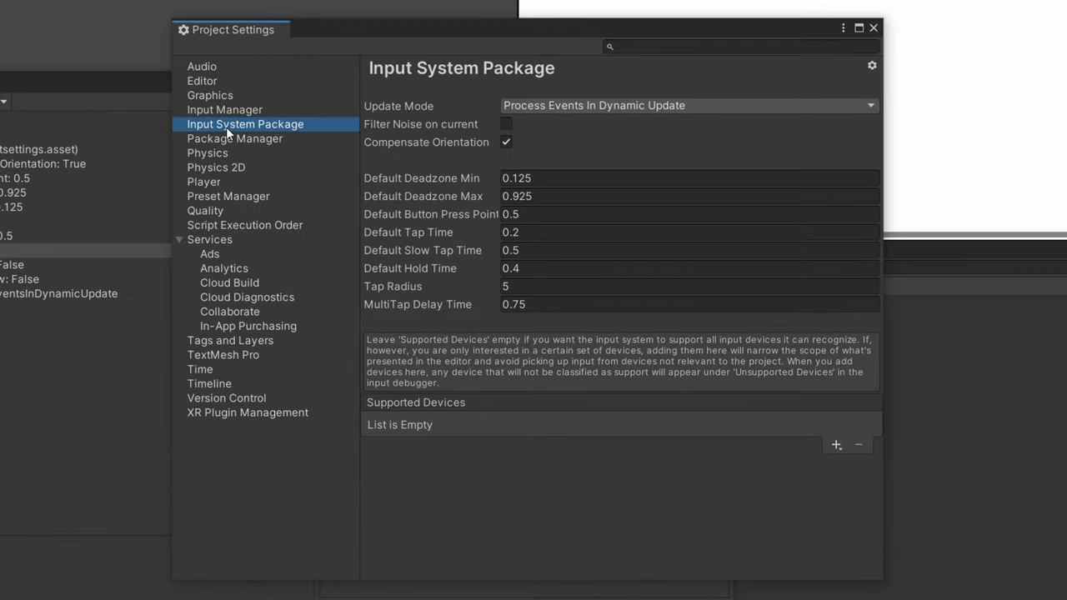
{"action": "mouse_move", "coordinate": [467, 45]}
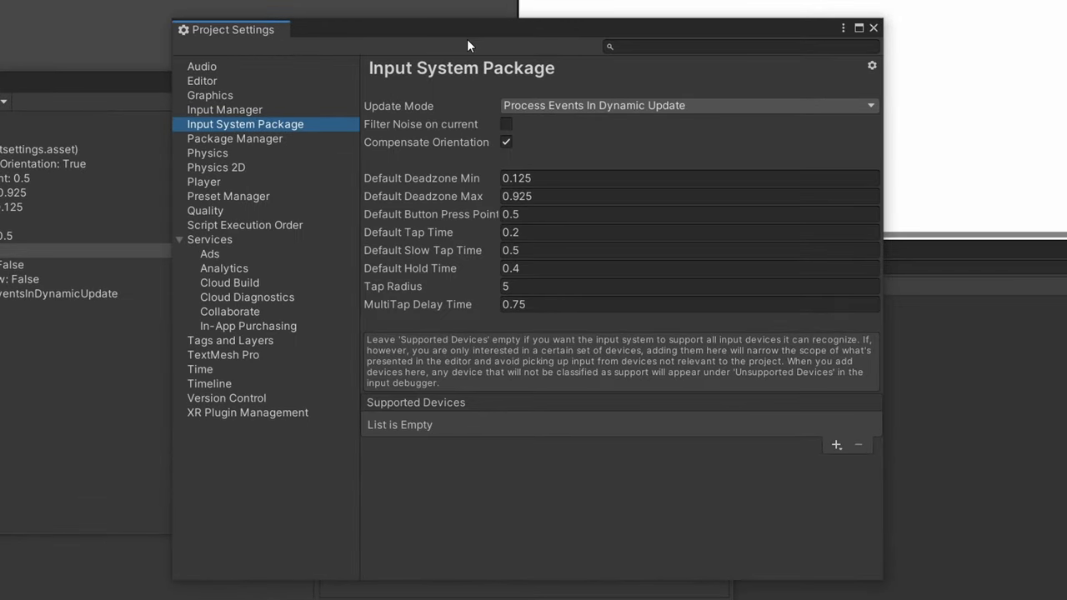
{"action": "mouse_move", "coordinate": [831, 158]}
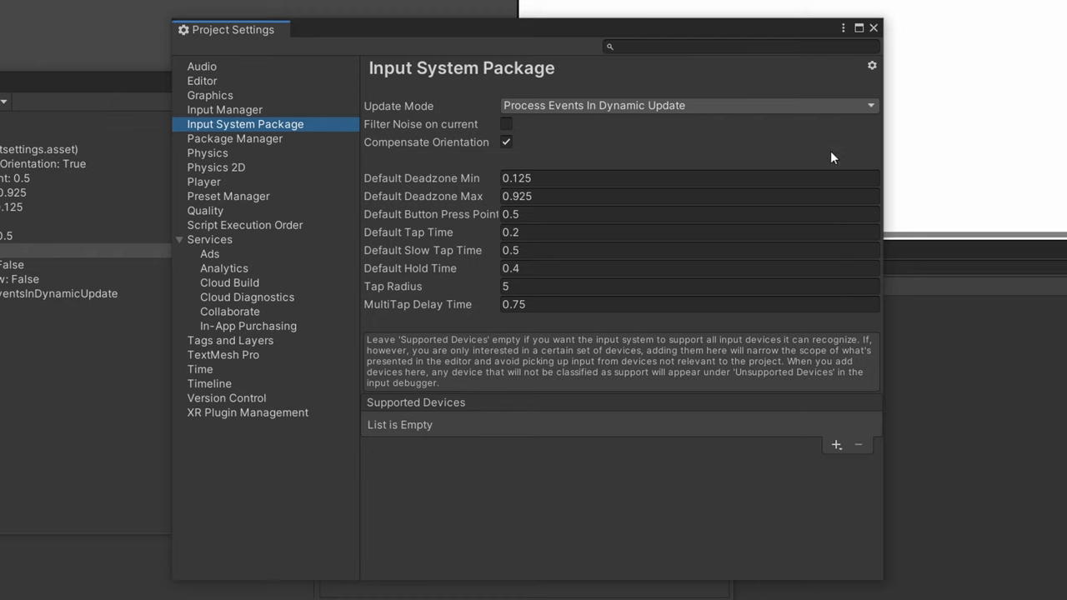
{"action": "left_click", "coordinate": [872, 65]}
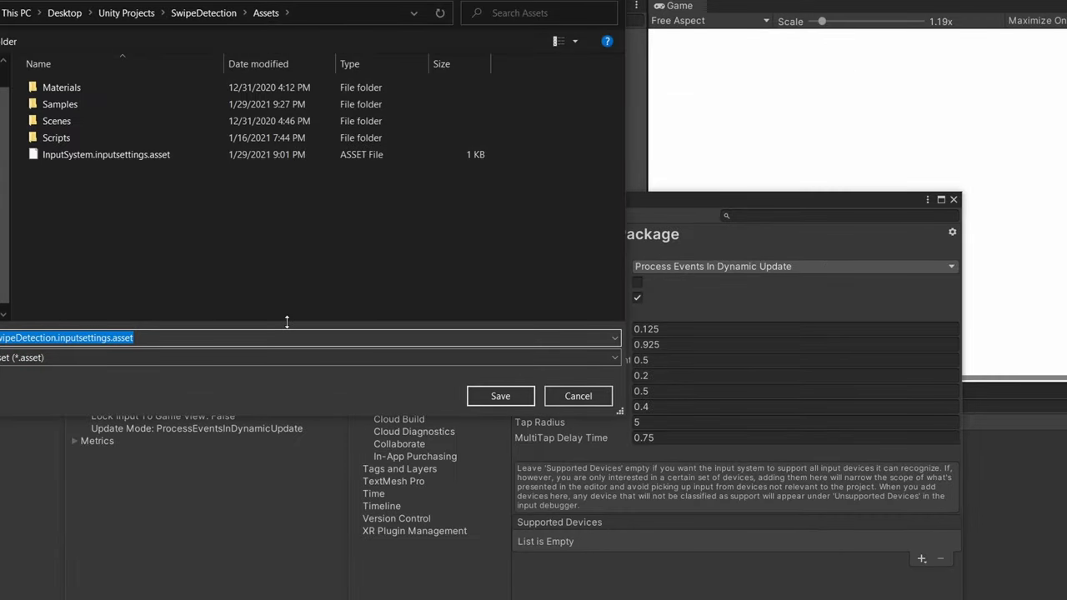
{"action": "left_click", "coordinate": [500, 396]}
{"action": "type", "text": ".6"}
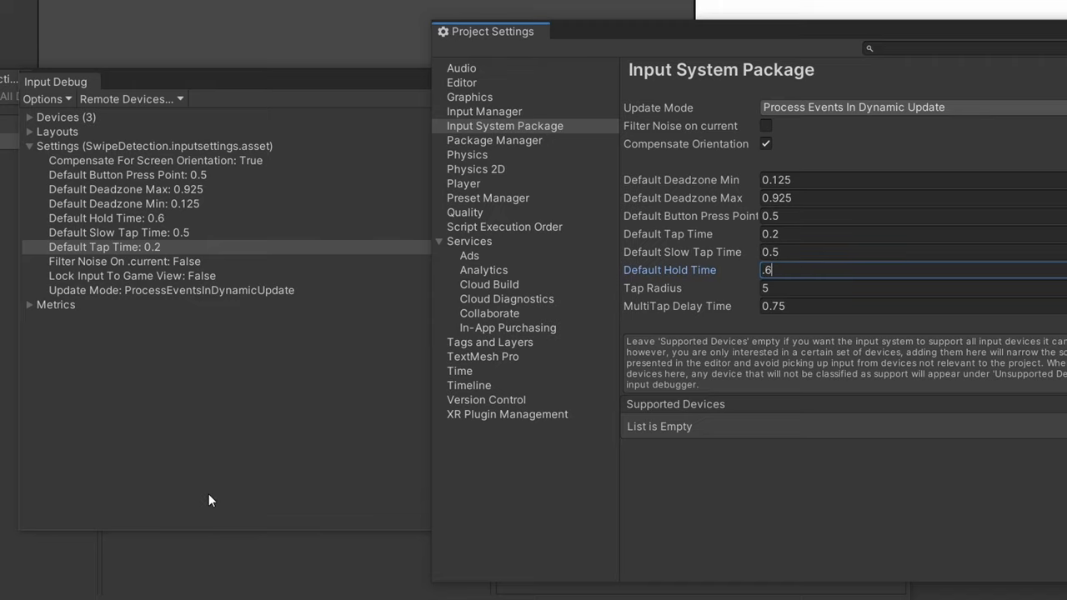
{"action": "mouse_move", "coordinate": [767, 116]}
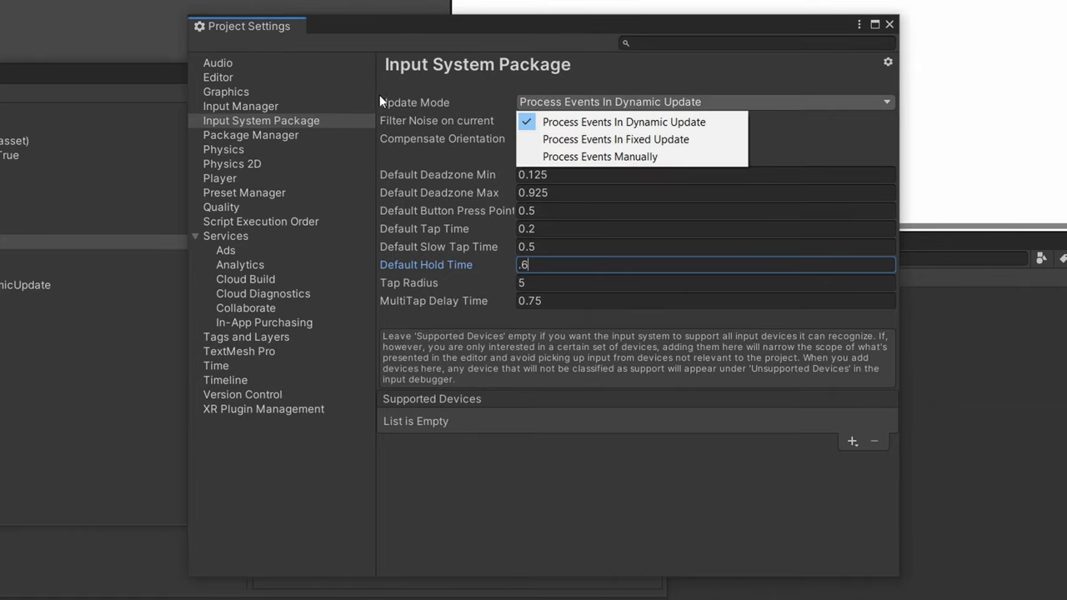
{"action": "mouse_move", "coordinate": [600, 121]}
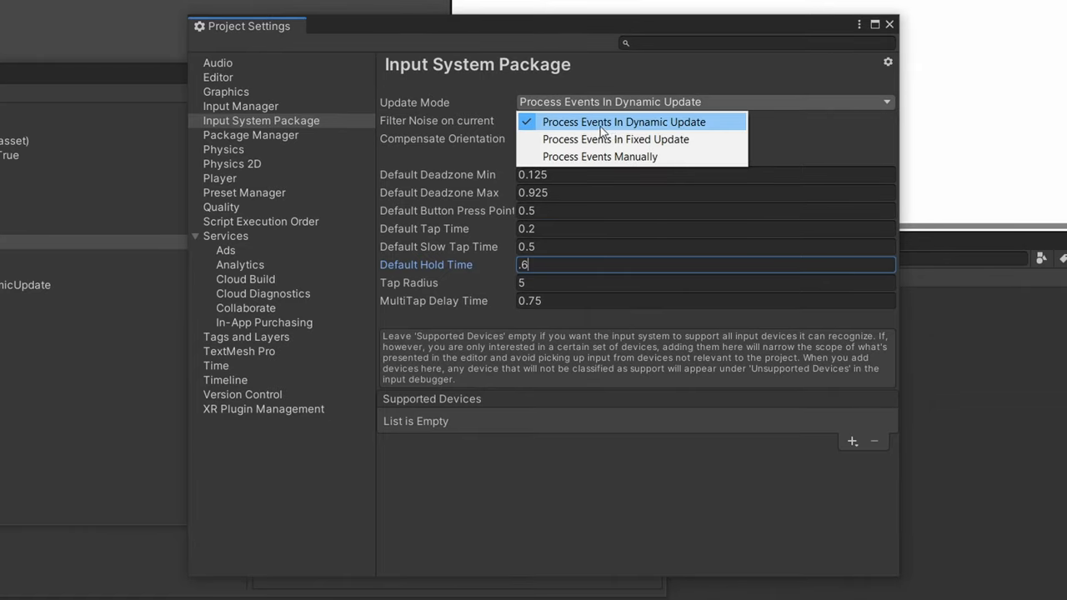
{"action": "mouse_move", "coordinate": [712, 127]}
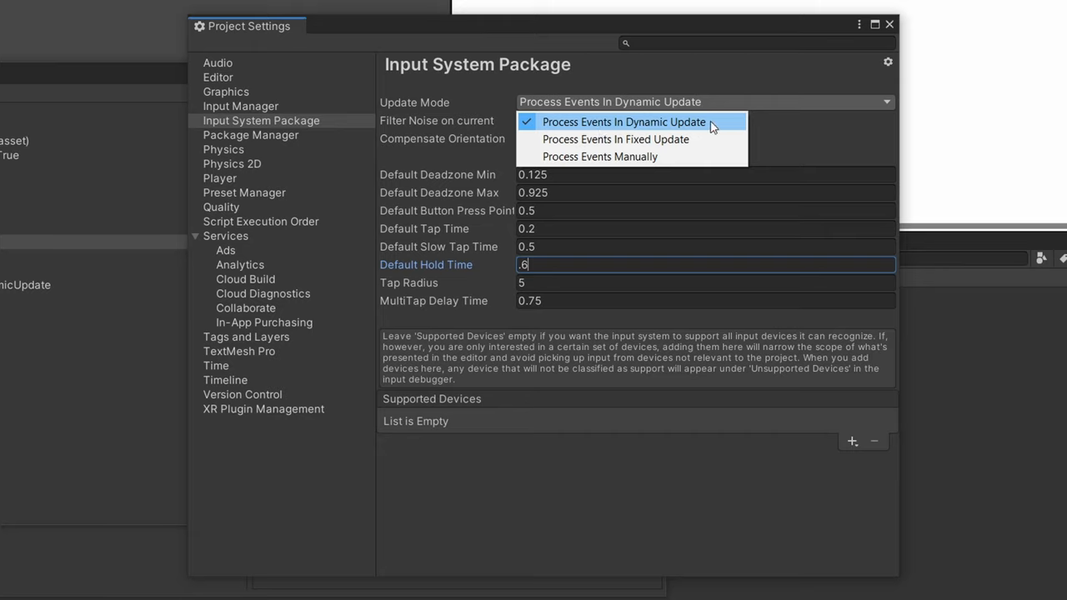
{"action": "mouse_move", "coordinate": [706, 140]}
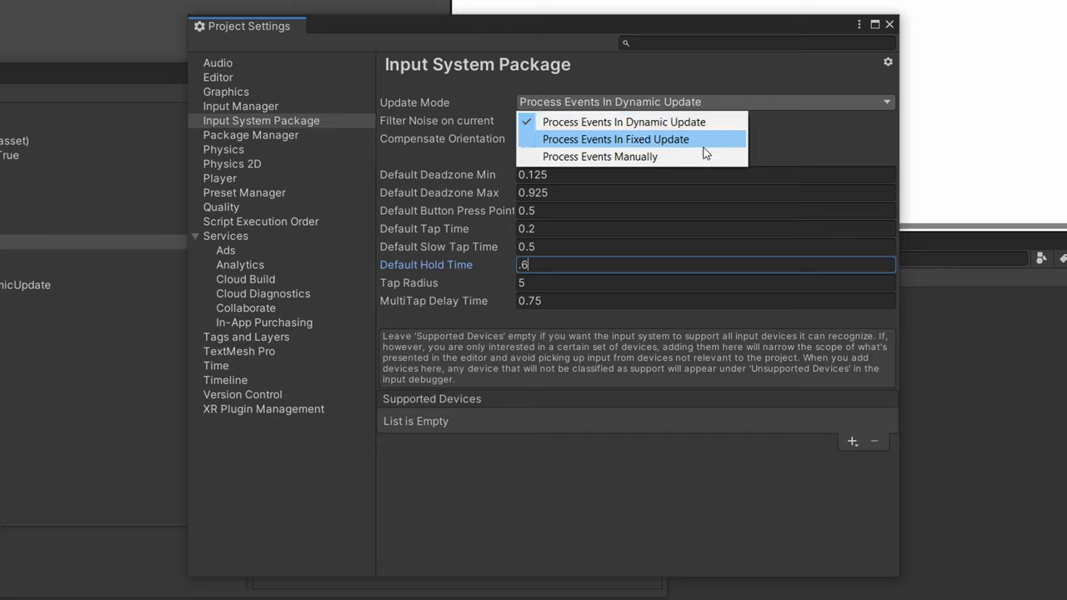
{"action": "mouse_move", "coordinate": [718, 150]}
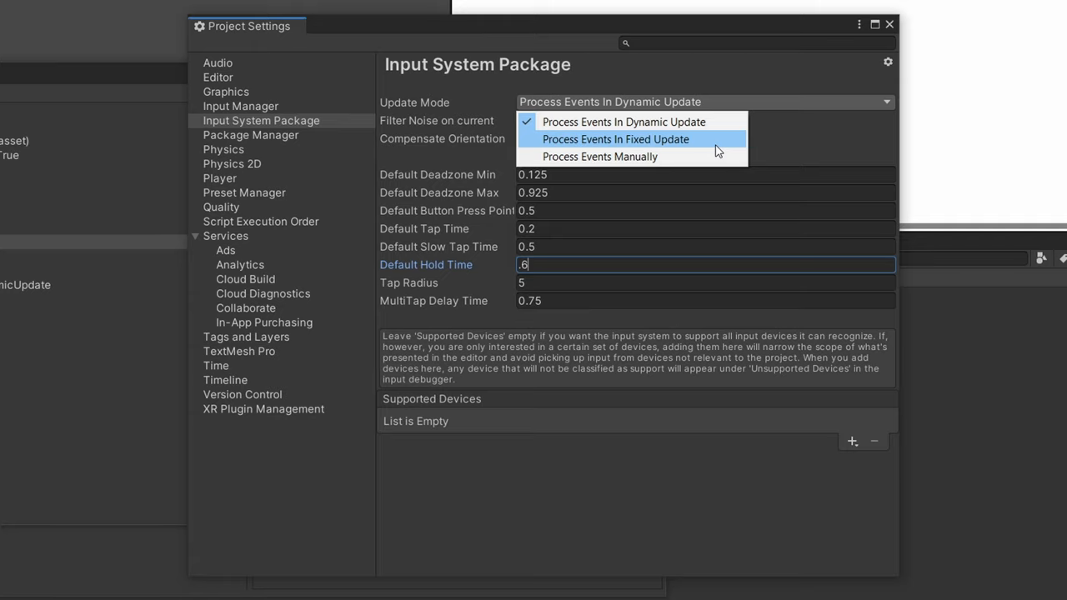
{"action": "mouse_move", "coordinate": [594, 157]}
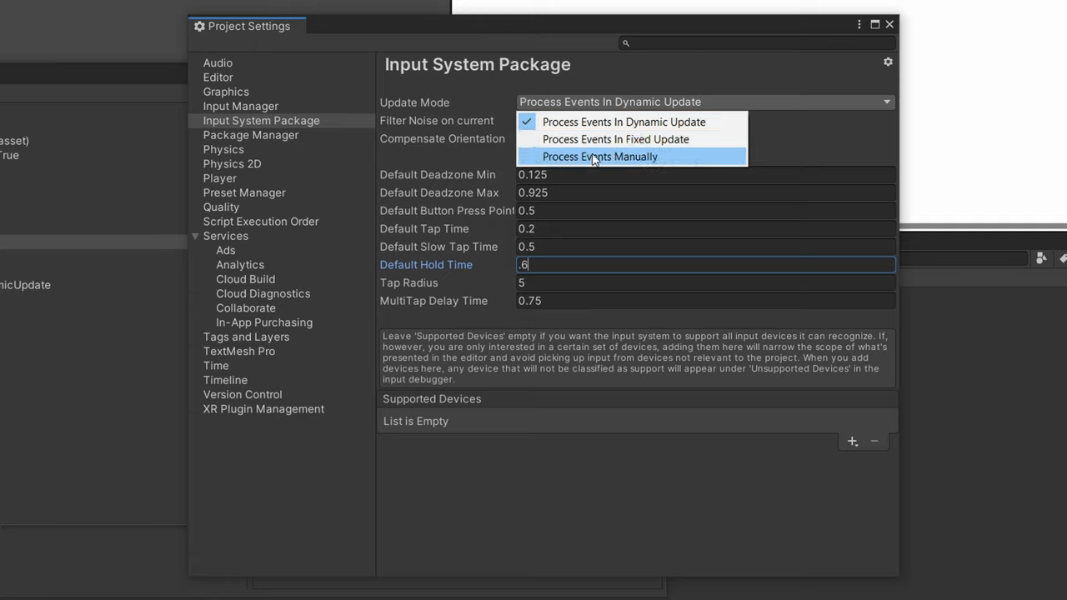
{"action": "mouse_move", "coordinate": [671, 122]}
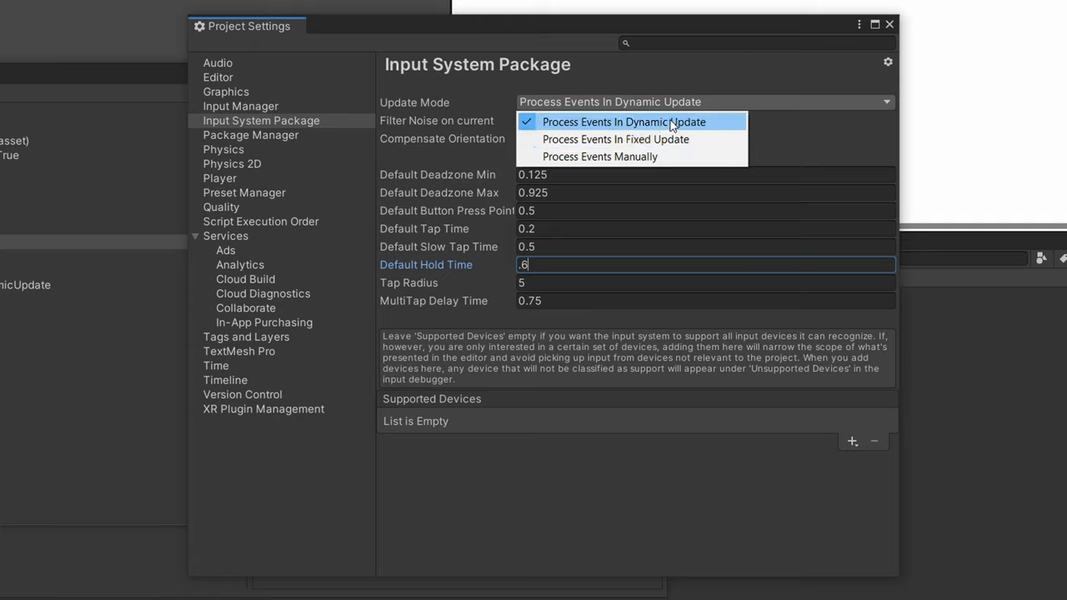
{"action": "mouse_move", "coordinate": [681, 133]}
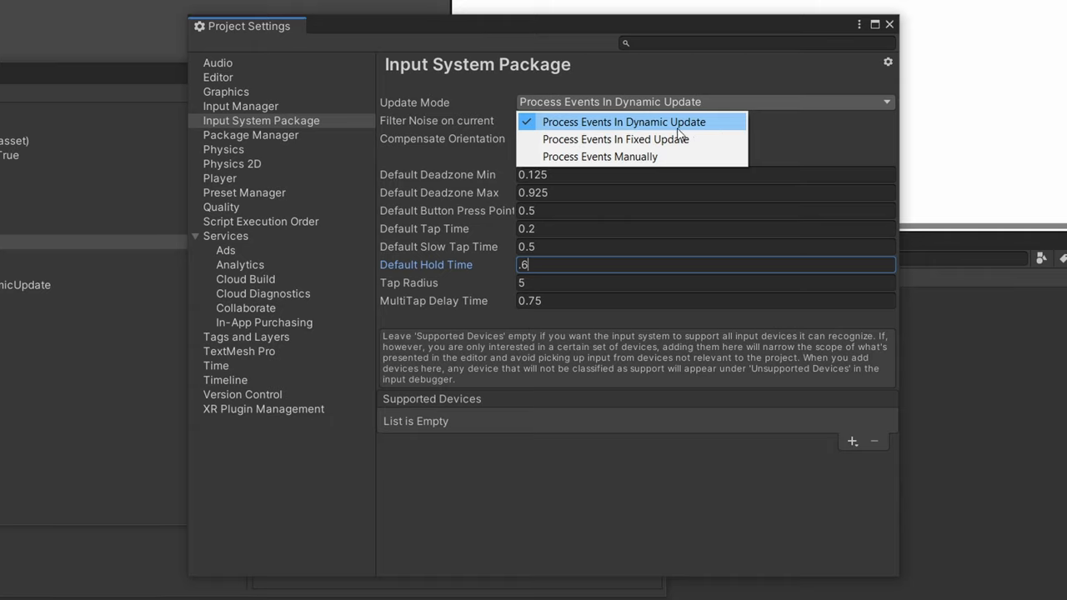
{"action": "mouse_move", "coordinate": [698, 107]}
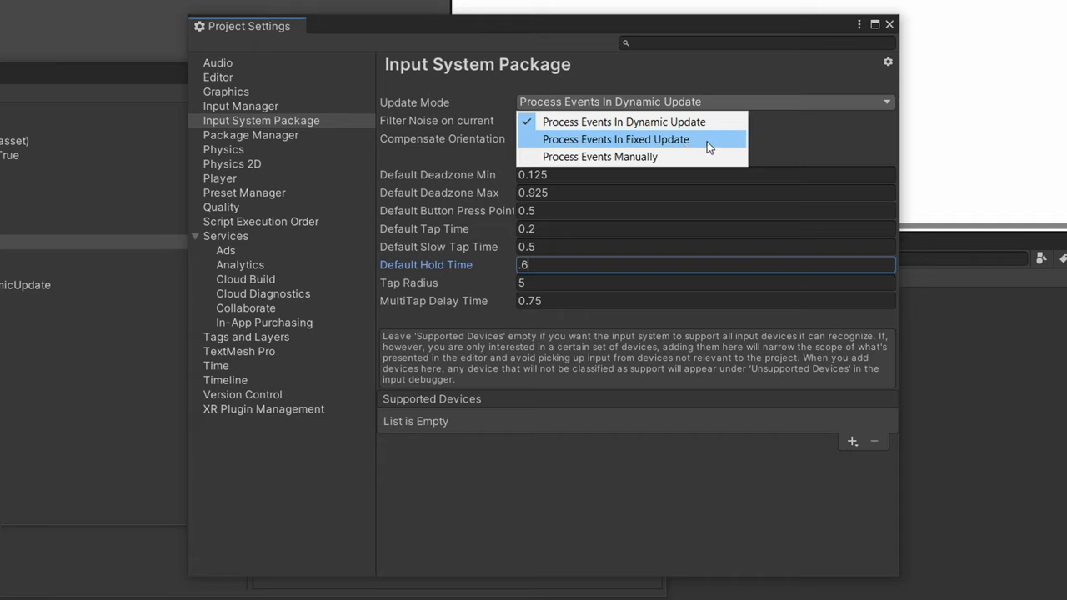
{"action": "mouse_move", "coordinate": [704, 149]}
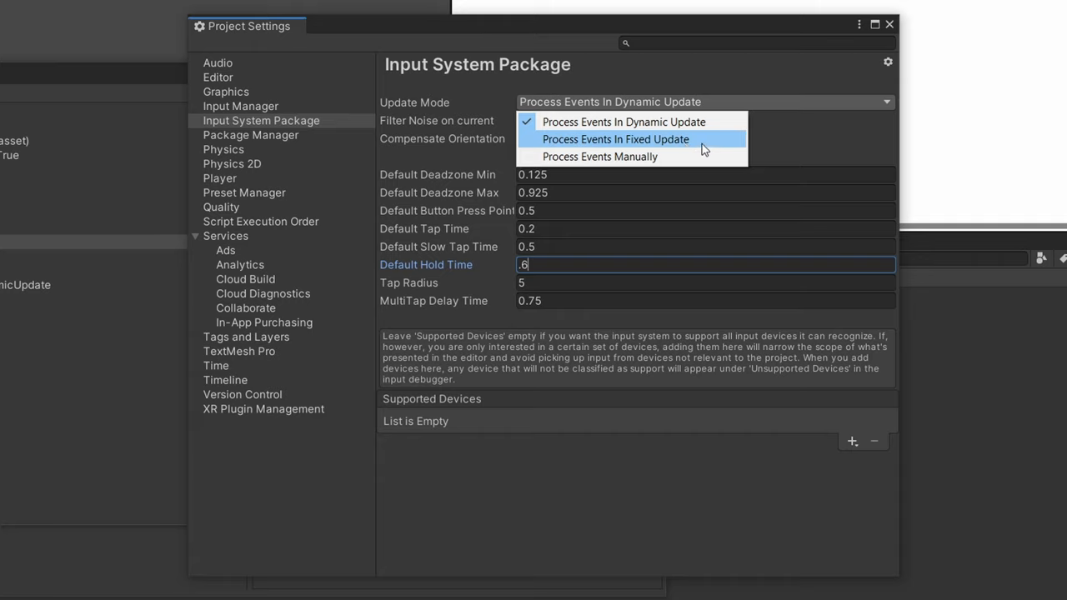
{"action": "mouse_move", "coordinate": [725, 133]}
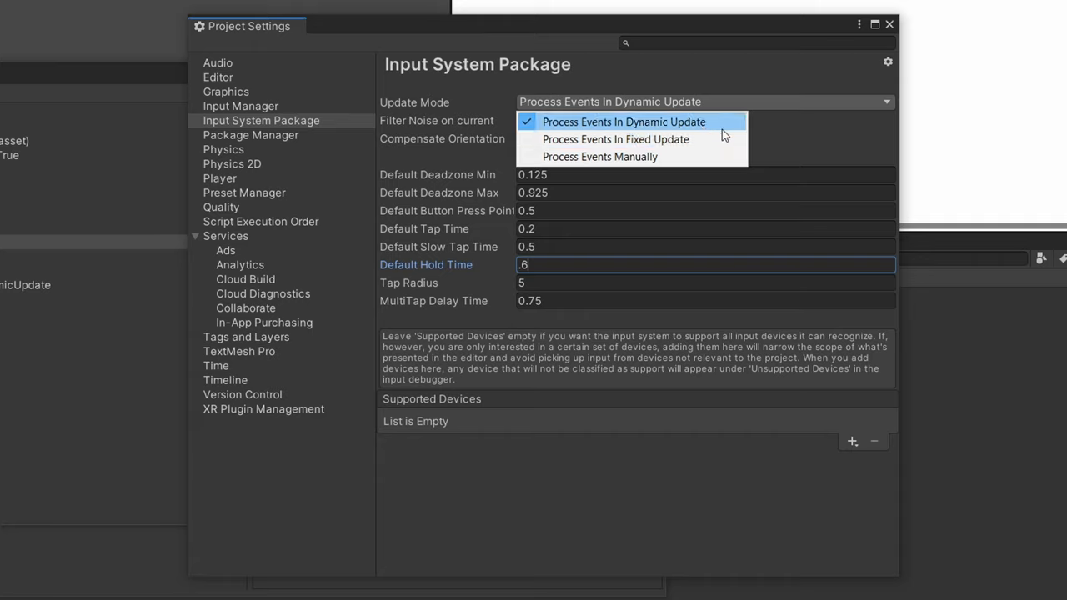
{"action": "mouse_move", "coordinate": [696, 111]}
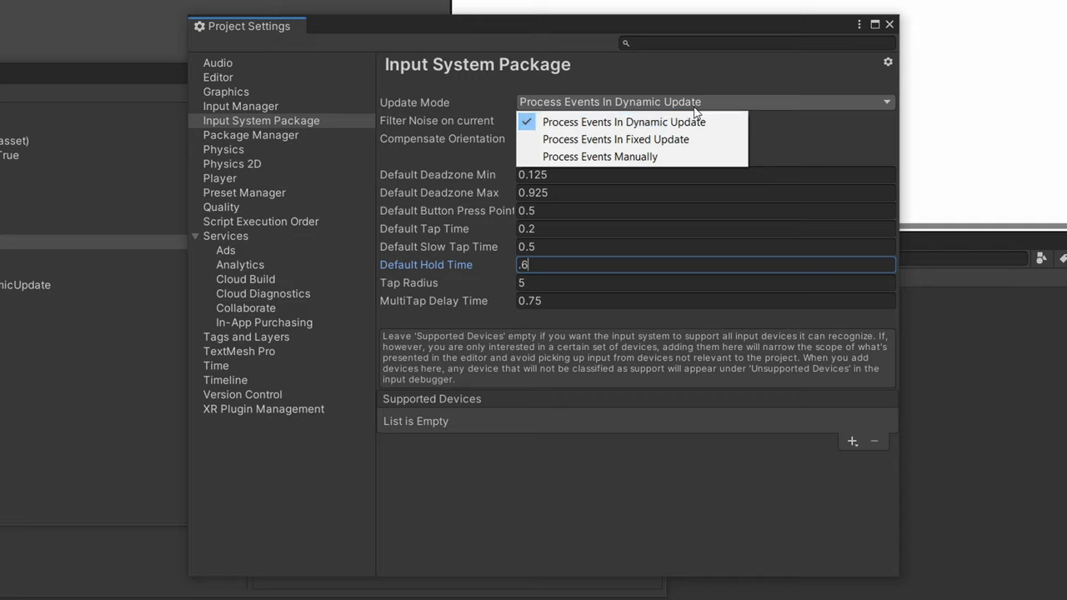
Step: Keep the Update Mode on Process Events In Dynamic Update
{"action": "left_click", "coordinate": [852, 441]}
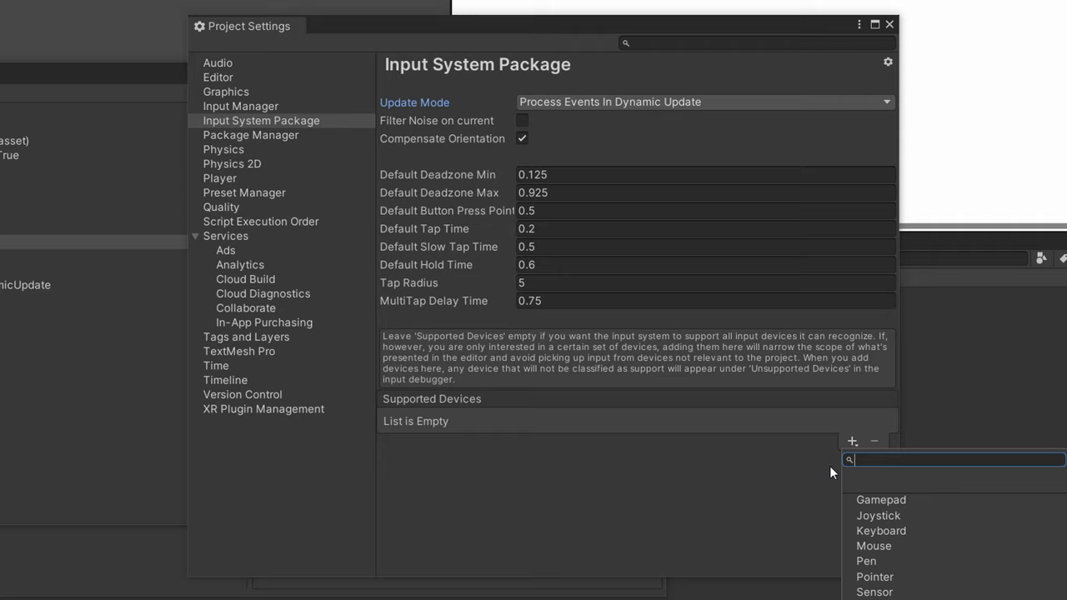
{"action": "mouse_move", "coordinate": [841, 438]}
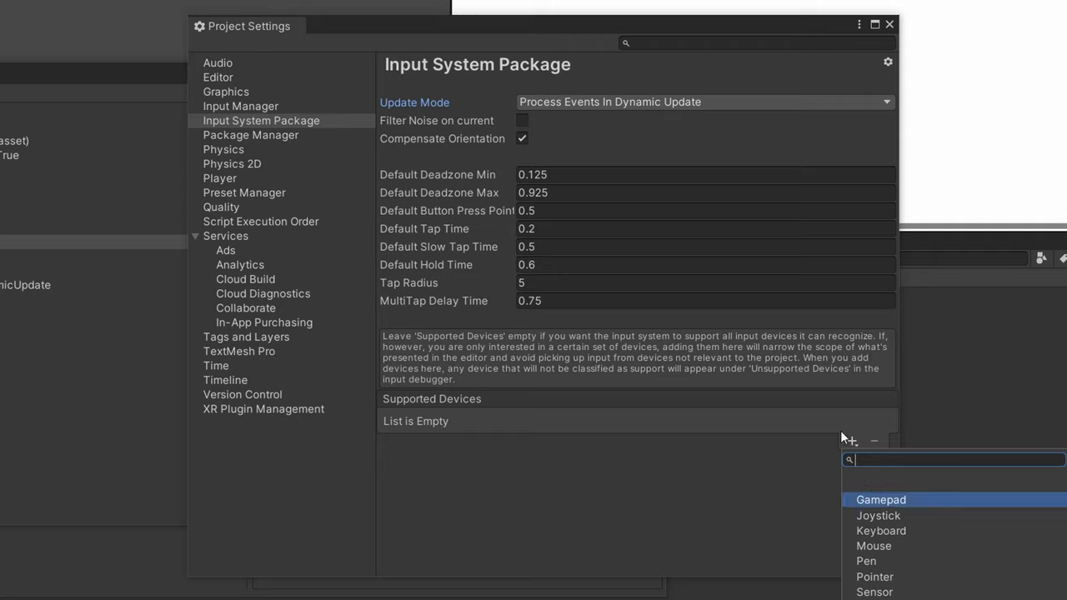
{"action": "mouse_move", "coordinate": [927, 523]}
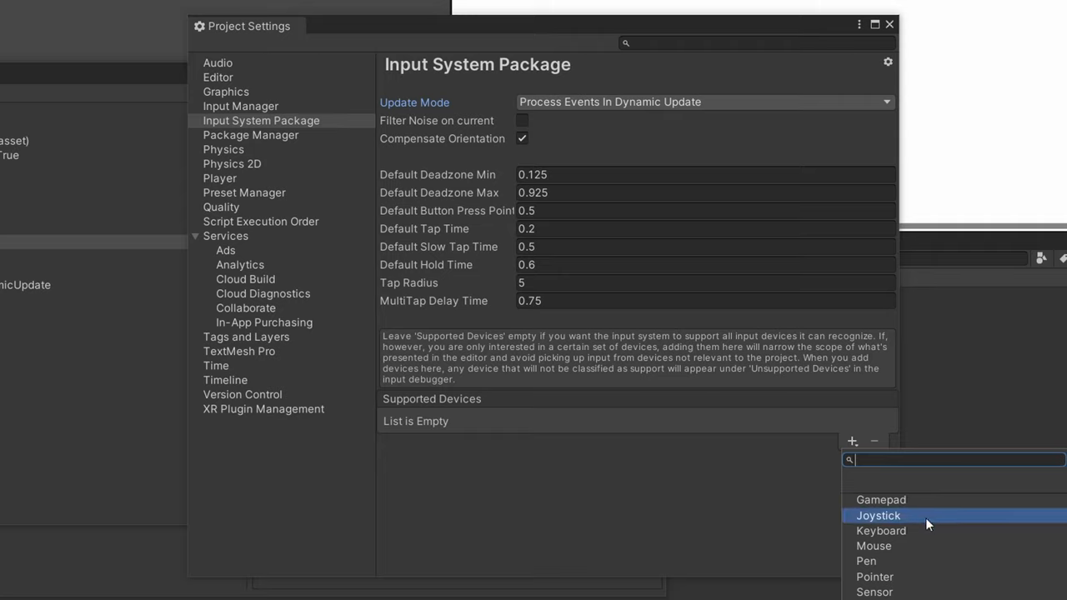
{"action": "mouse_move", "coordinate": [880, 531]}
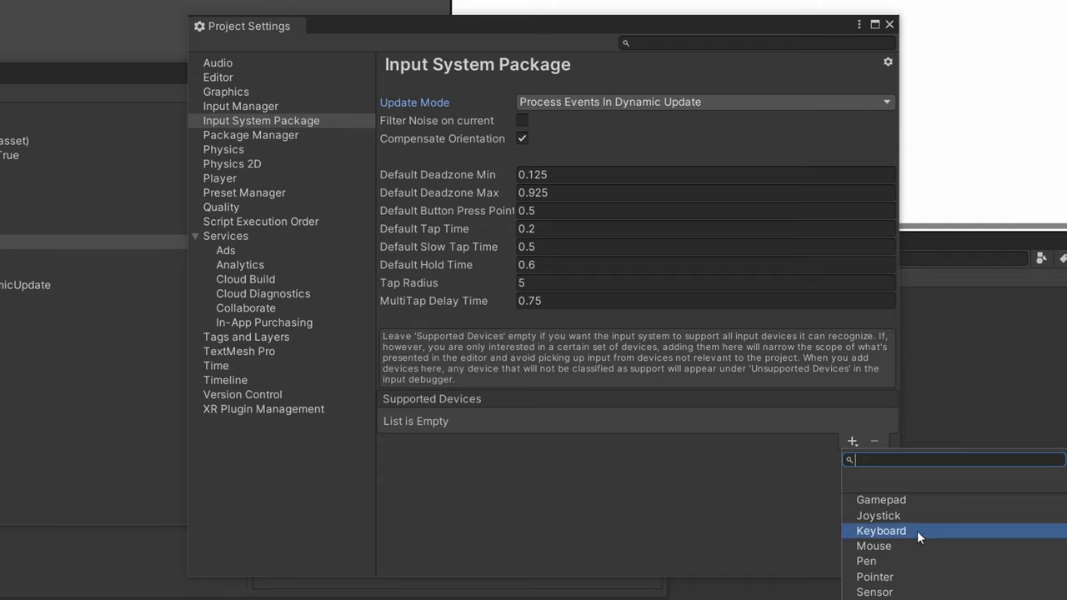
Step: Close the Supported Devices type list without adding any device
{"action": "left_click", "coordinate": [881, 499]}
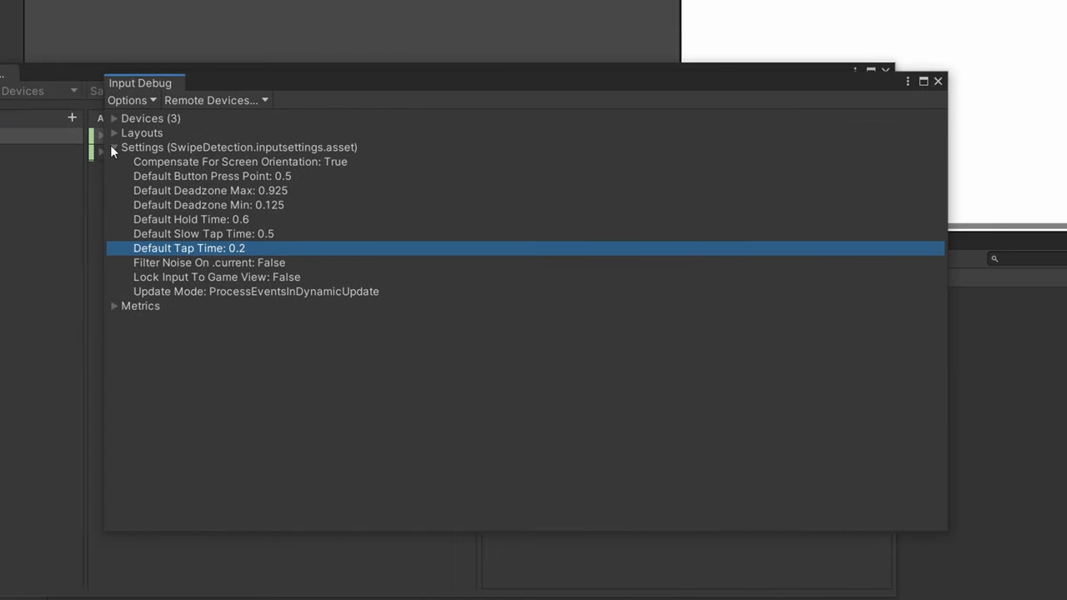
Step: Collapse Settings to show Metrics (60 KB state, 381 controls, 89 layouts) and the options list
{"action": "left_click", "coordinate": [112, 146]}
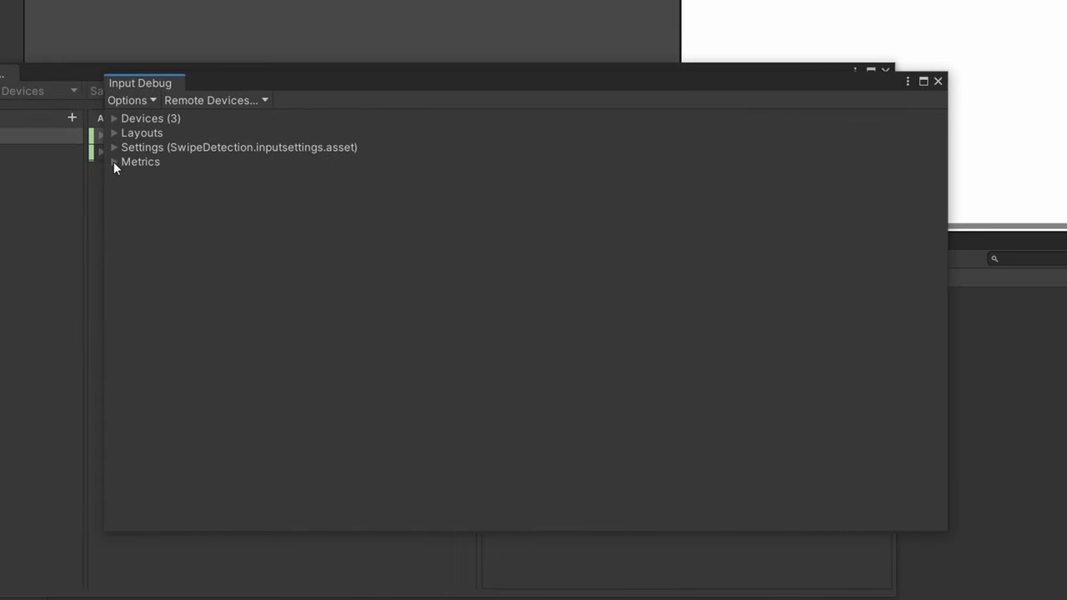
{"action": "left_click", "coordinate": [112, 162]}
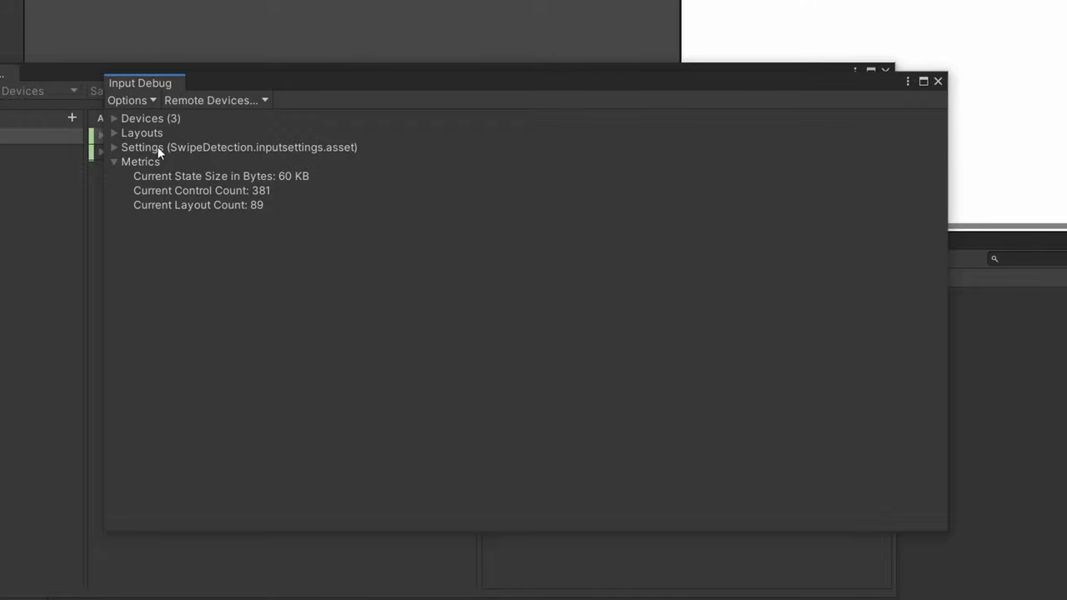
{"action": "mouse_move", "coordinate": [146, 186]}
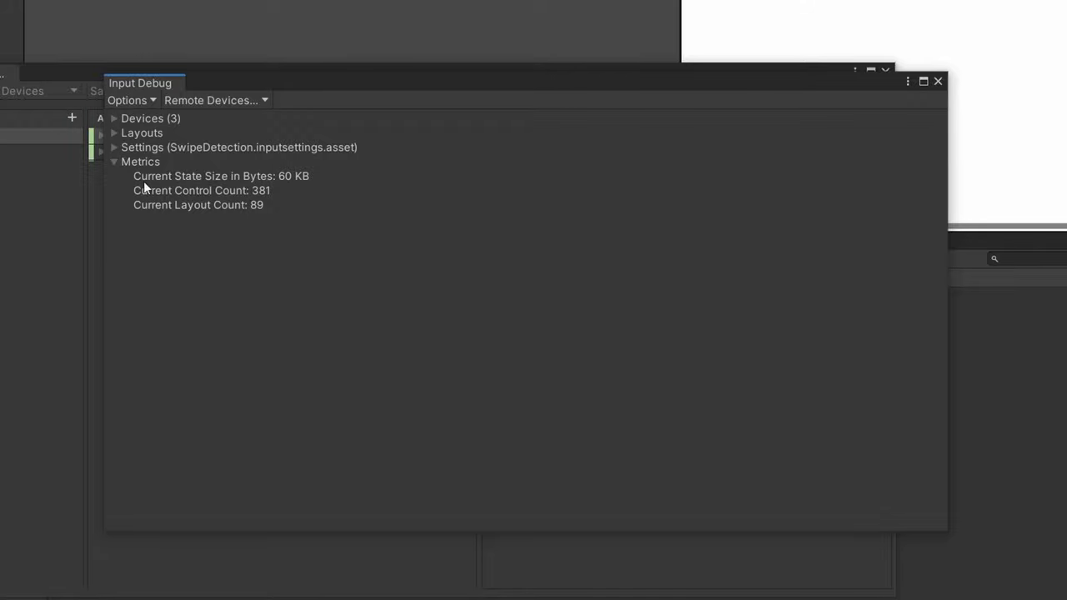
{"action": "left_click", "coordinate": [128, 100]}
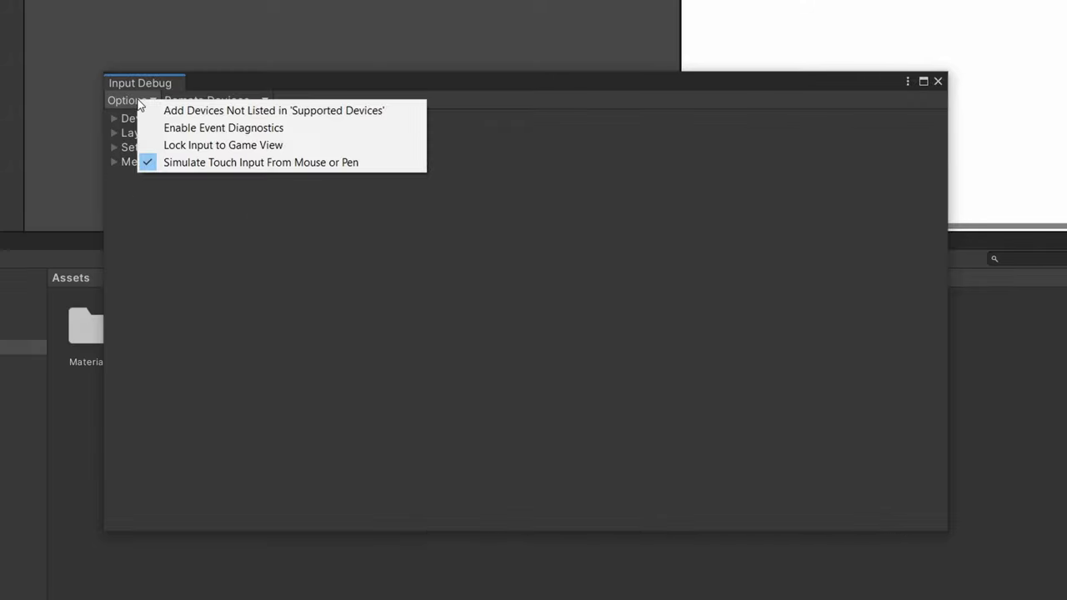
{"action": "mouse_move", "coordinate": [296, 150]}
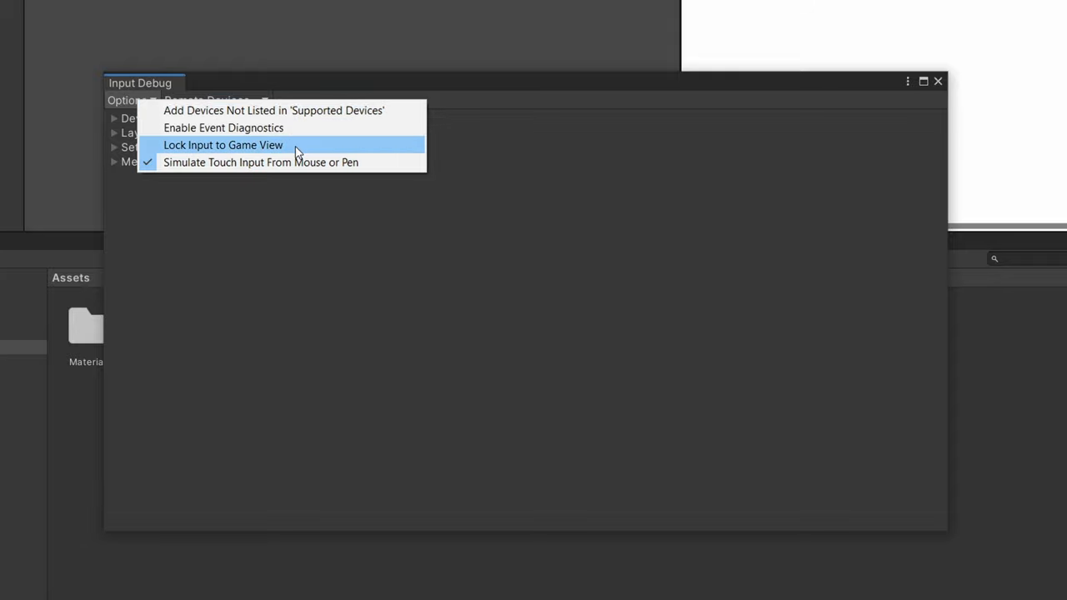
{"action": "mouse_move", "coordinate": [261, 157]}
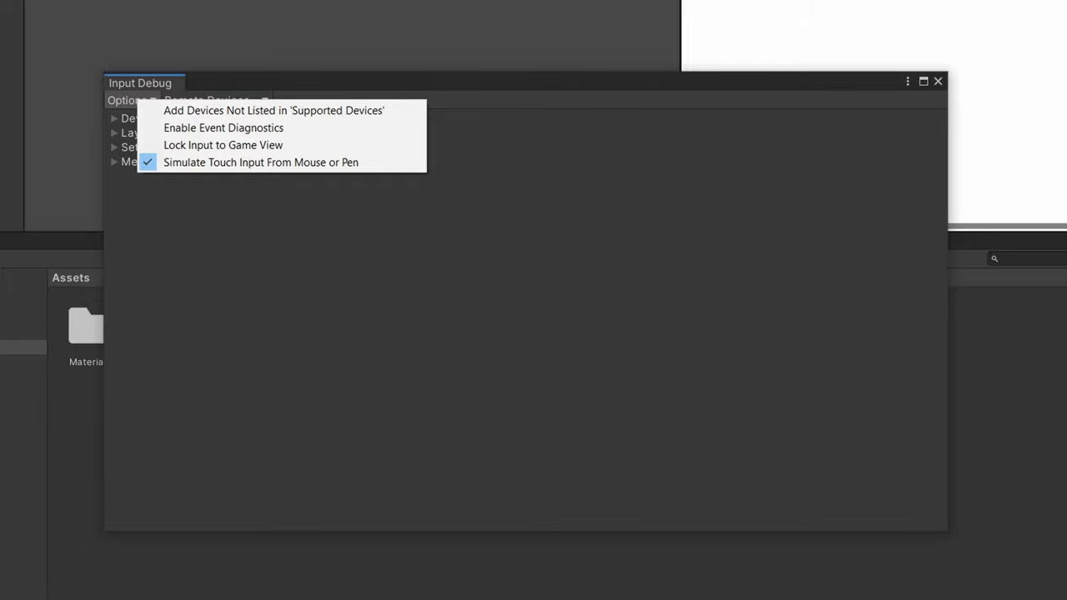
{"action": "mouse_move", "coordinate": [342, 131]}
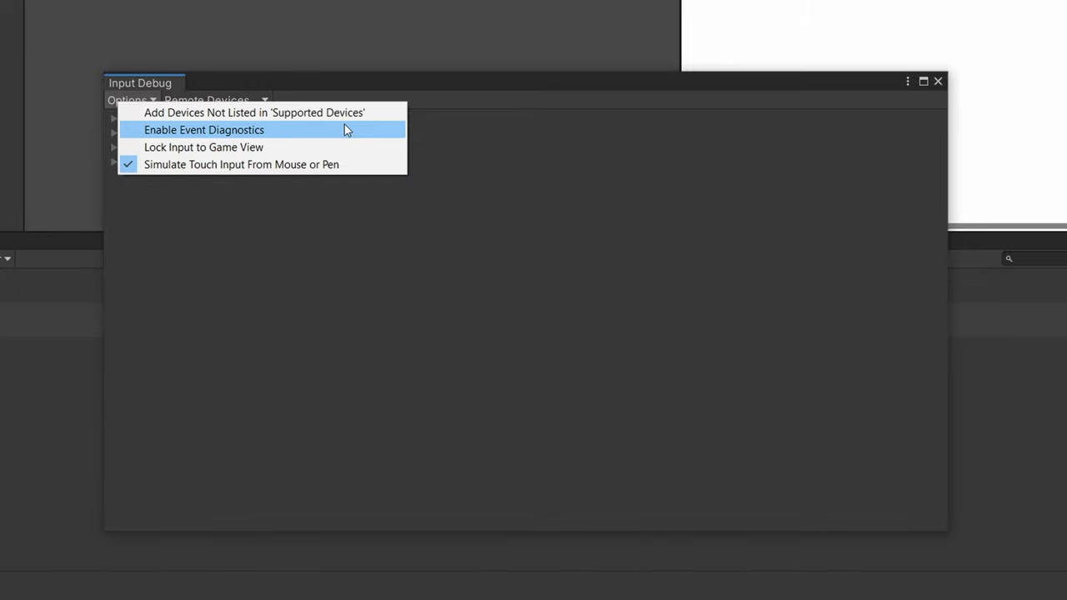
{"action": "mouse_move", "coordinate": [350, 137]}
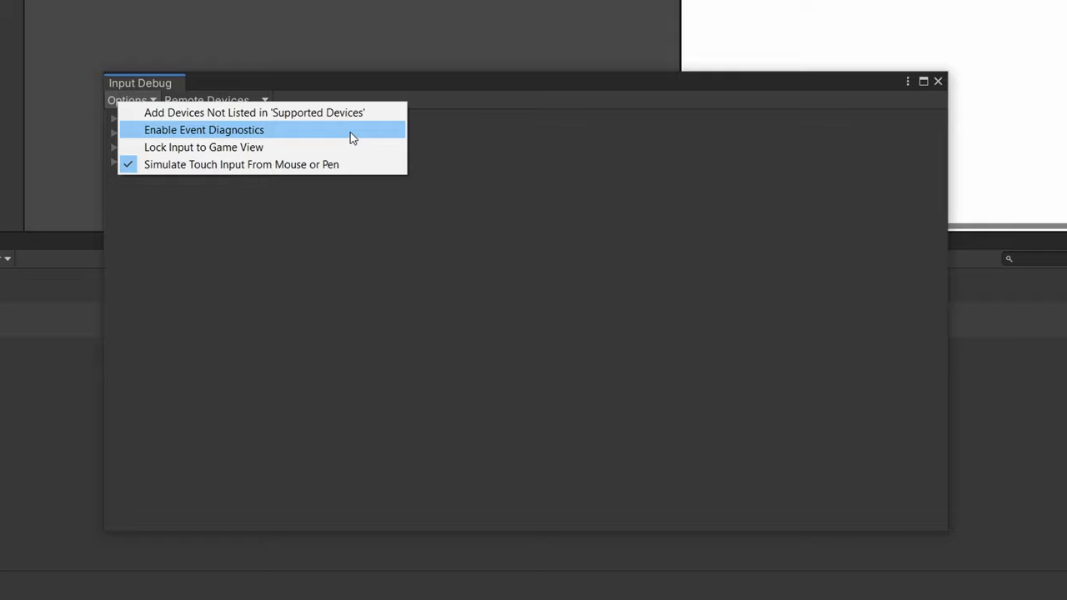
{"action": "mouse_move", "coordinate": [302, 139]}
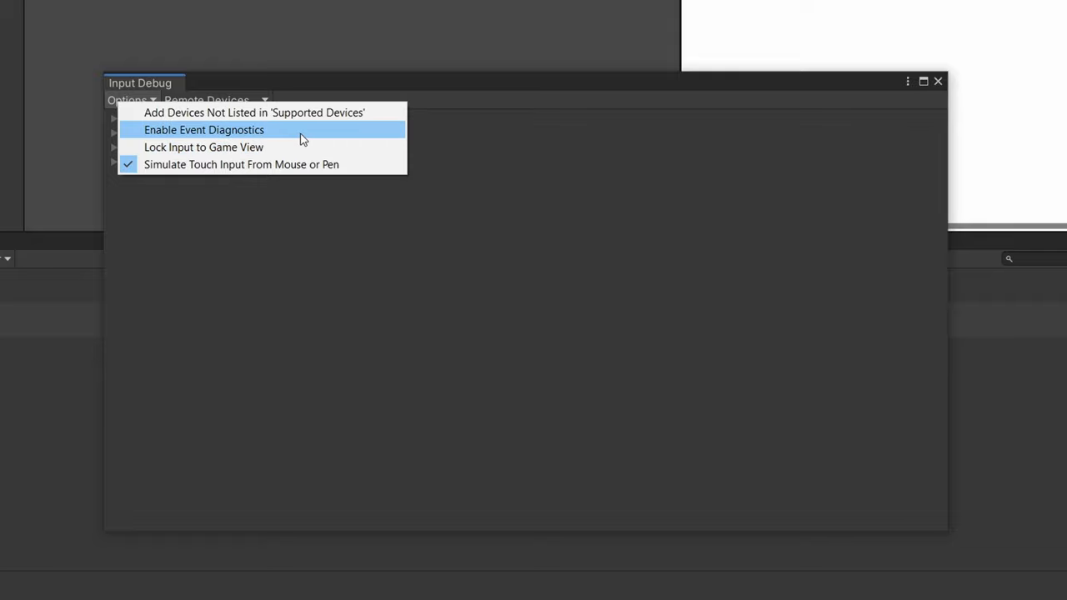
{"action": "mouse_move", "coordinate": [295, 137]}
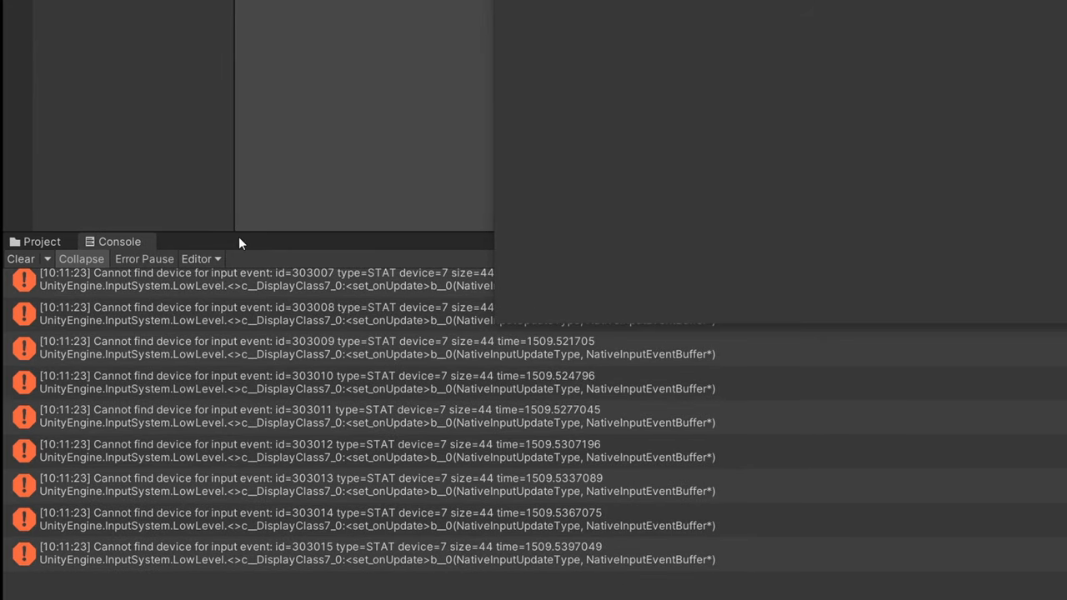
{"action": "left_click", "coordinate": [20, 259]}
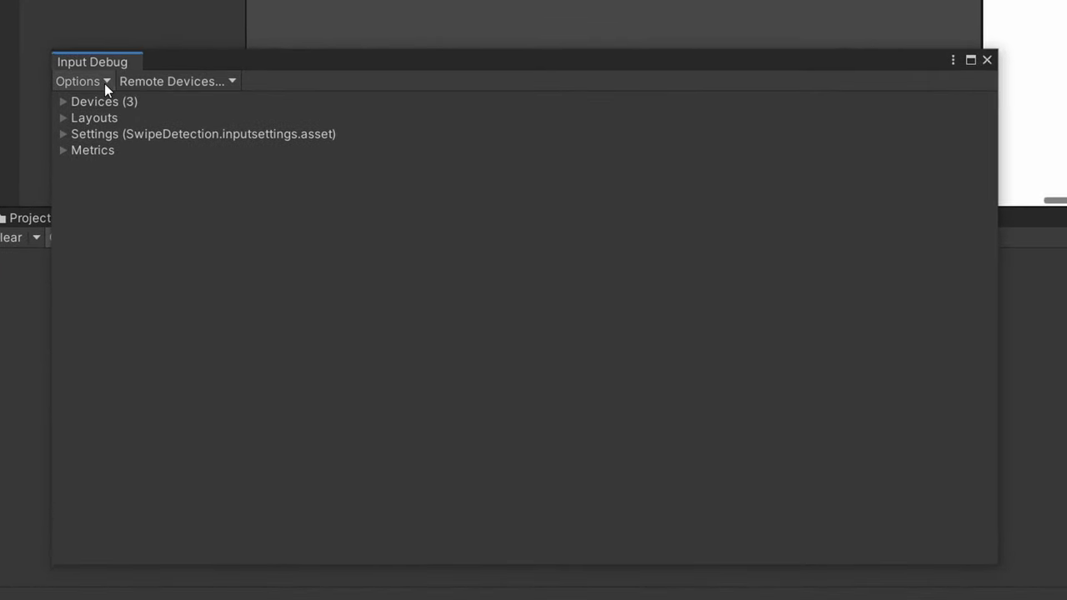
Step: Check the debugger options, then open the Mouse device's debug window
{"action": "left_click", "coordinate": [78, 81]}
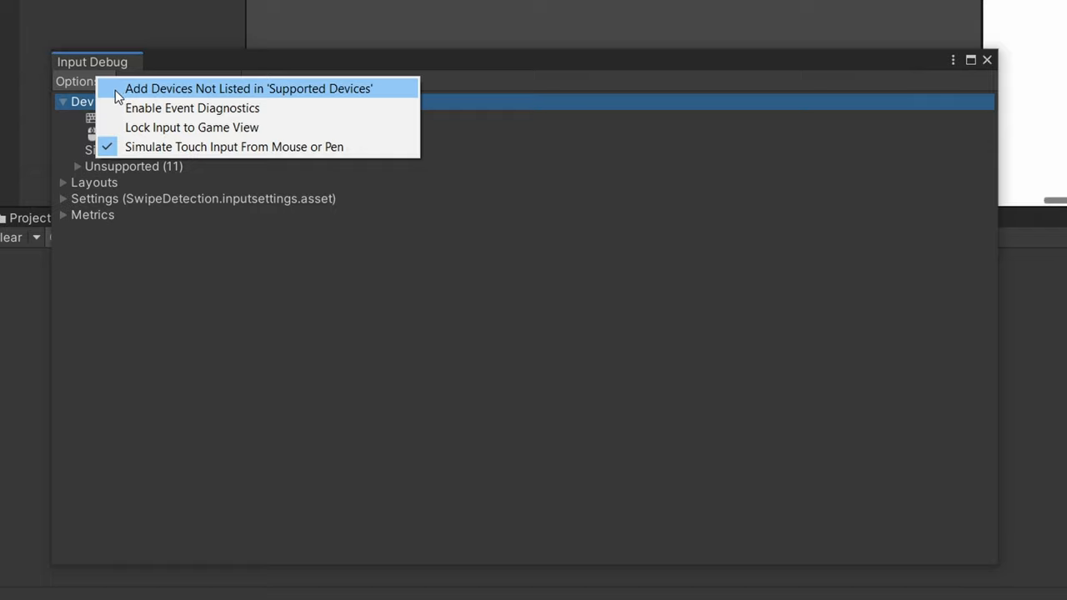
{"action": "mouse_move", "coordinate": [109, 92]}
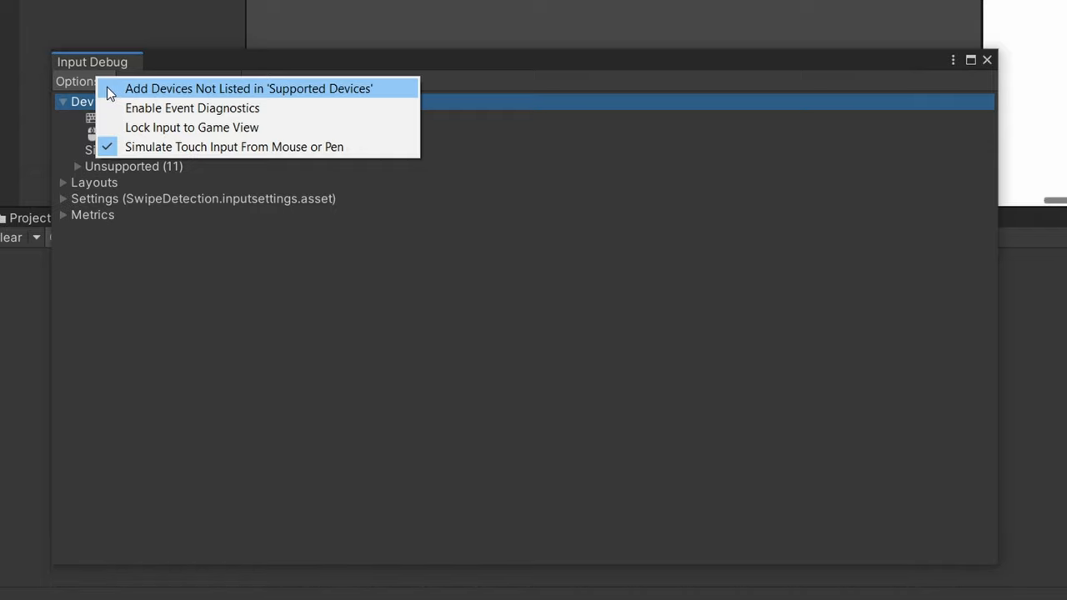
{"action": "mouse_move", "coordinate": [118, 105]}
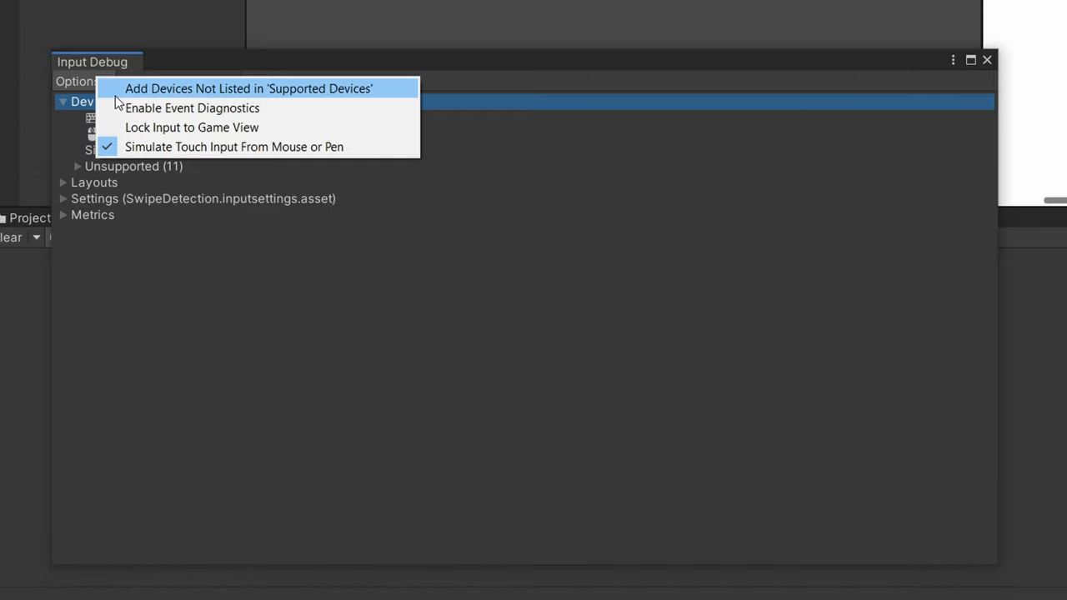
{"action": "mouse_move", "coordinate": [388, 159]}
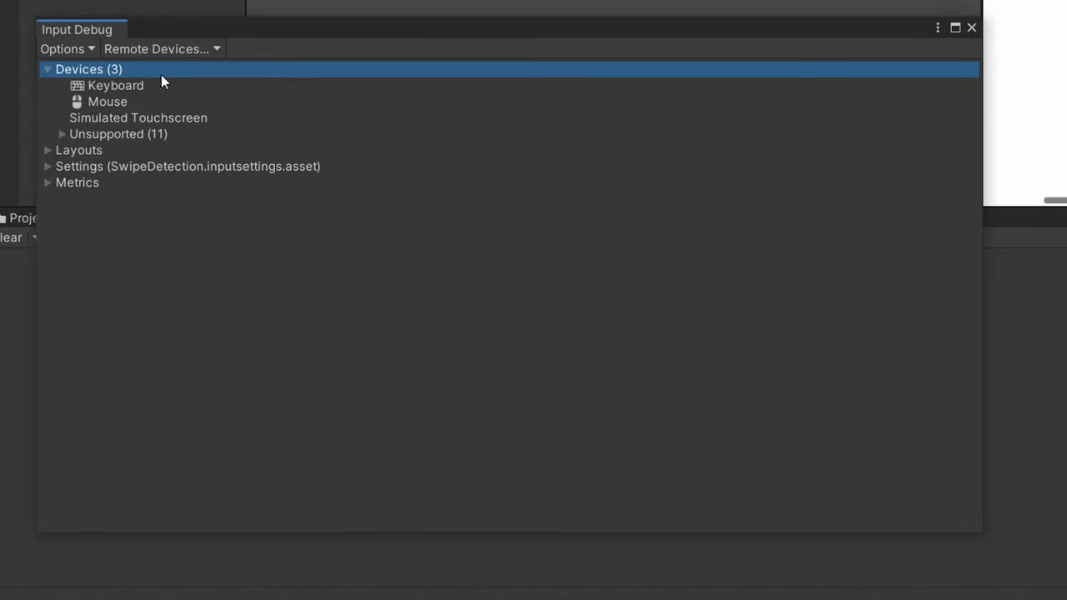
{"action": "mouse_move", "coordinate": [130, 103]}
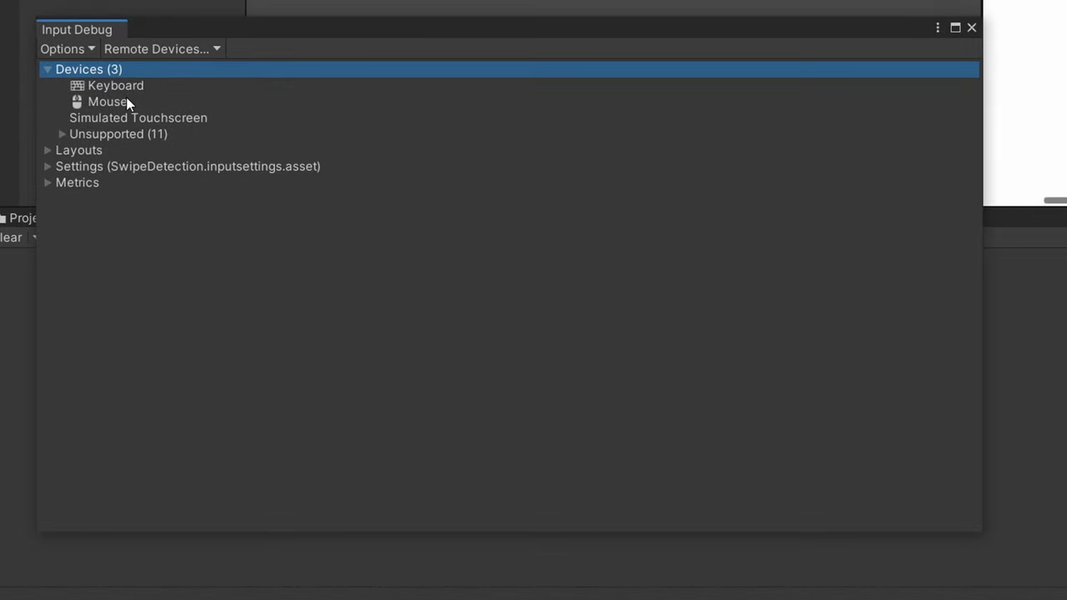
{"action": "left_click", "coordinate": [107, 101]}
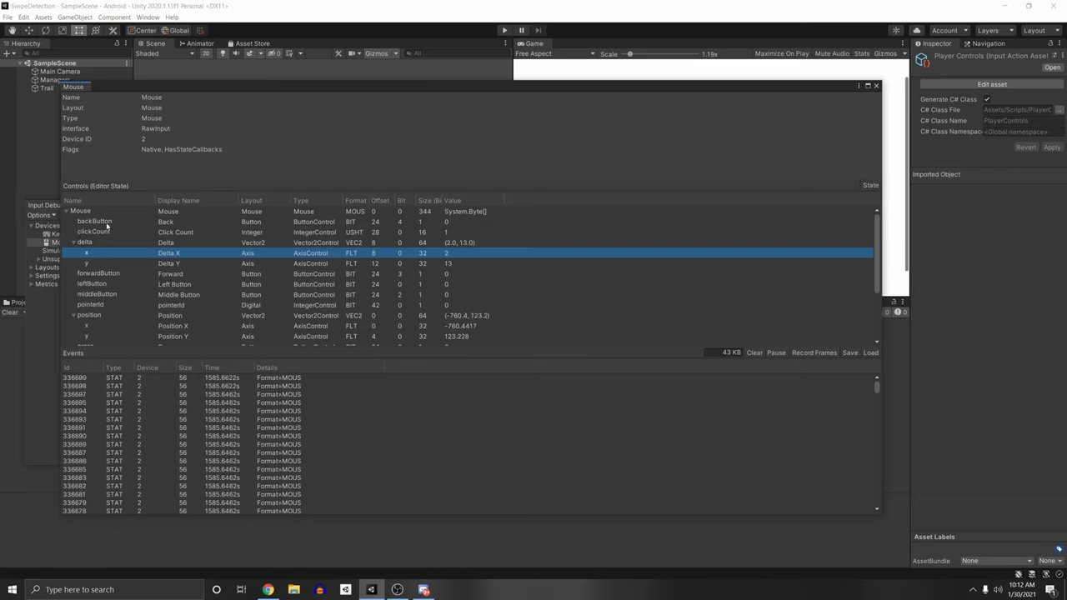
Step: Inspect Mouse controls, then view PrimaryContact's Control Type options in PlayerControls.inputactions
{"action": "scroll", "scroll_direction": "down", "scroll_amount": 3}
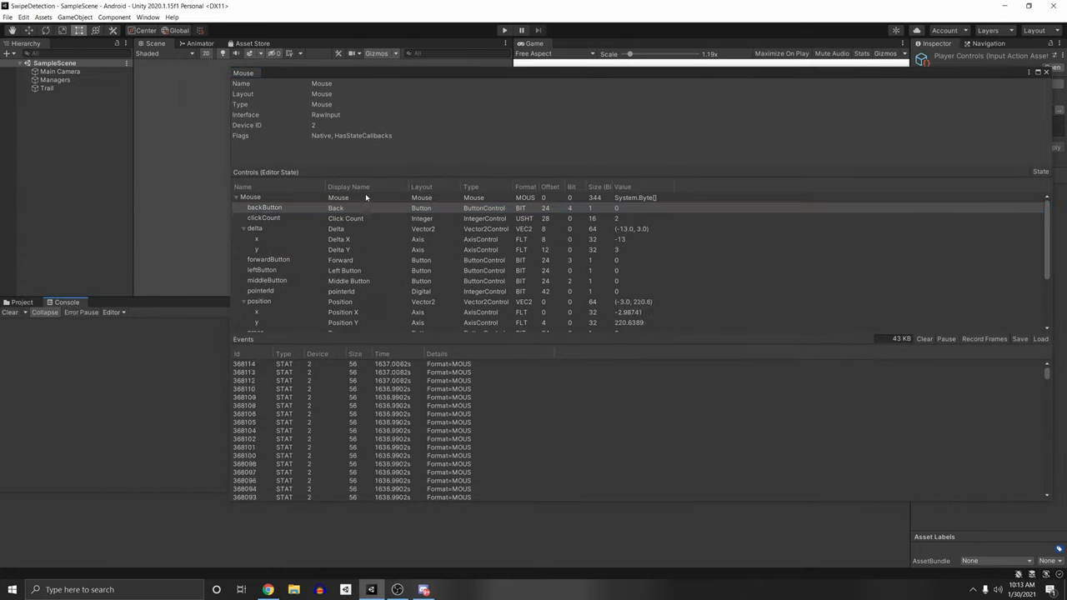
{"action": "left_click", "coordinate": [22, 301]}
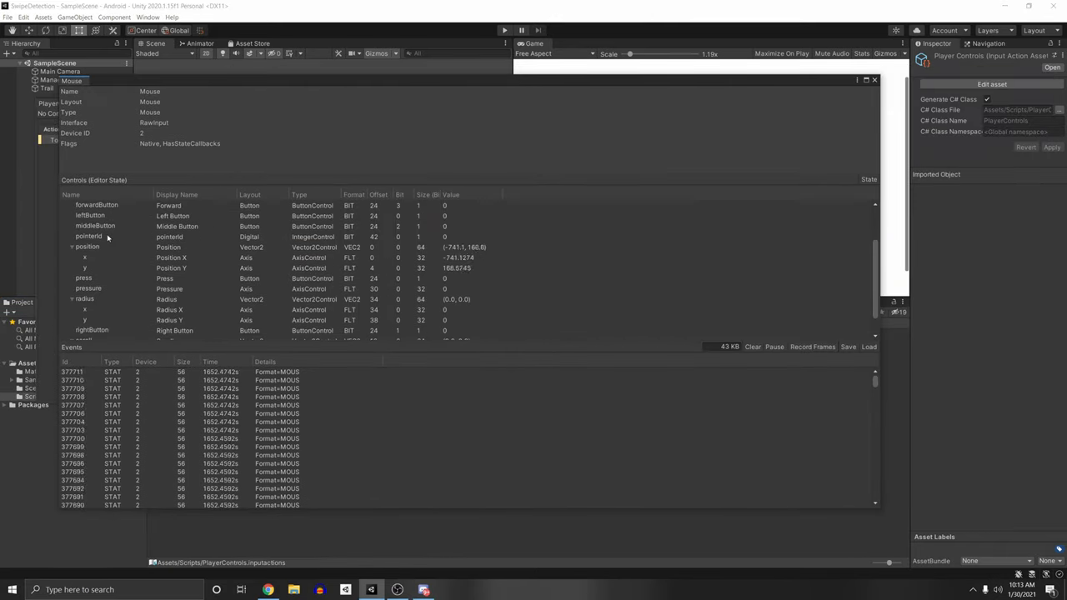
{"action": "left_click", "coordinate": [87, 247]}
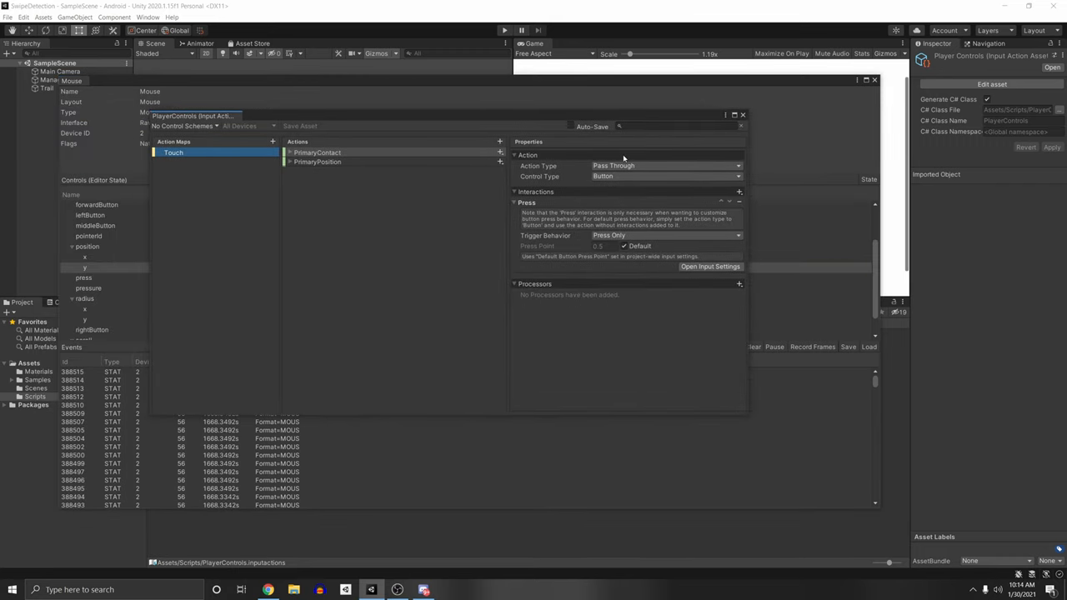
{"action": "left_click", "coordinate": [662, 176]}
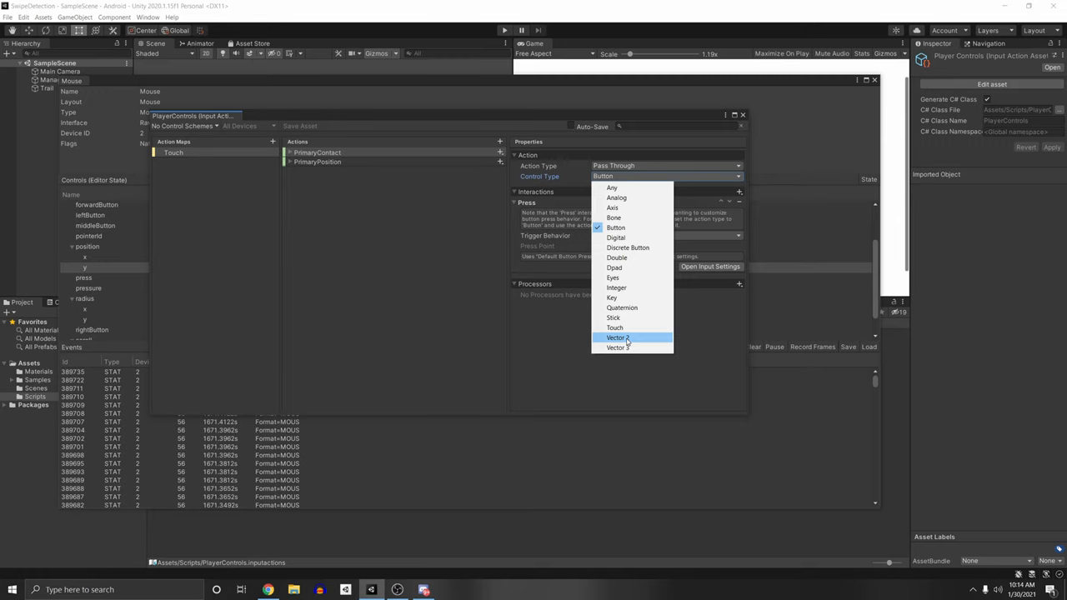
{"action": "left_click", "coordinate": [616, 337]}
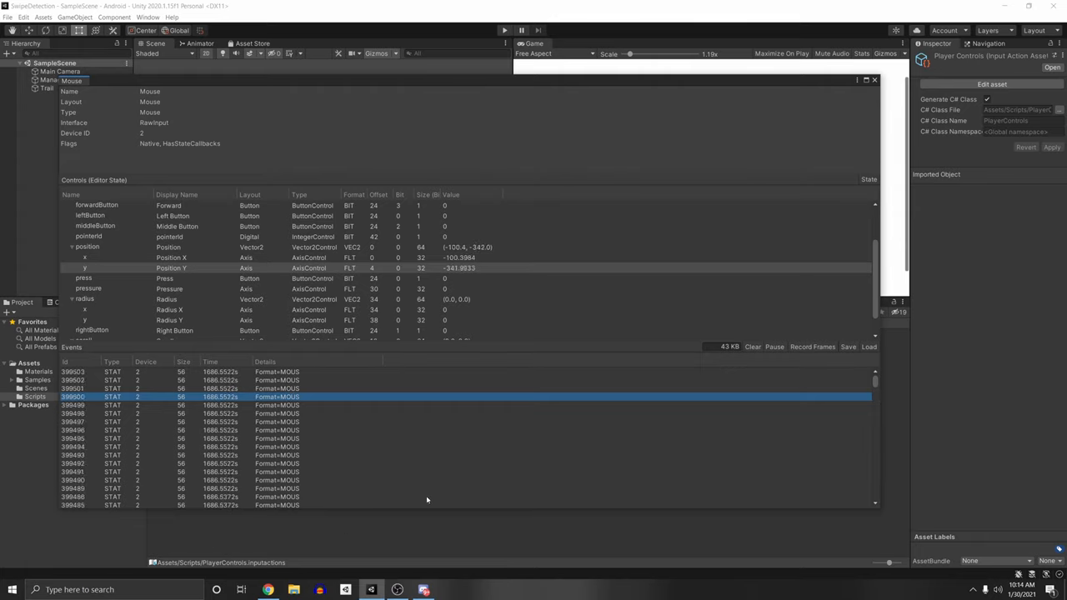
Step: Pause the Mouse device's events and clear its event list
{"action": "left_click", "coordinate": [752, 346]}
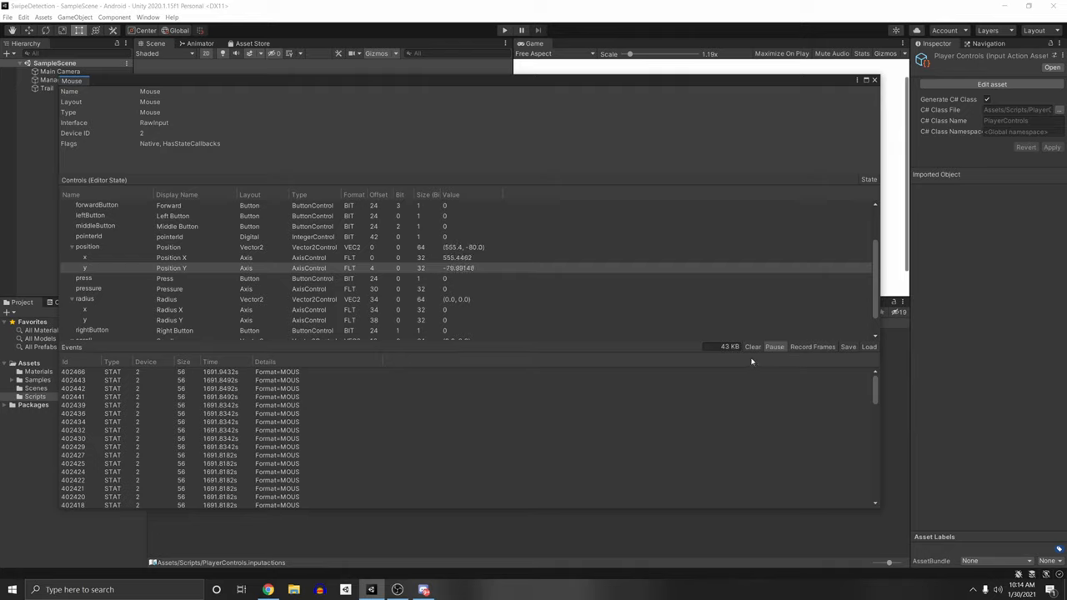
{"action": "left_click", "coordinate": [751, 346]}
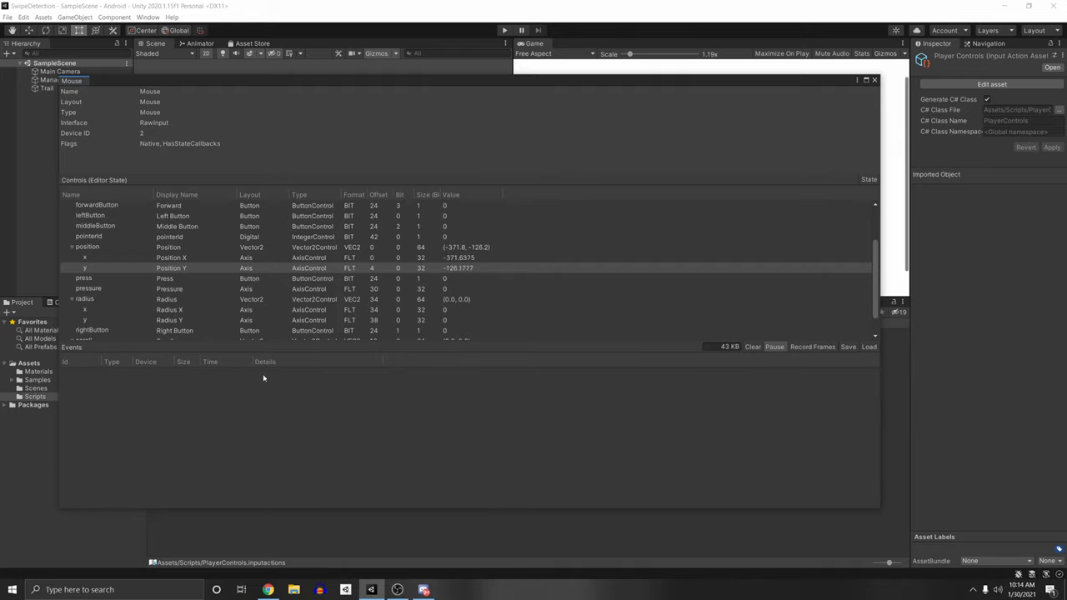
{"action": "mouse_move", "coordinate": [771, 357]}
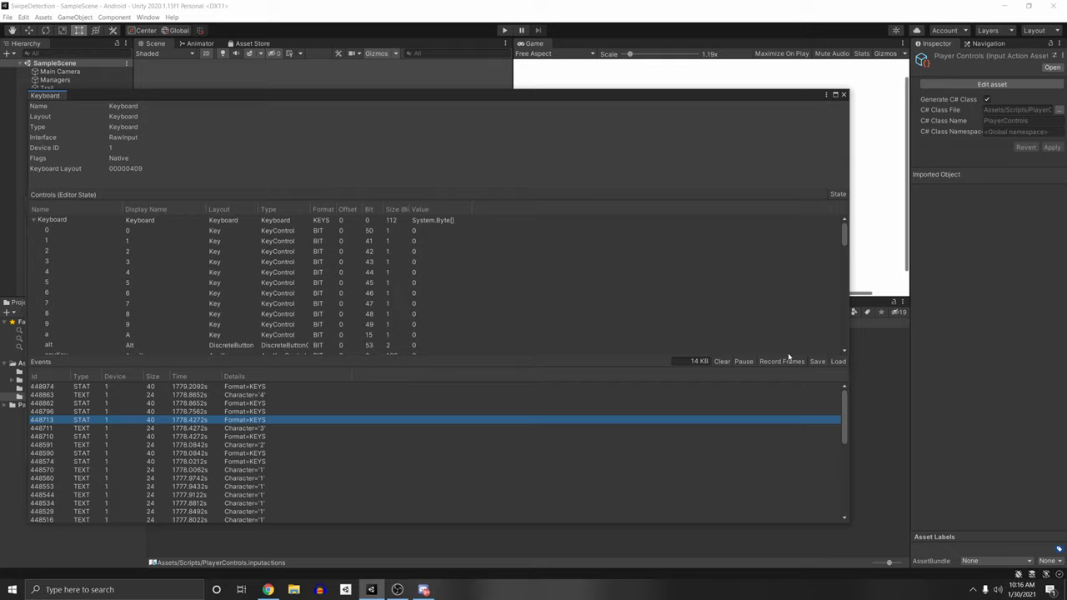
{"action": "mouse_move", "coordinate": [738, 359]}
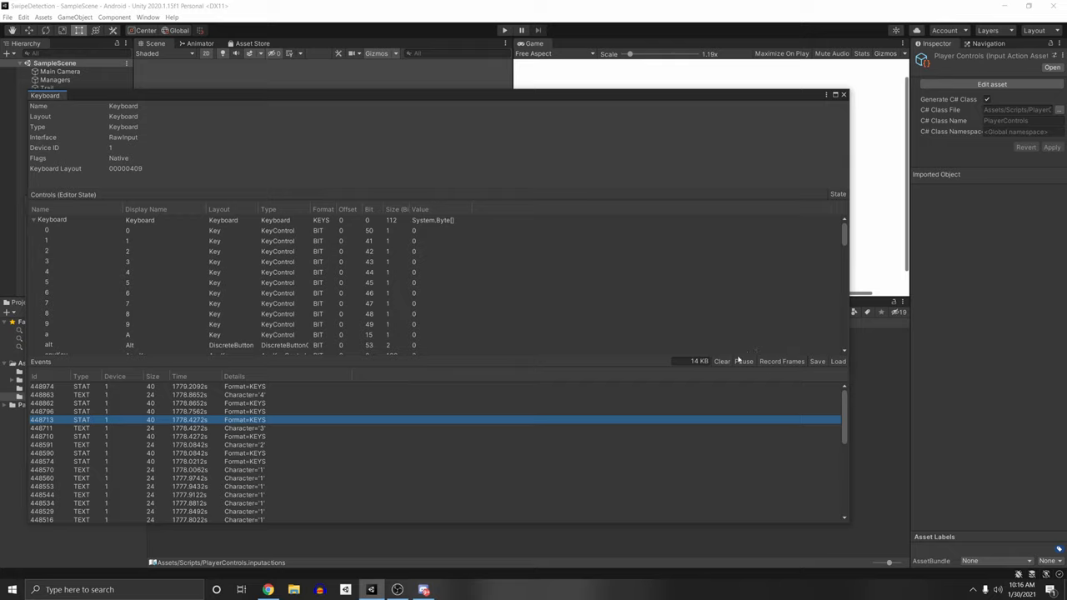
Step: Clear Keyboard events, enable Record Frames, and start saving the event trace
{"action": "left_click", "coordinate": [721, 360]}
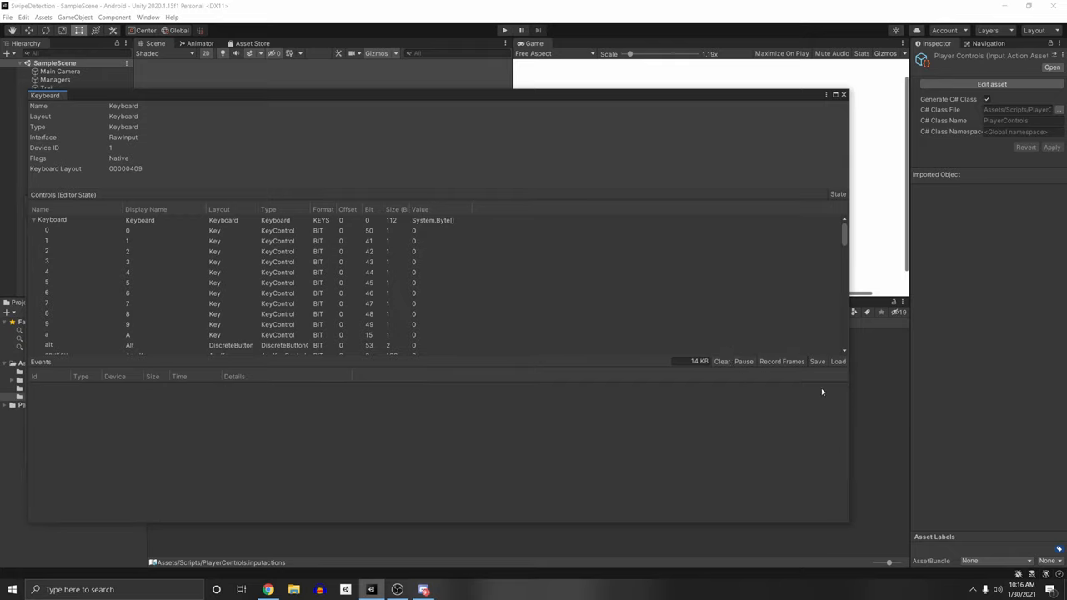
{"action": "mouse_move", "coordinate": [811, 353]}
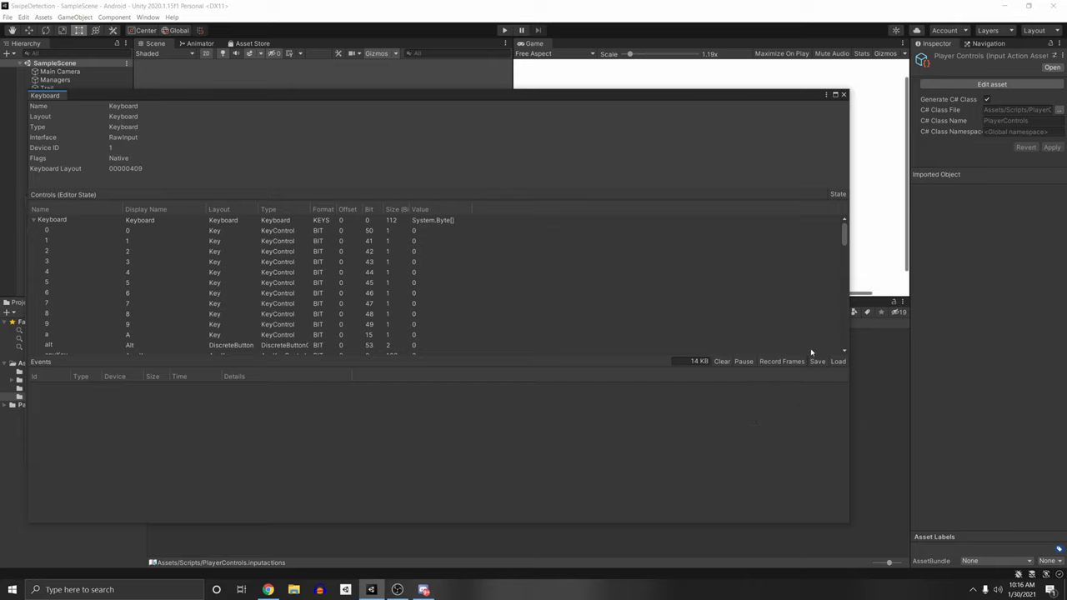
{"action": "left_click", "coordinate": [781, 361]}
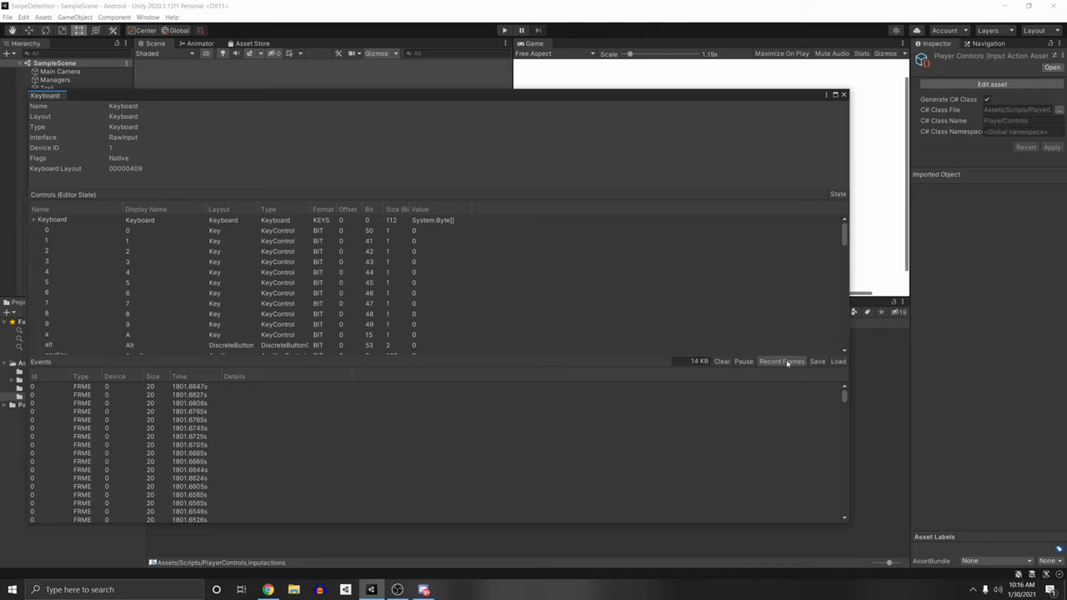
{"action": "left_click", "coordinate": [817, 360]}
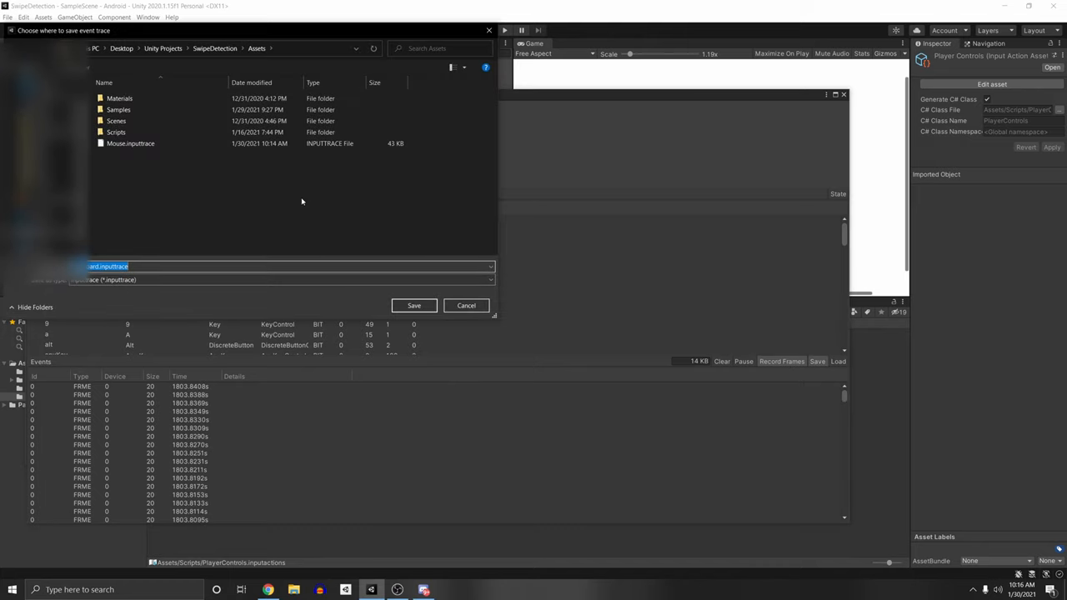
Step: Save the keyboard event trace file into the project's Assets folder
{"action": "left_click", "coordinate": [413, 305]}
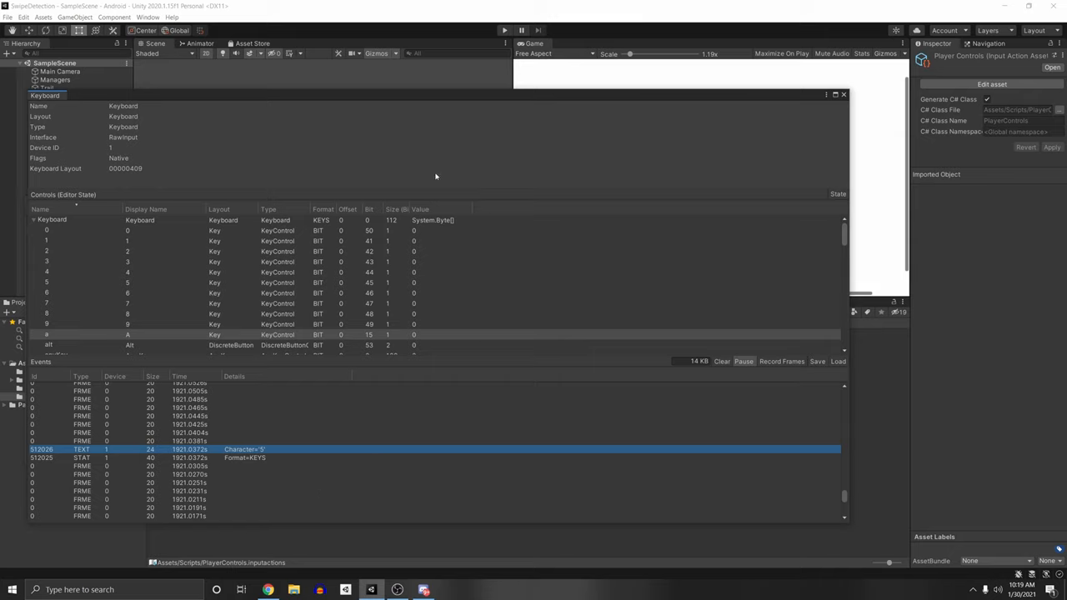
{"action": "mouse_move", "coordinate": [746, 346]}
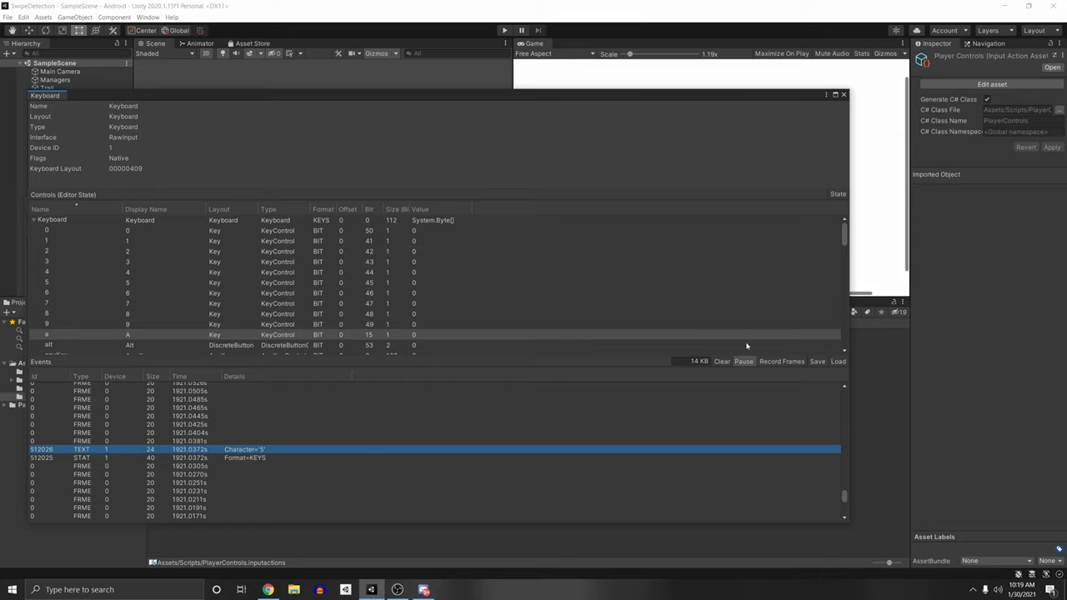
{"action": "mouse_move", "coordinate": [736, 368]}
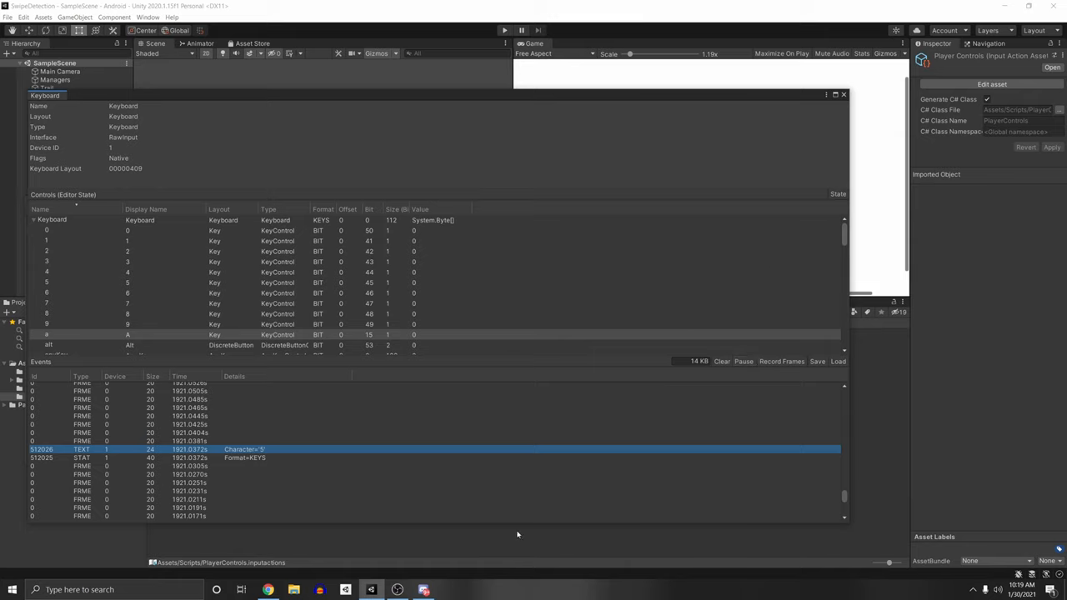
{"action": "mouse_move", "coordinate": [749, 323]}
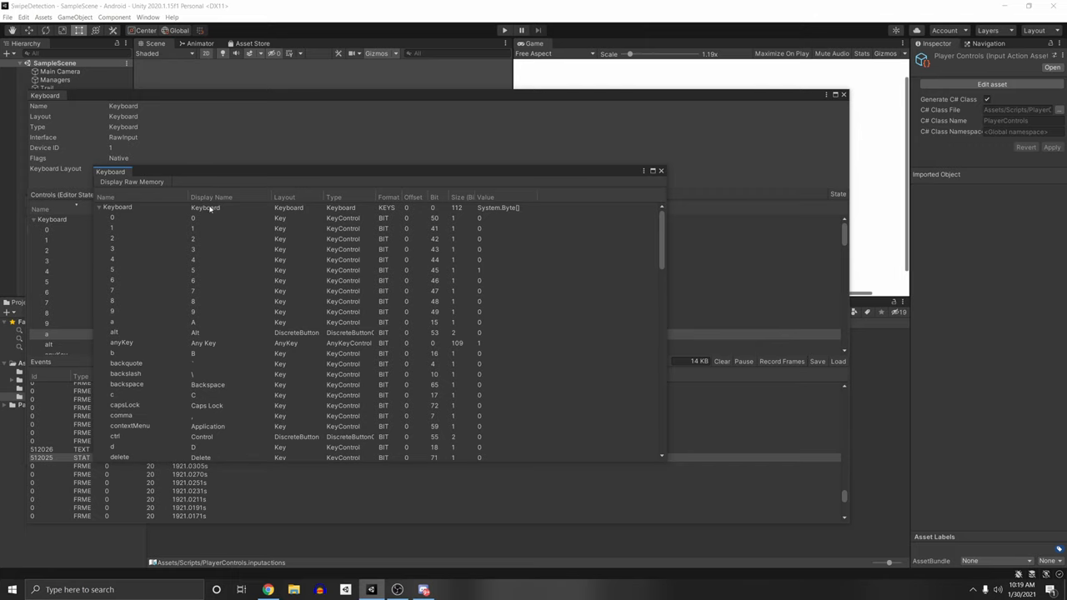
Step: Scroll through the Keyboard controls state to inspect key 5
{"action": "scroll", "scroll_direction": "down", "scroll_amount": 3}
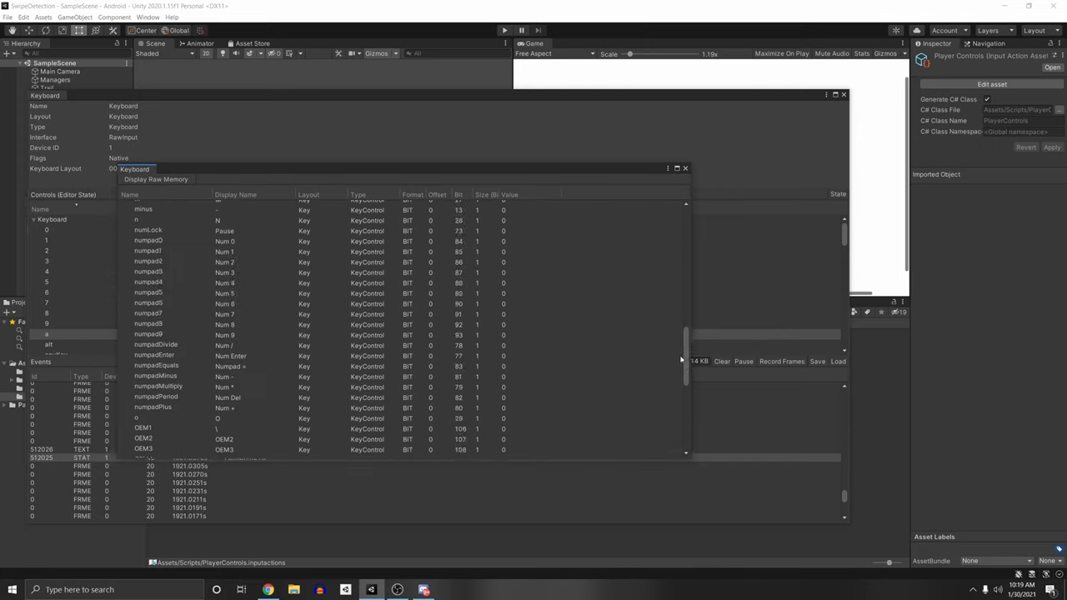
{"action": "scroll", "scroll_direction": "up", "scroll_amount": 3}
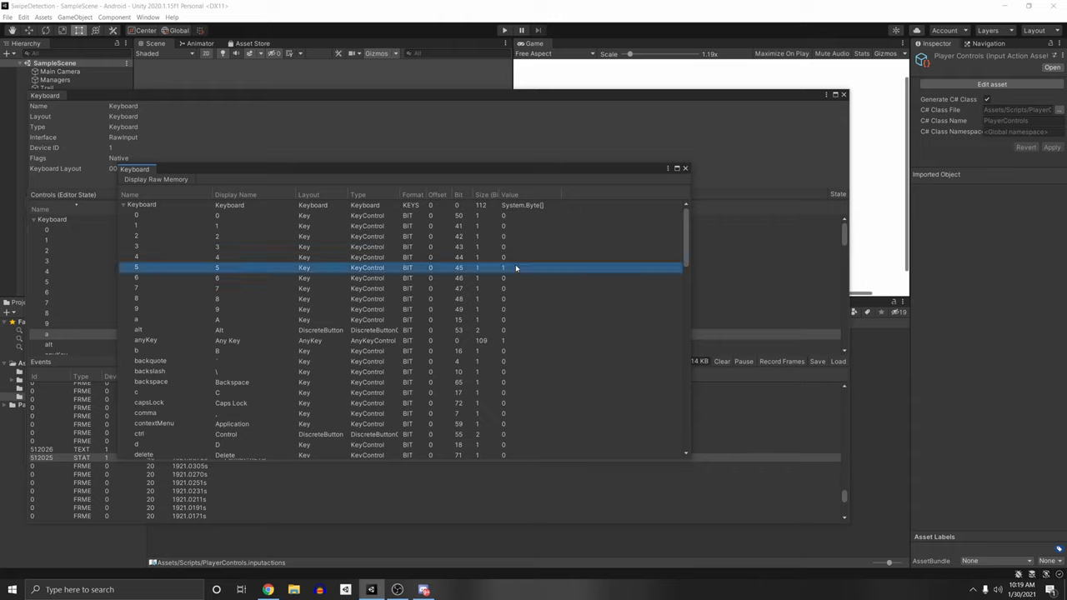
{"action": "mouse_move", "coordinate": [523, 354]}
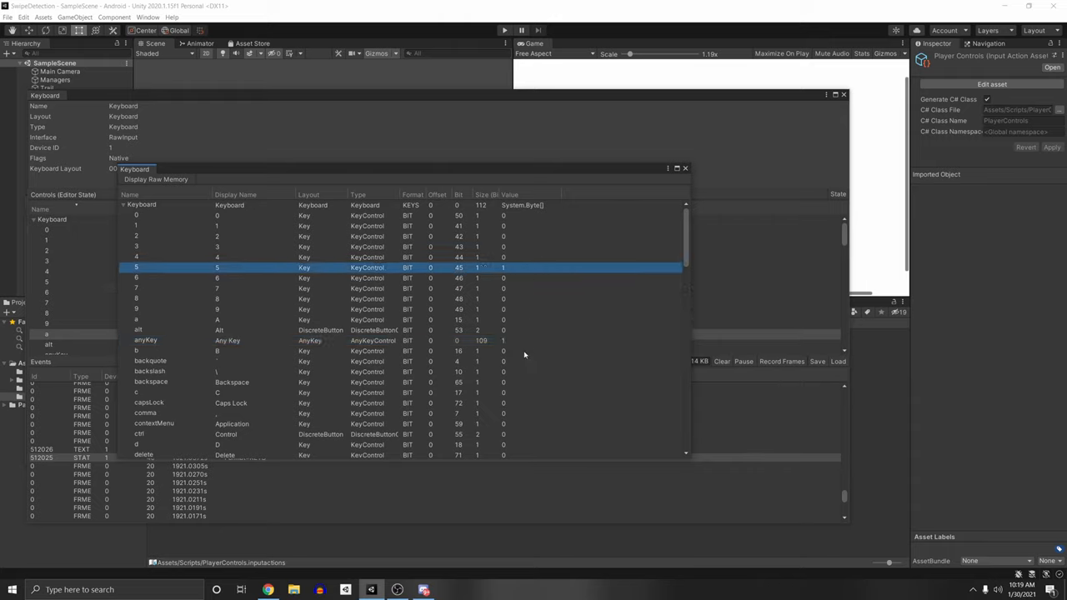
{"action": "left_click", "coordinate": [685, 169]}
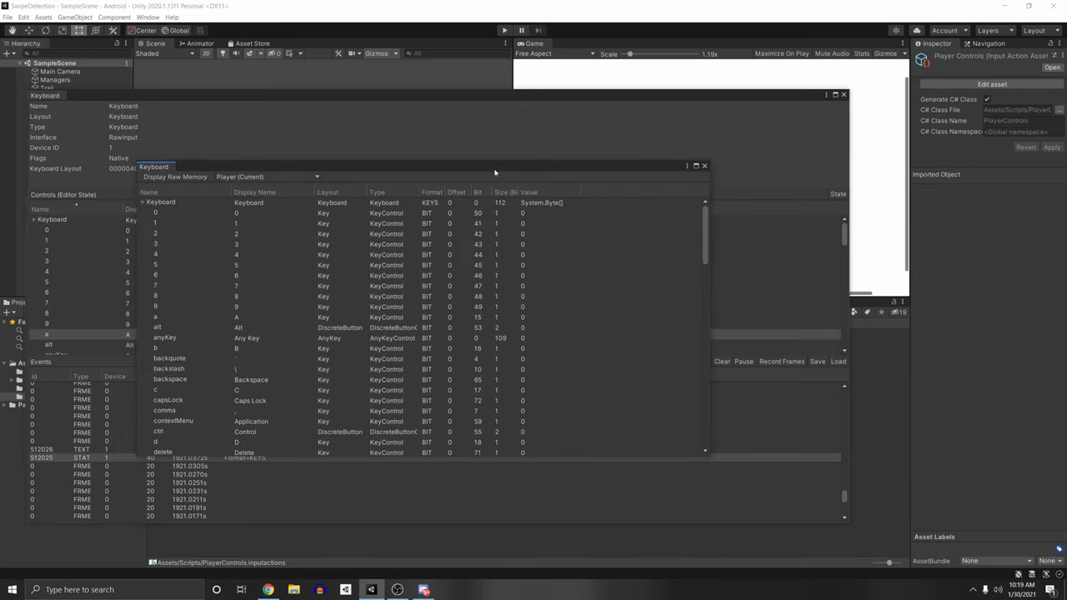
{"action": "mouse_move", "coordinate": [503, 209]}
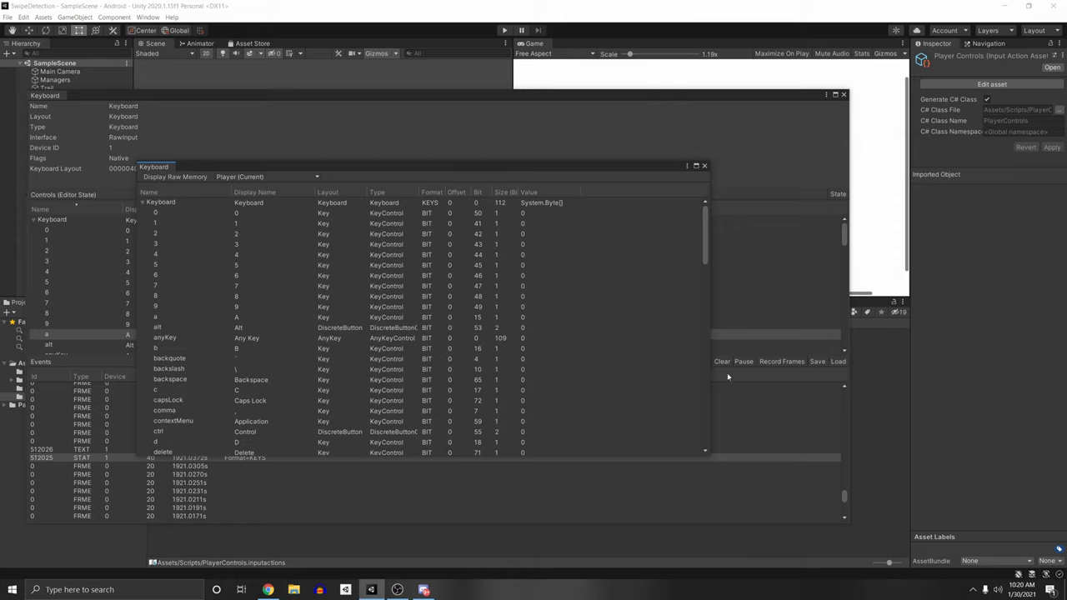
{"action": "mouse_move", "coordinate": [807, 436]}
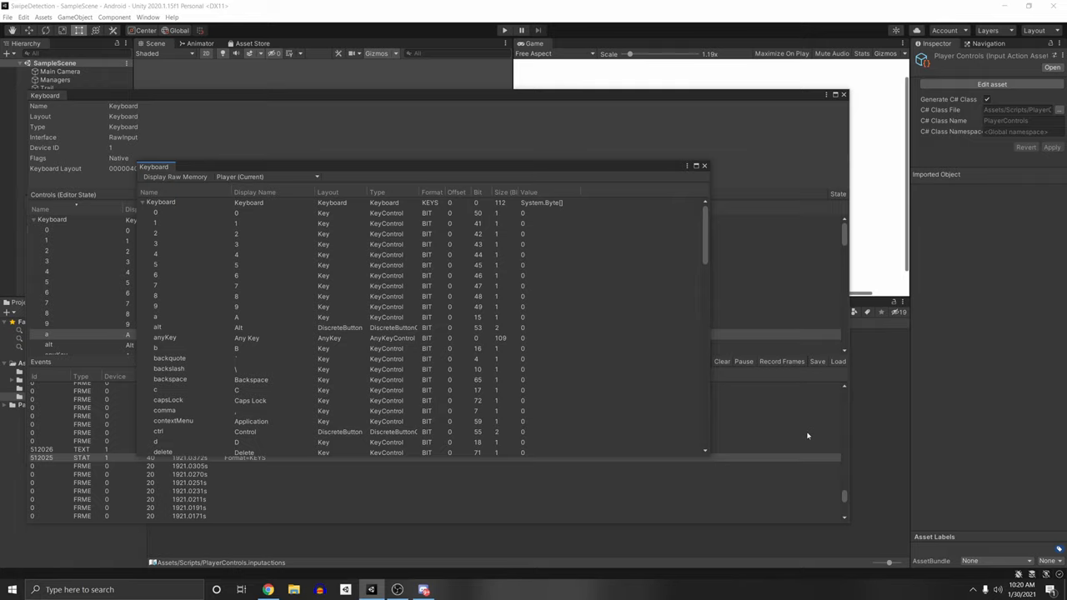
{"action": "mouse_move", "coordinate": [642, 294]}
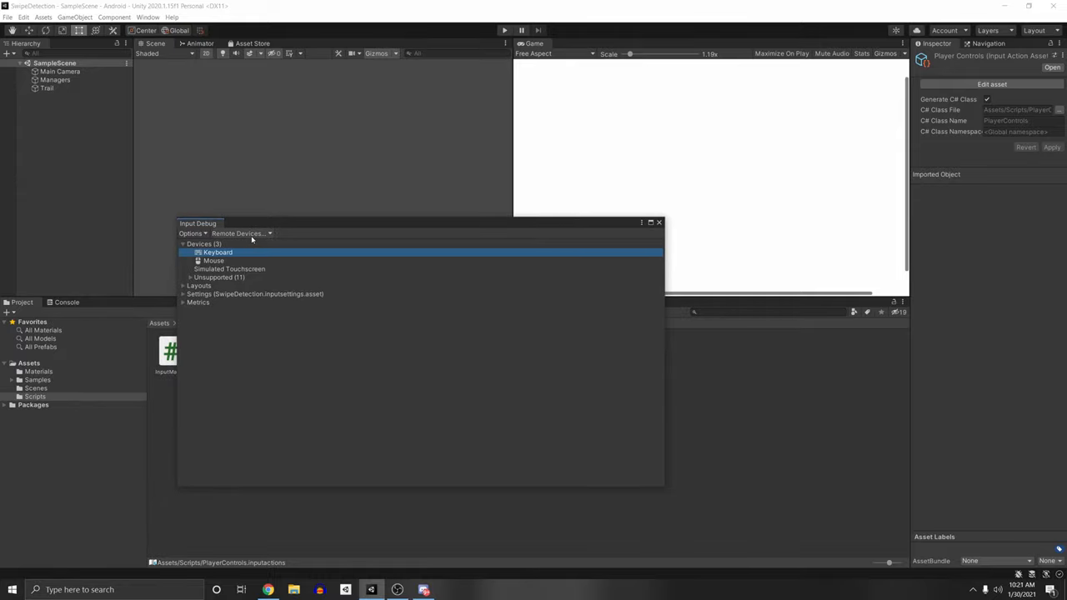
Step: Check the Remote Devices list and build and run the Android player
{"action": "left_click", "coordinate": [240, 234]}
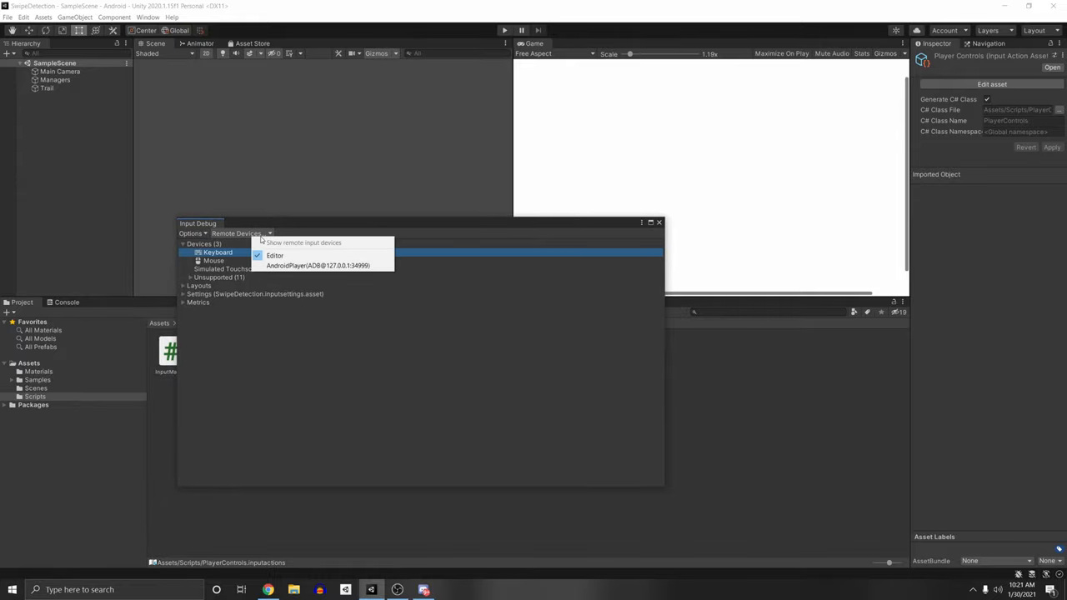
{"action": "mouse_move", "coordinate": [324, 274]}
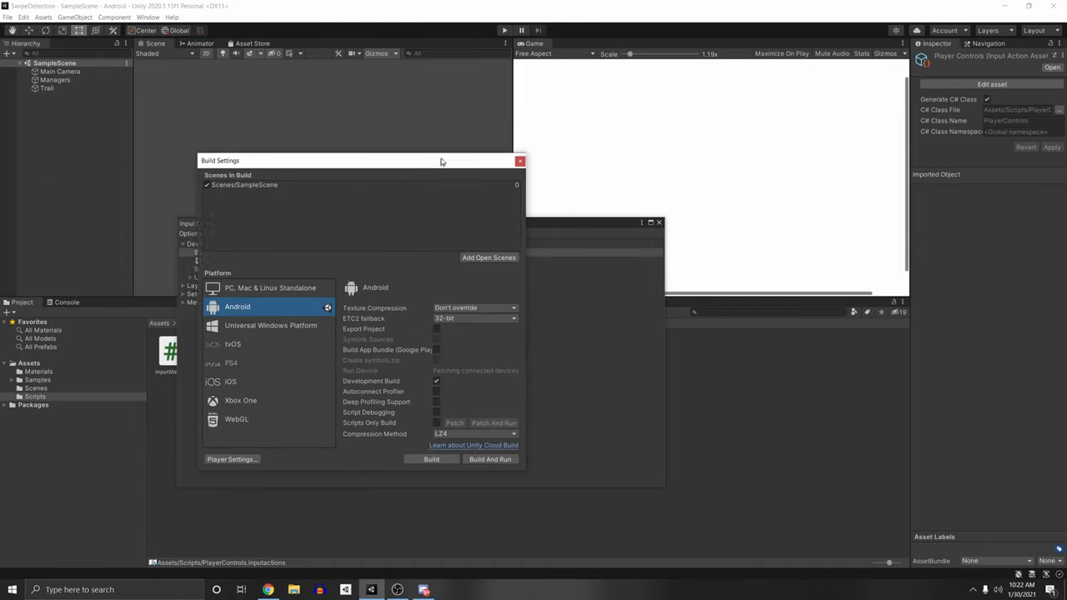
{"action": "left_click_drag", "start_coordinate": [442, 161], "coordinate": [456, 159]}
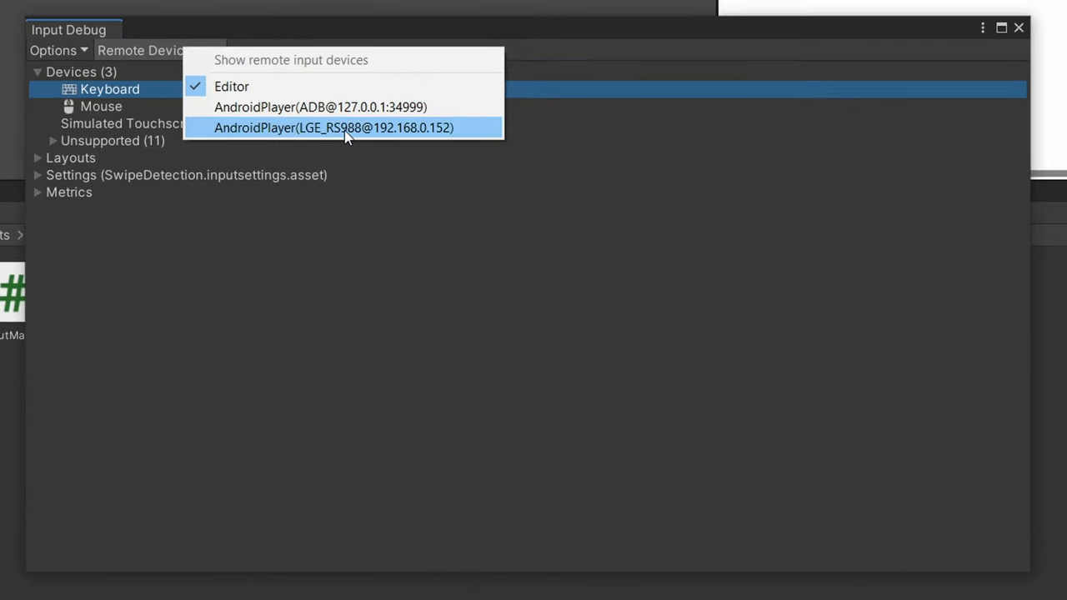
{"action": "left_click", "coordinate": [333, 128]}
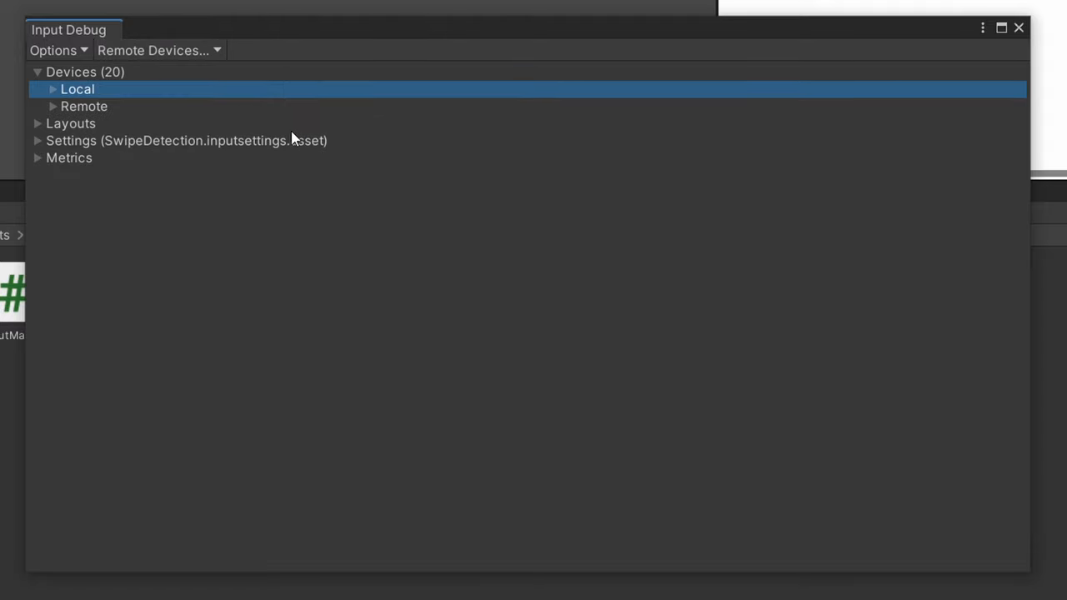
{"action": "left_click", "coordinate": [52, 89]}
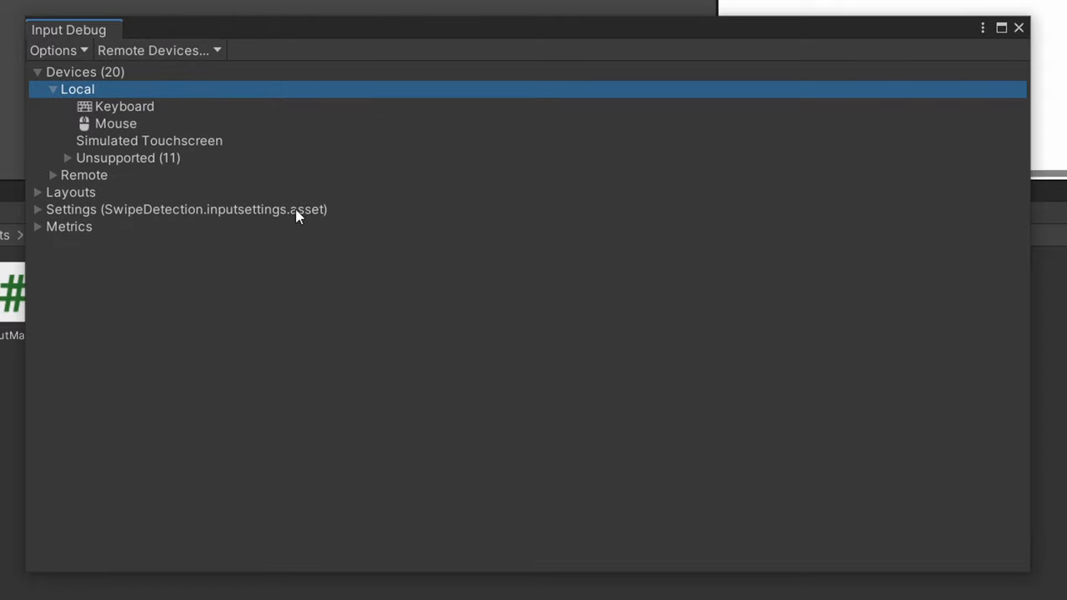
{"action": "left_click", "coordinate": [51, 89]}
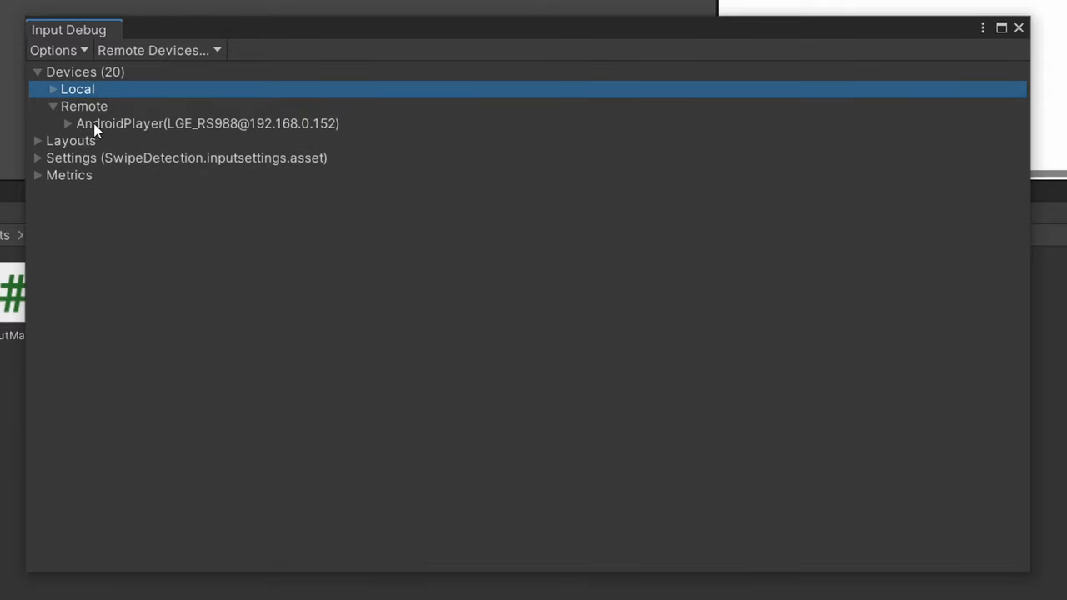
{"action": "left_click", "coordinate": [67, 123]}
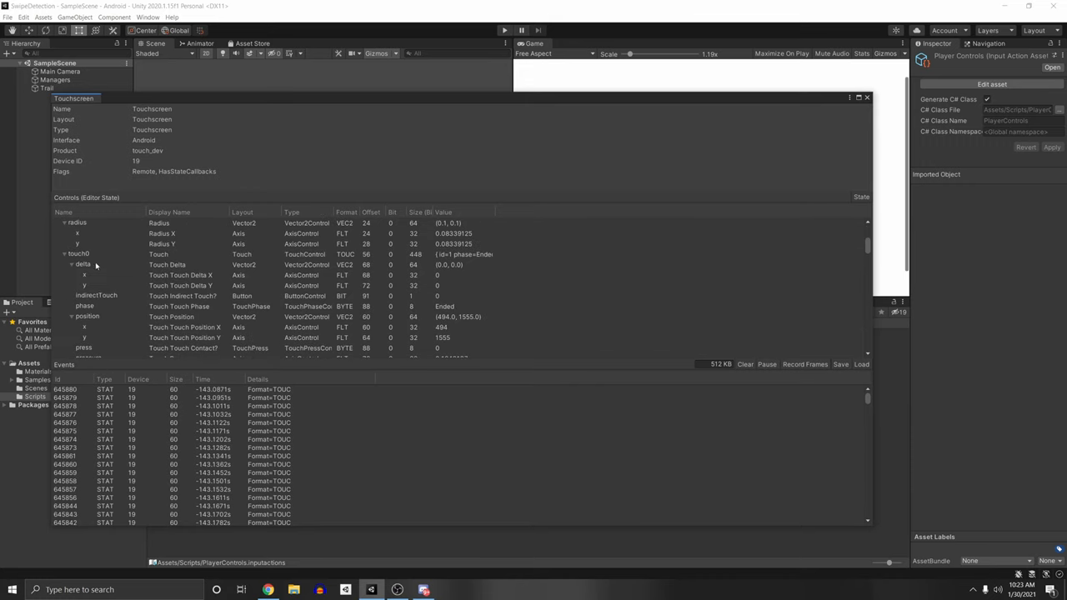
Step: Close the remote phone's Touchscreen device window
{"action": "left_click", "coordinate": [78, 254]}
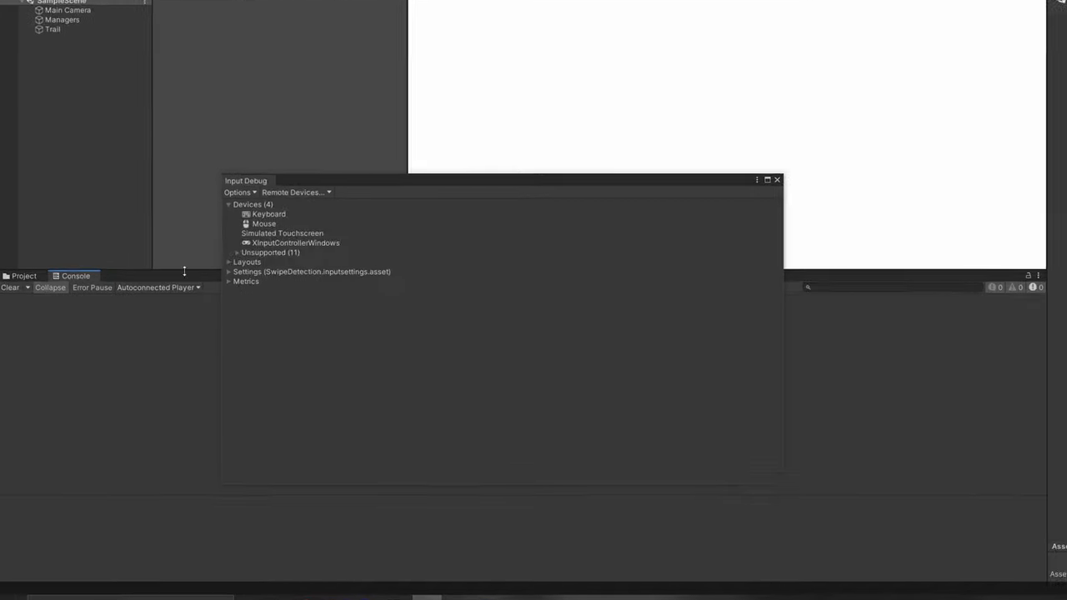
Step: Switch the Console to log from the Android phone's network AndroidPlayer
{"action": "left_click", "coordinate": [206, 223]}
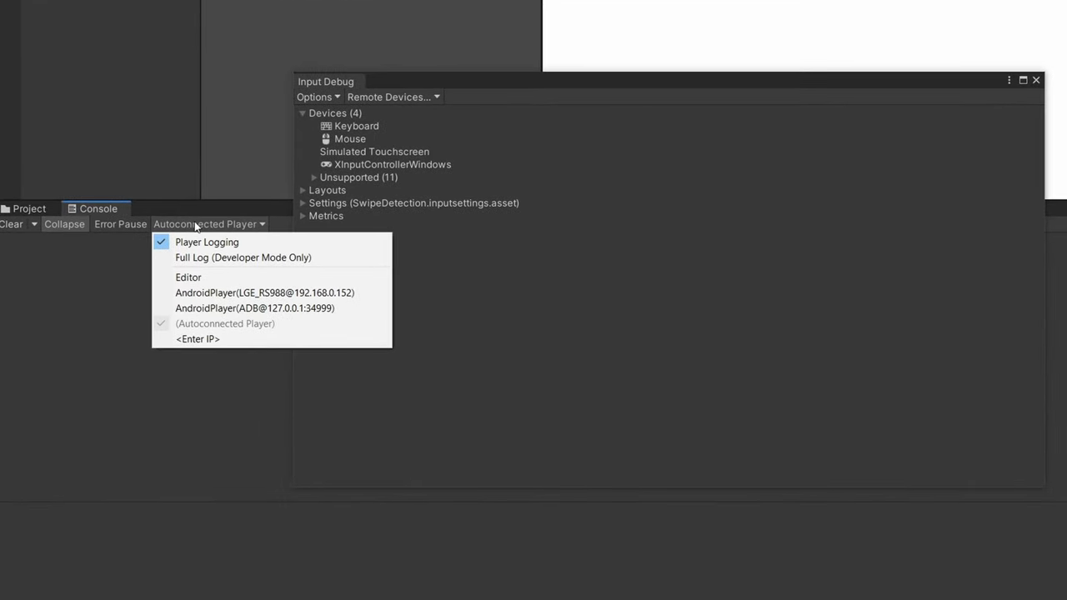
{"action": "left_click", "coordinate": [264, 292]}
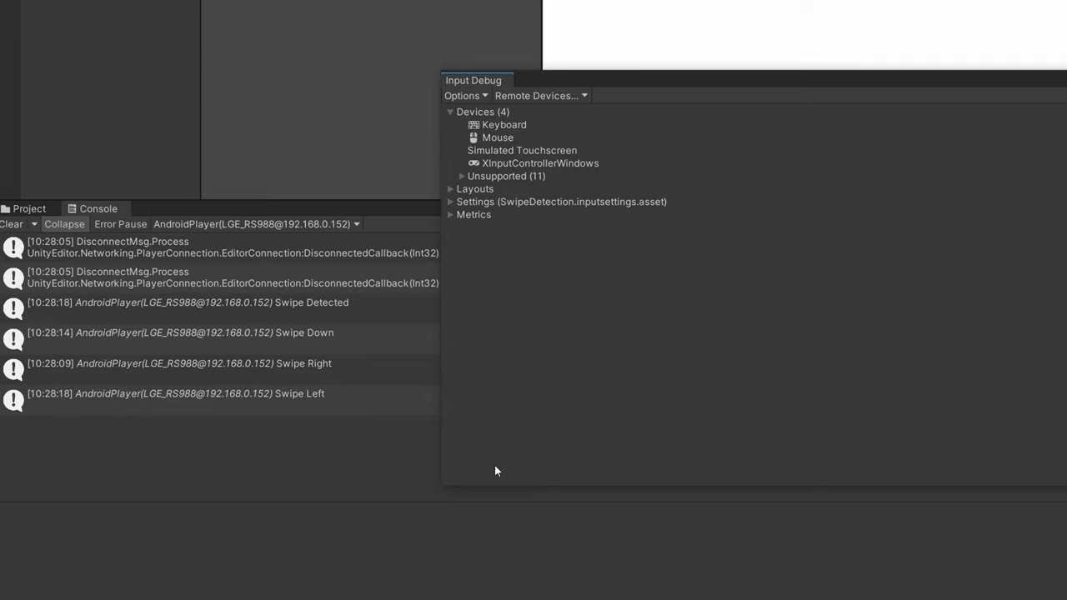
{"action": "mouse_move", "coordinate": [338, 350]}
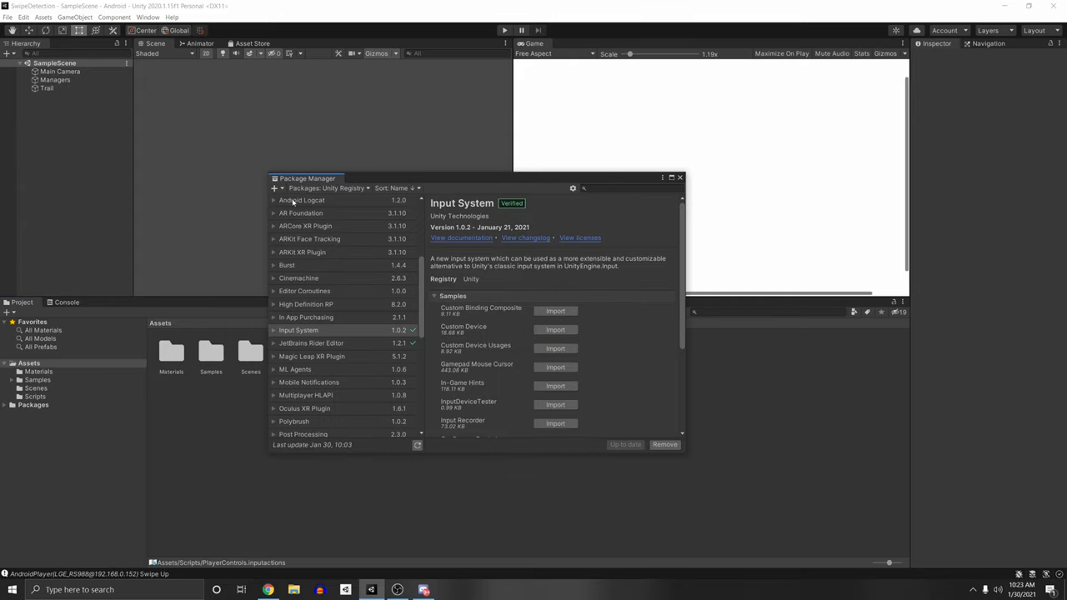
Step: Scroll to the Visualizers sample, close Package Manager and open Assets/Samples
{"action": "scroll", "scroll_direction": "down", "scroll_amount": 3}
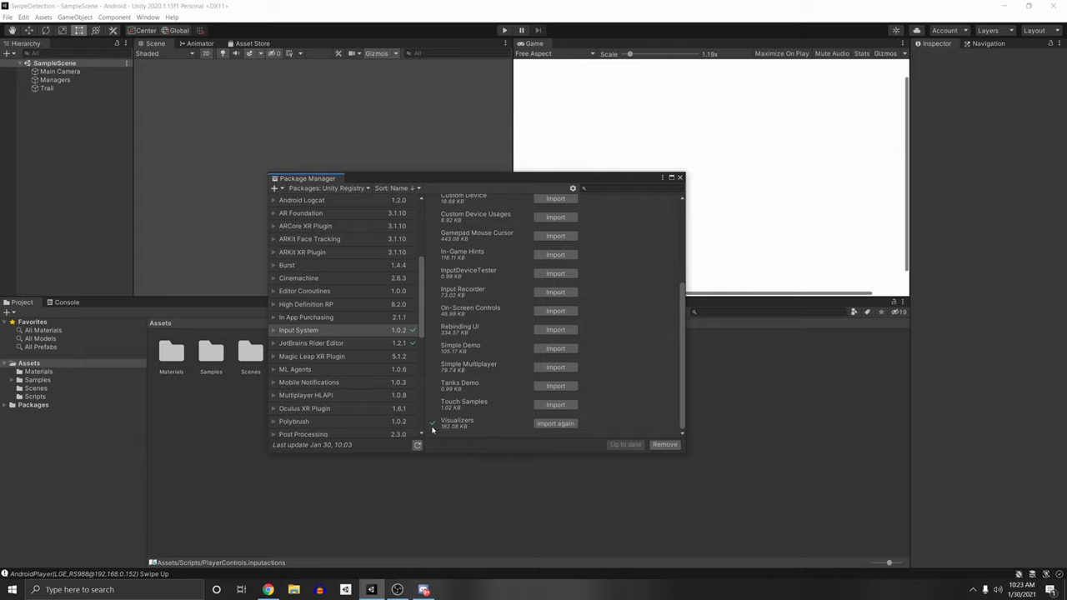
{"action": "left_click", "coordinate": [679, 178]}
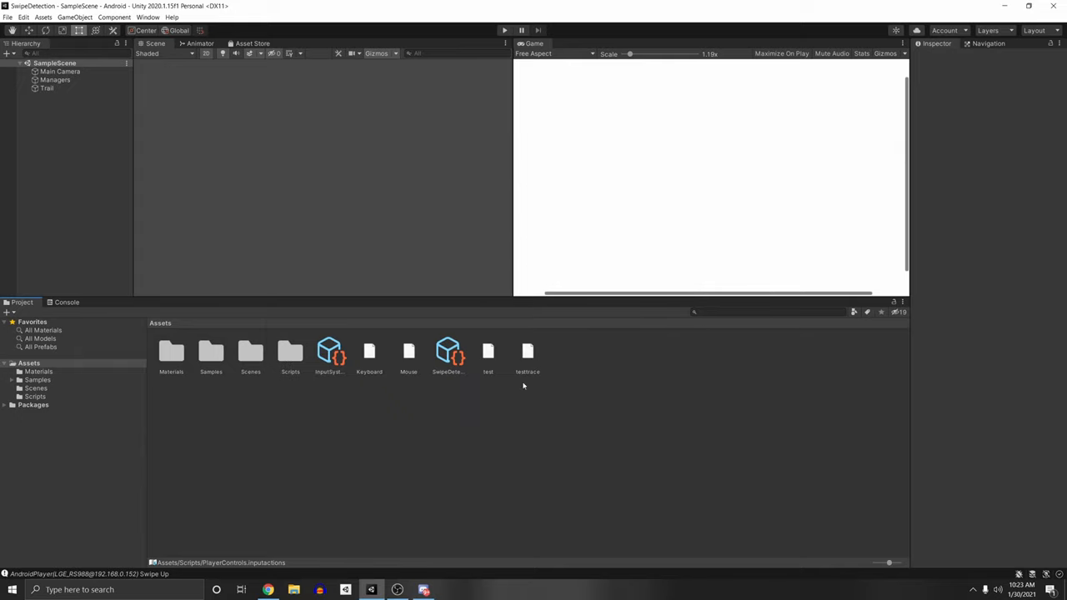
{"action": "mouse_move", "coordinate": [203, 357]}
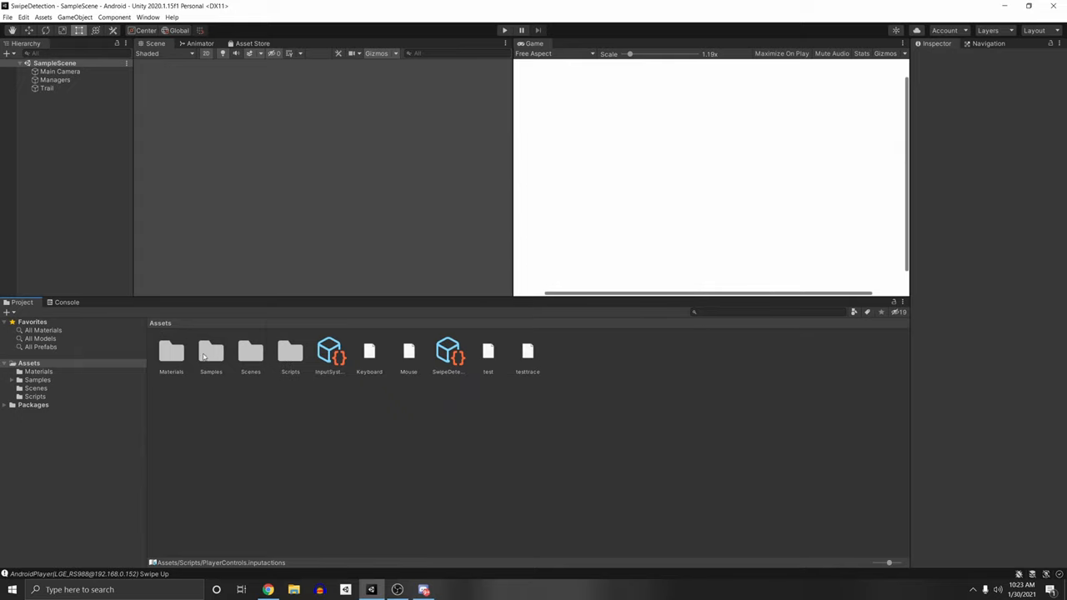
{"action": "double_click", "coordinate": [210, 352]}
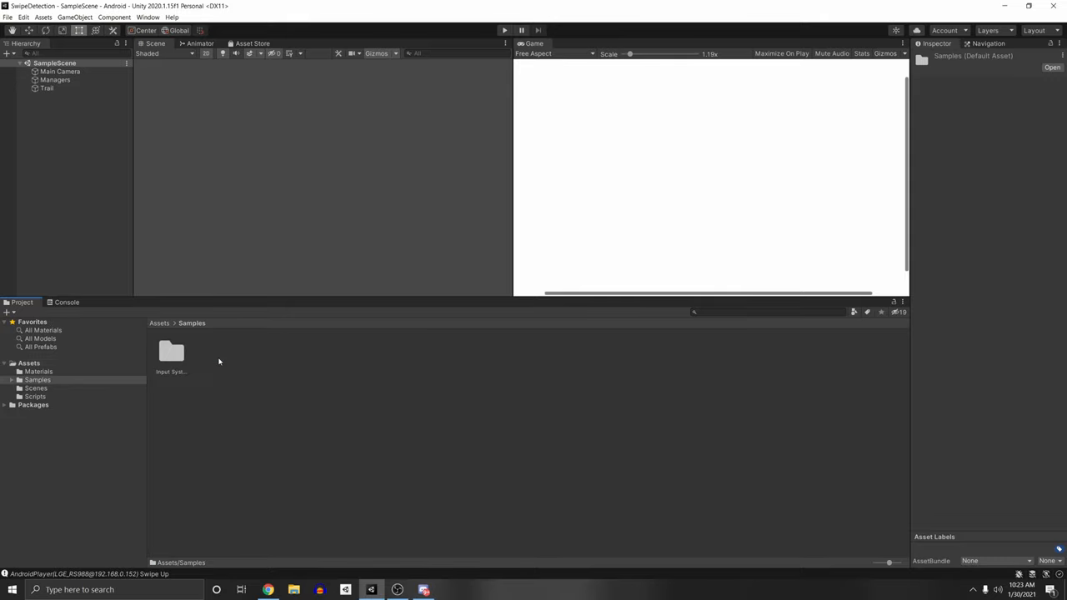
Step: Open the Visualizers folder and browse the Gamepad, Mouse, Pen and Simple Controls scenes
{"action": "double_click", "coordinate": [171, 350]}
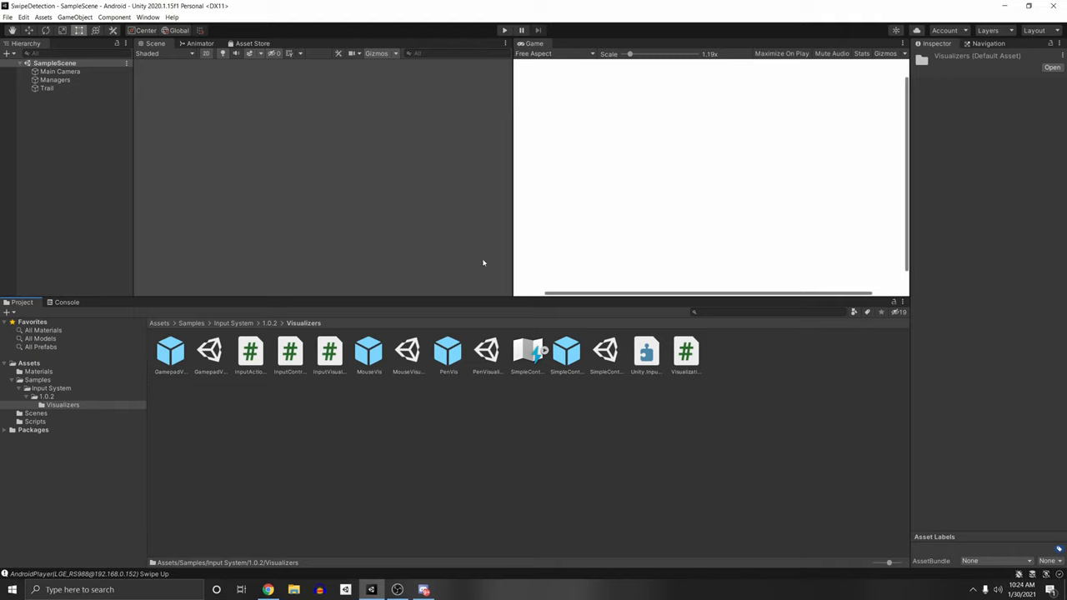
{"action": "left_click", "coordinate": [209, 350]}
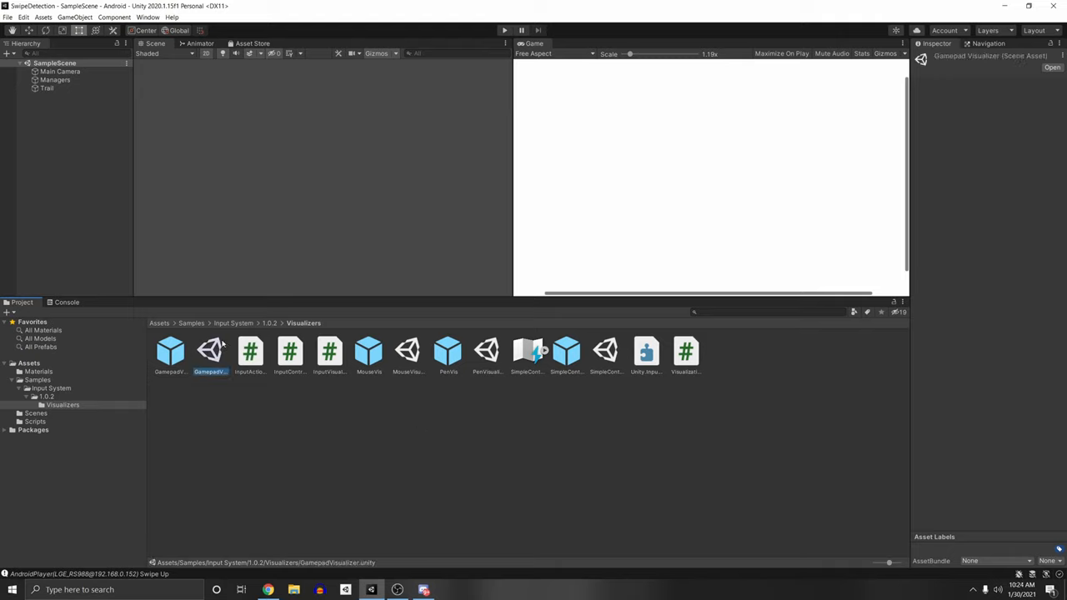
{"action": "left_click", "coordinate": [408, 350]}
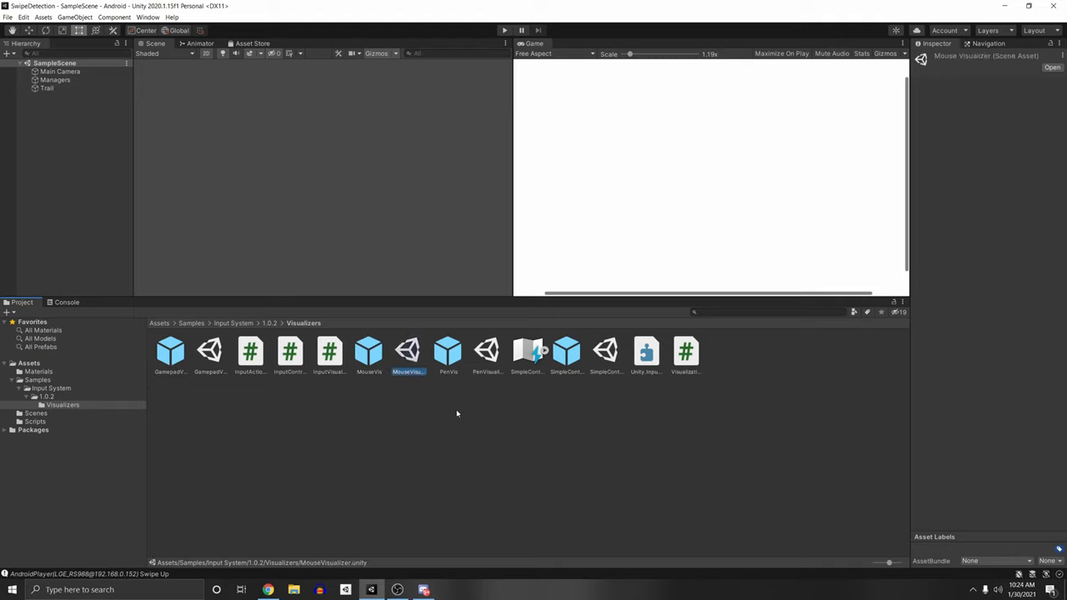
{"action": "left_click", "coordinate": [487, 351]}
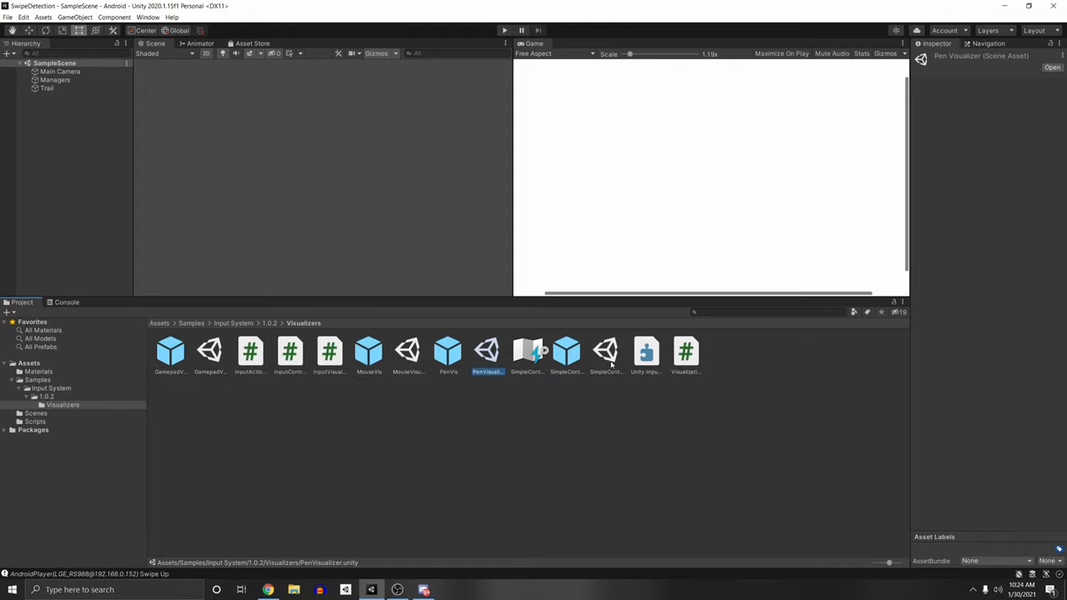
{"action": "left_click", "coordinate": [605, 351]}
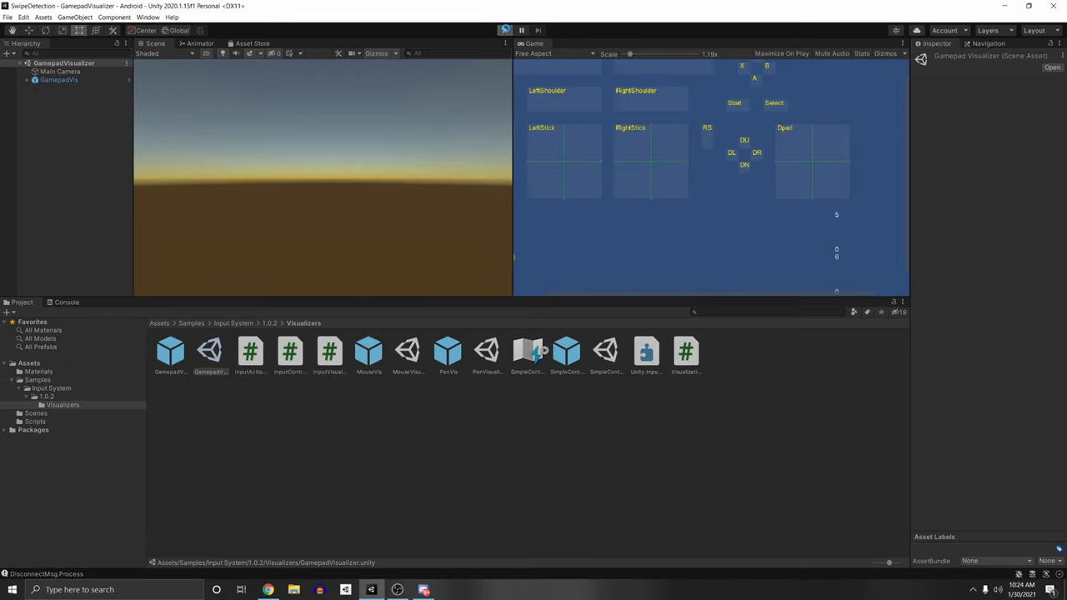
Step: Play the Gamepad Visualizer scene, then open MouseVisualizer.unity
{"action": "left_click", "coordinate": [505, 30]}
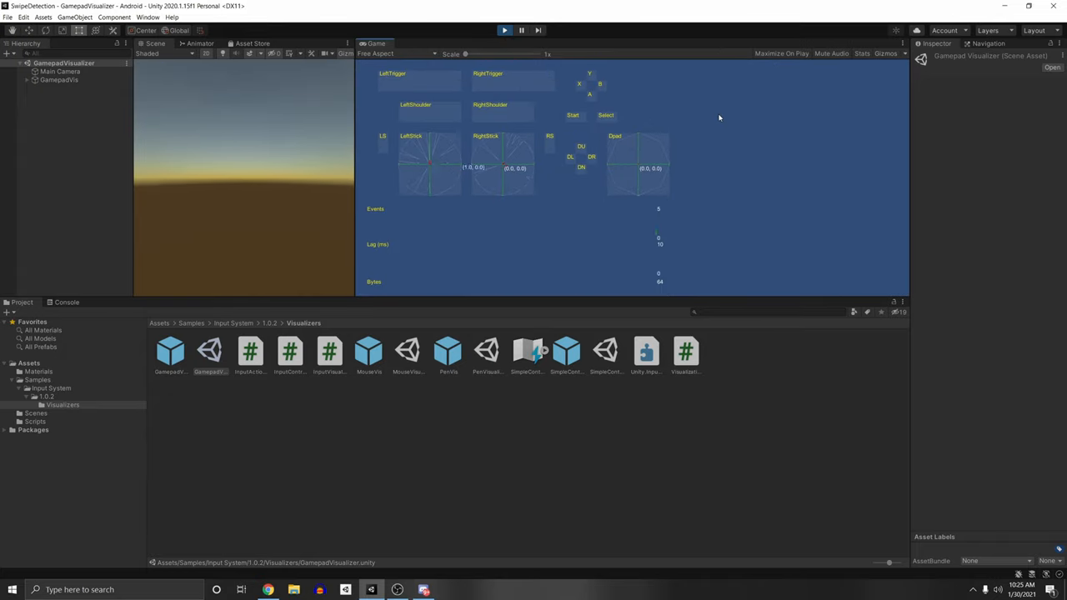
{"action": "double_click", "coordinate": [408, 350]}
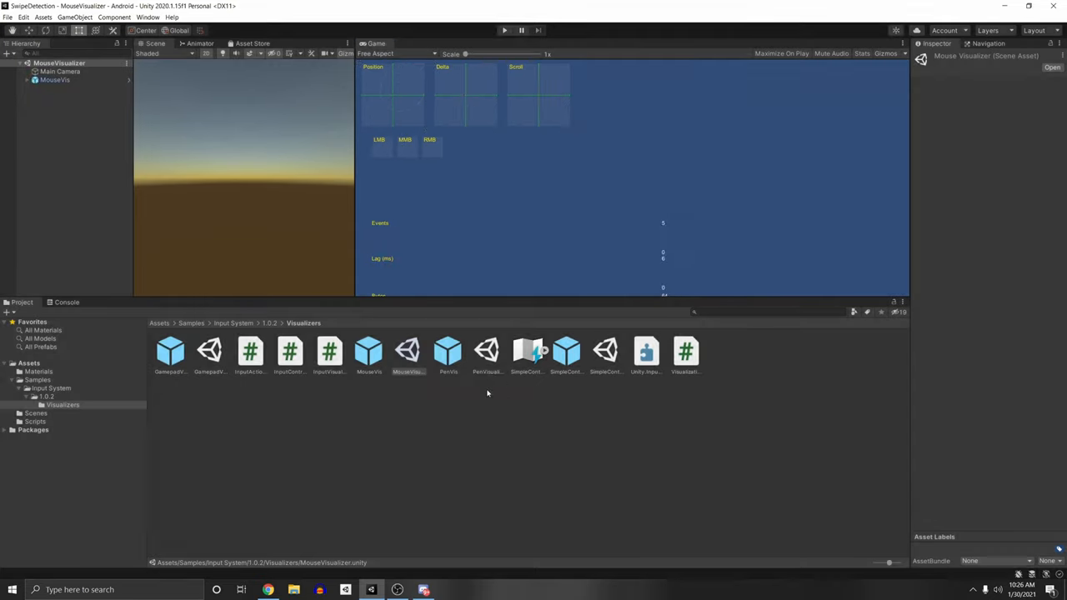
Step: Open SimpleControlsVisualizer.unity to run the Simple Controls sample
{"action": "double_click", "coordinate": [605, 350]}
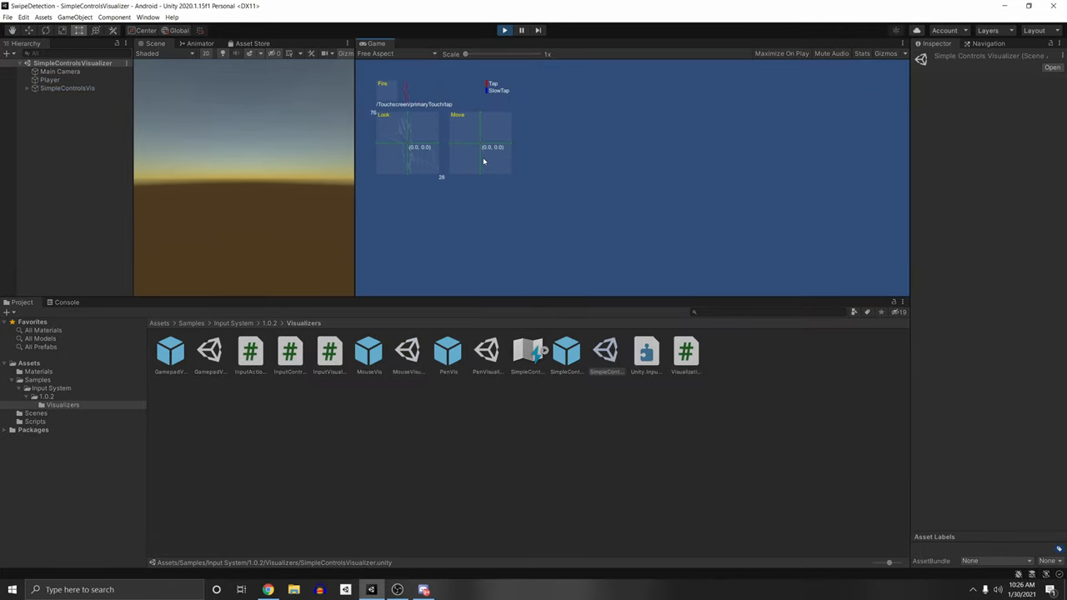
{"action": "mouse_move", "coordinate": [440, 171]}
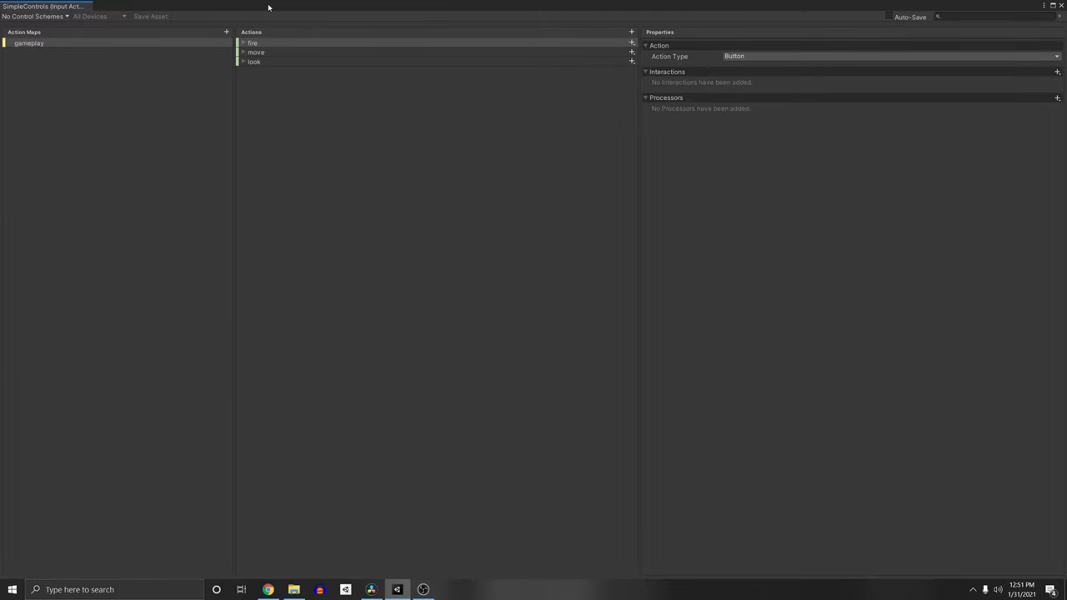
Step: Add a 'grab' action to the gameplay map and select its empty binding
{"action": "left_click", "coordinate": [632, 32]}
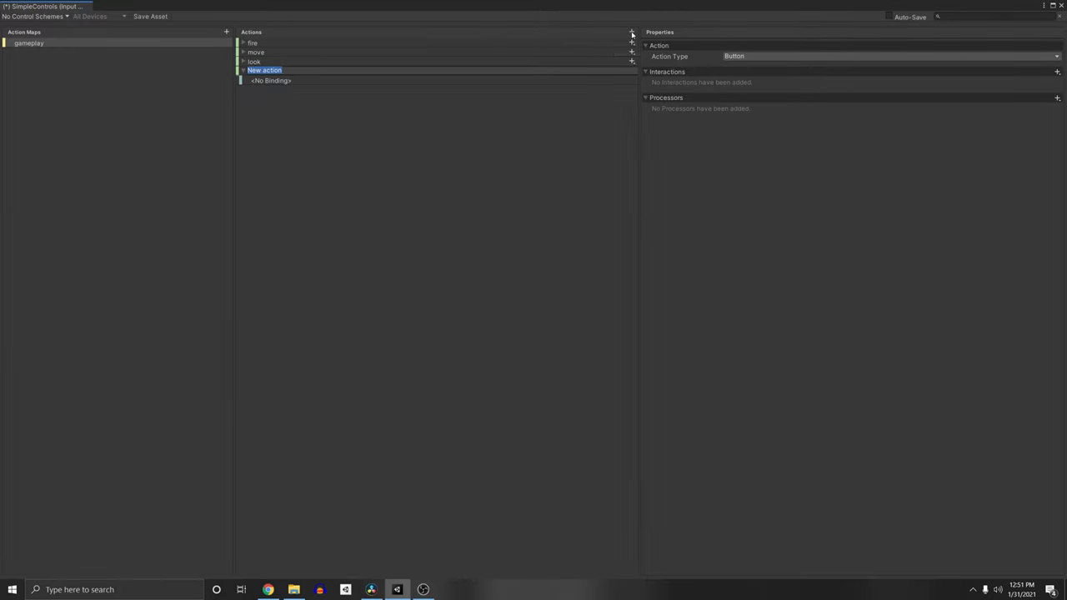
{"action": "type", "text": "grab"}
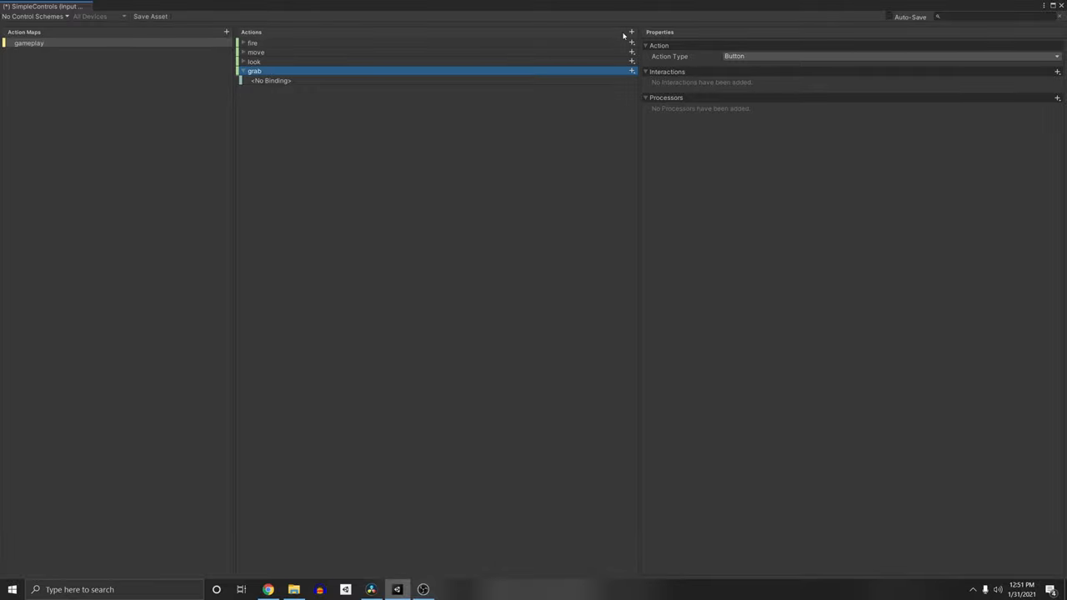
{"action": "mouse_move", "coordinate": [300, 86]}
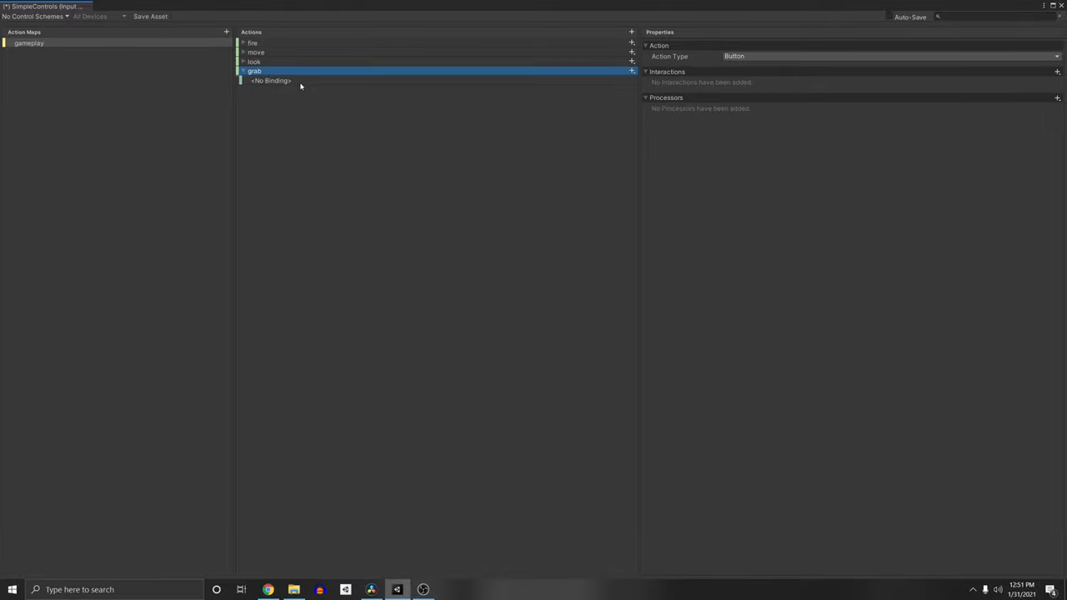
{"action": "left_click", "coordinate": [271, 80]}
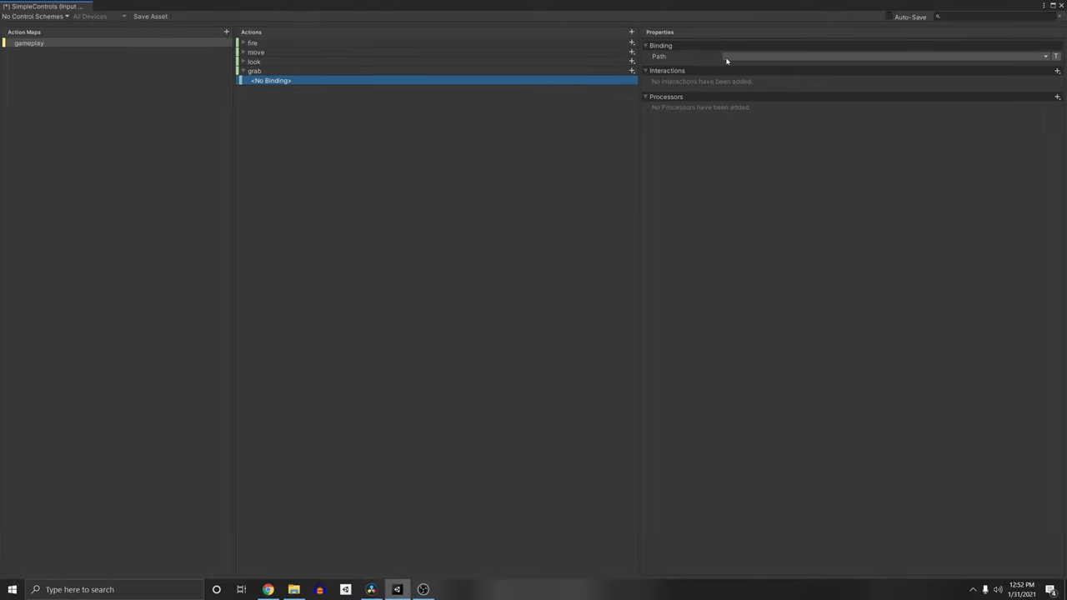
{"action": "left_click", "coordinate": [1045, 56]}
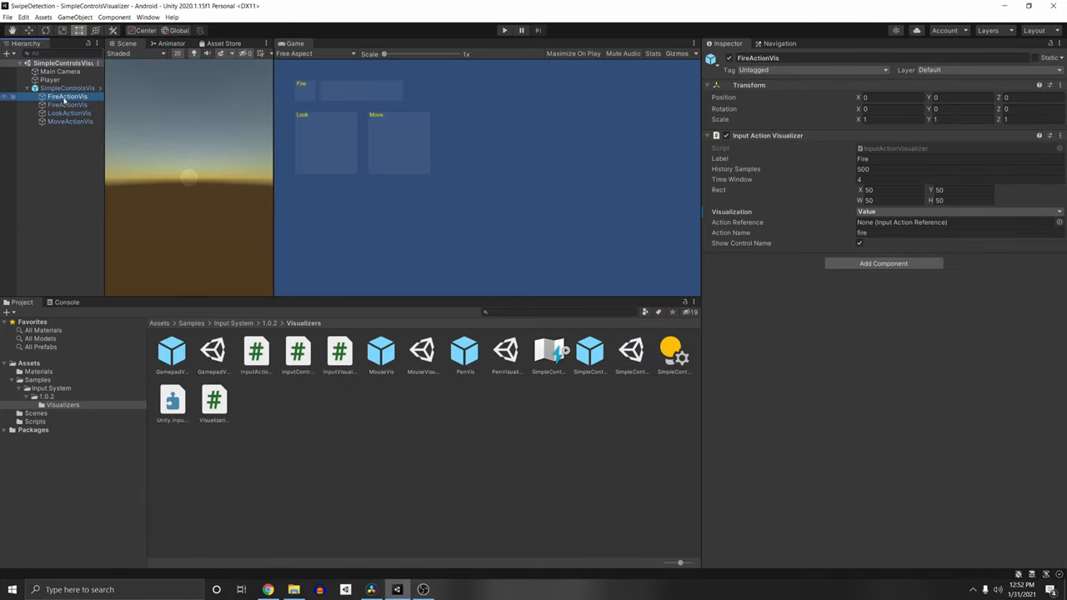
{"action": "mouse_move", "coordinate": [884, 210]}
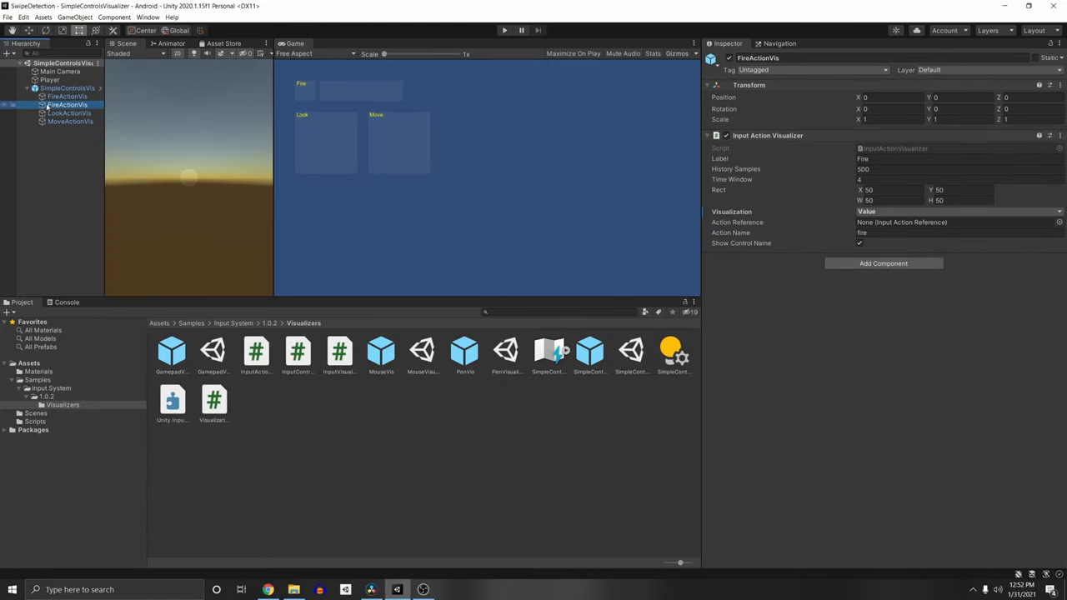
Step: Make the copied fire visualizer show the grab action's Value, then play the scene
{"action": "left_click", "coordinate": [956, 211]}
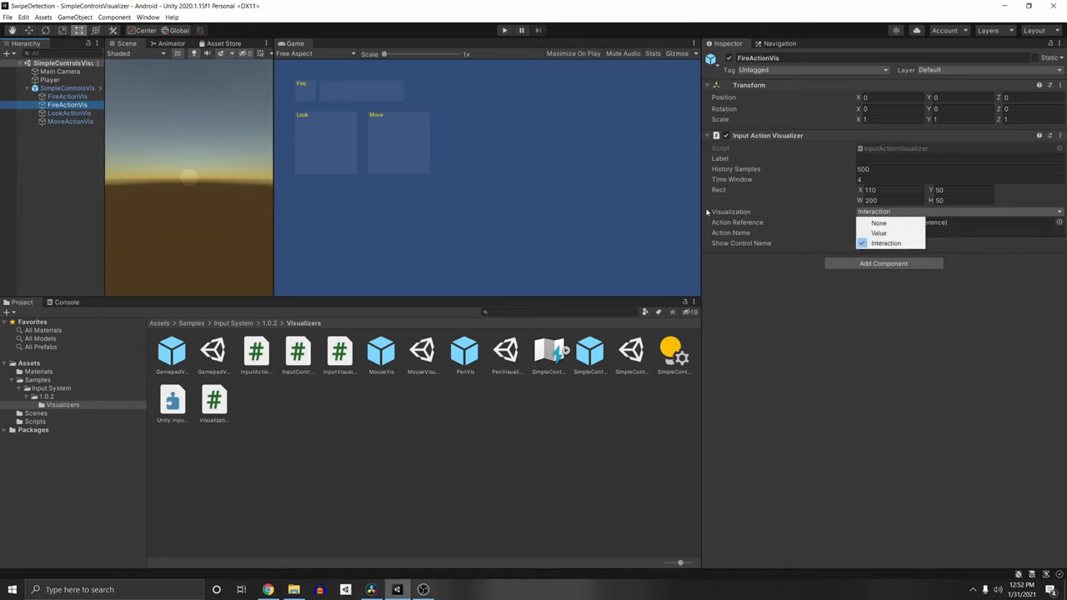
{"action": "left_click", "coordinate": [879, 233]}
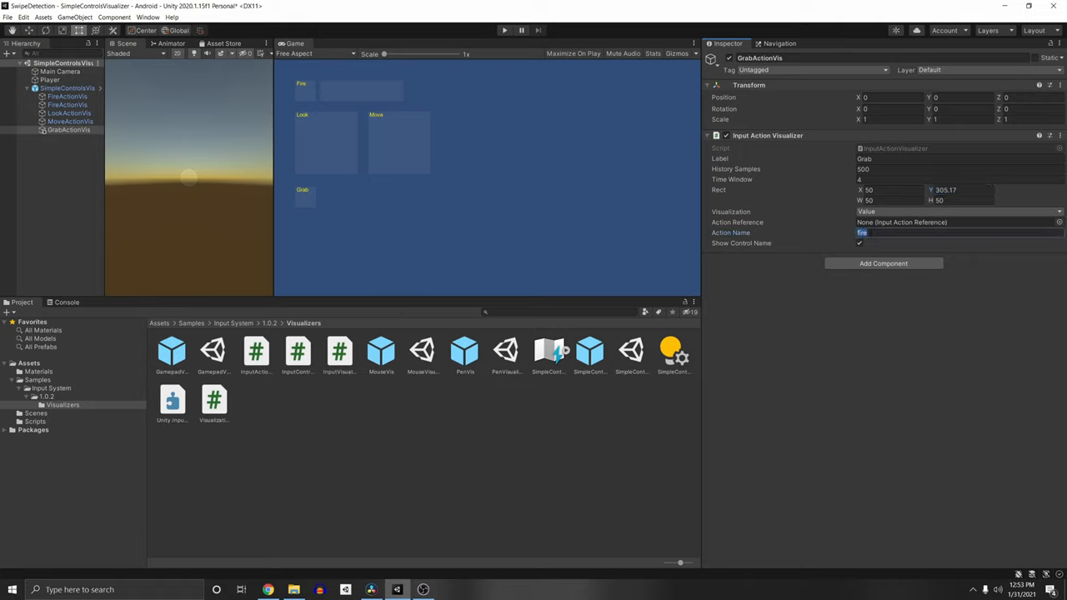
{"action": "type", "text": "grab"}
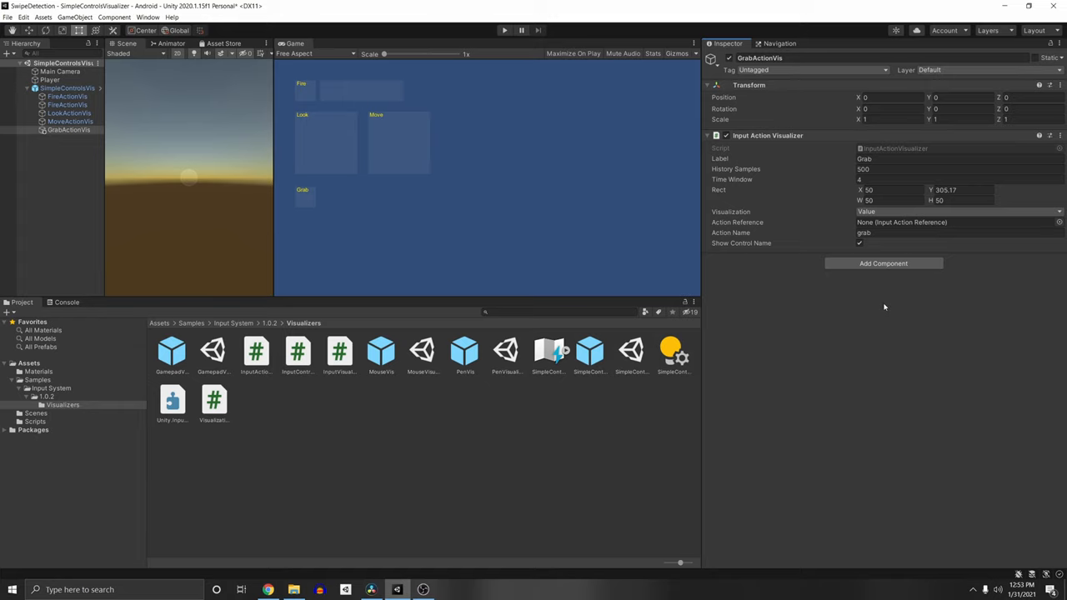
{"action": "left_click", "coordinate": [503, 30]}
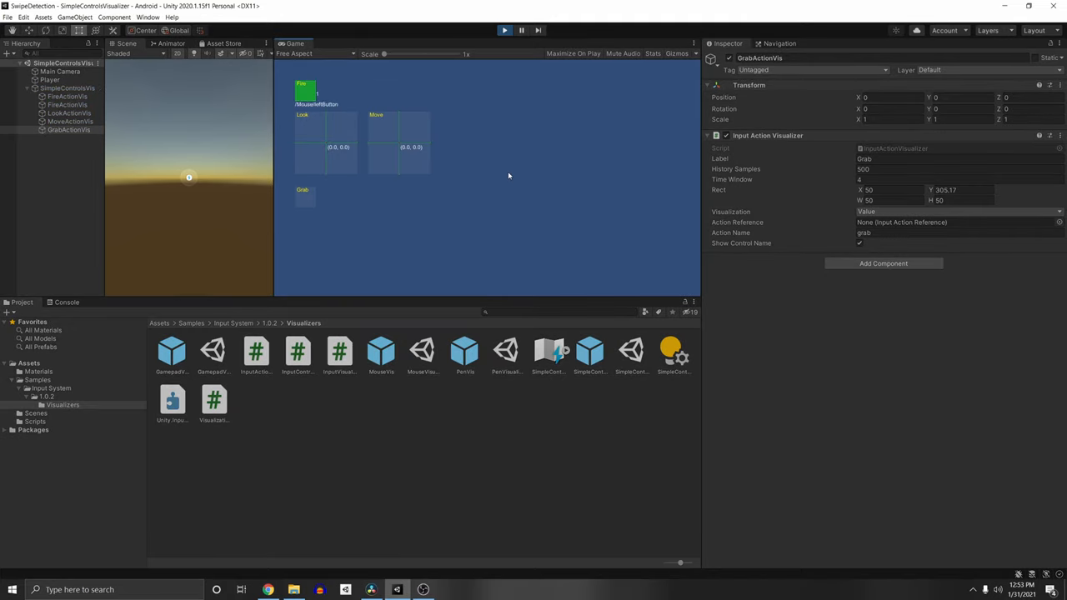